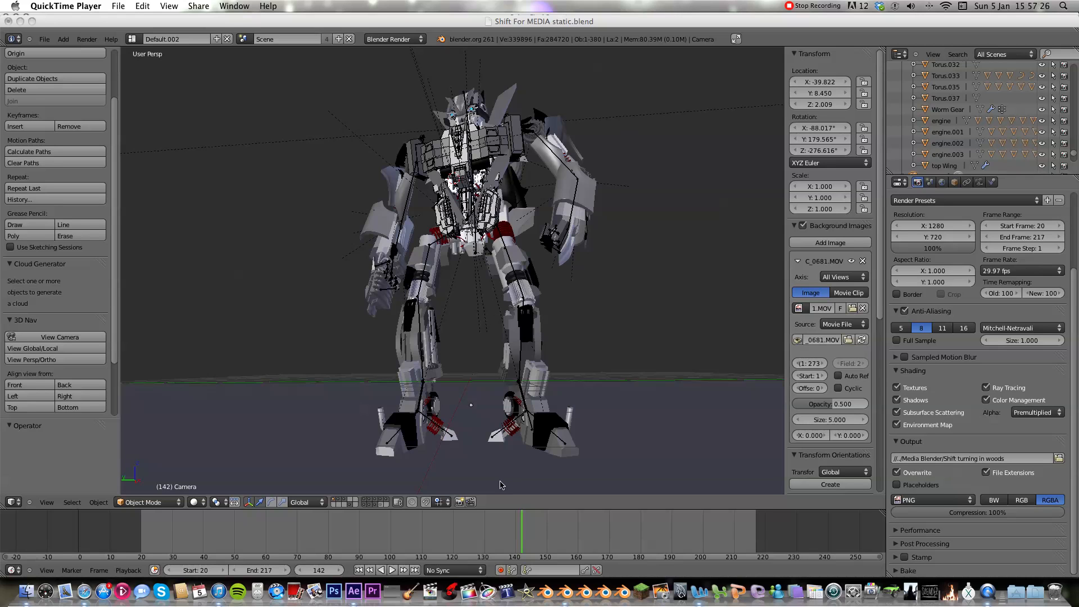
Step: View Pre-comp 1 in After Effects, zooming to 25% and back to 100%
left_click(354, 591)
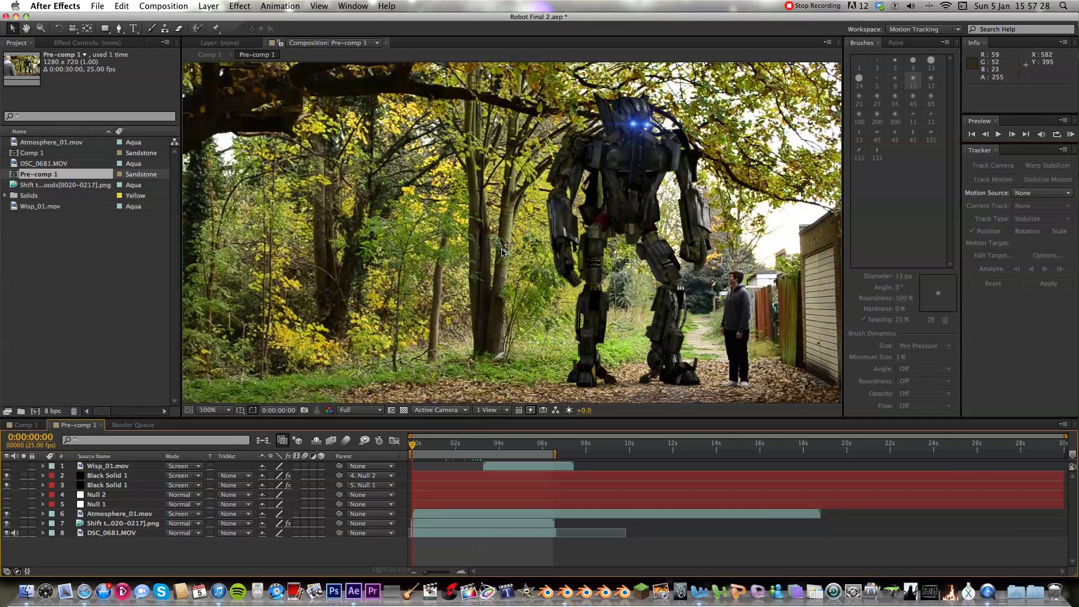
mouse_move(611, 220)
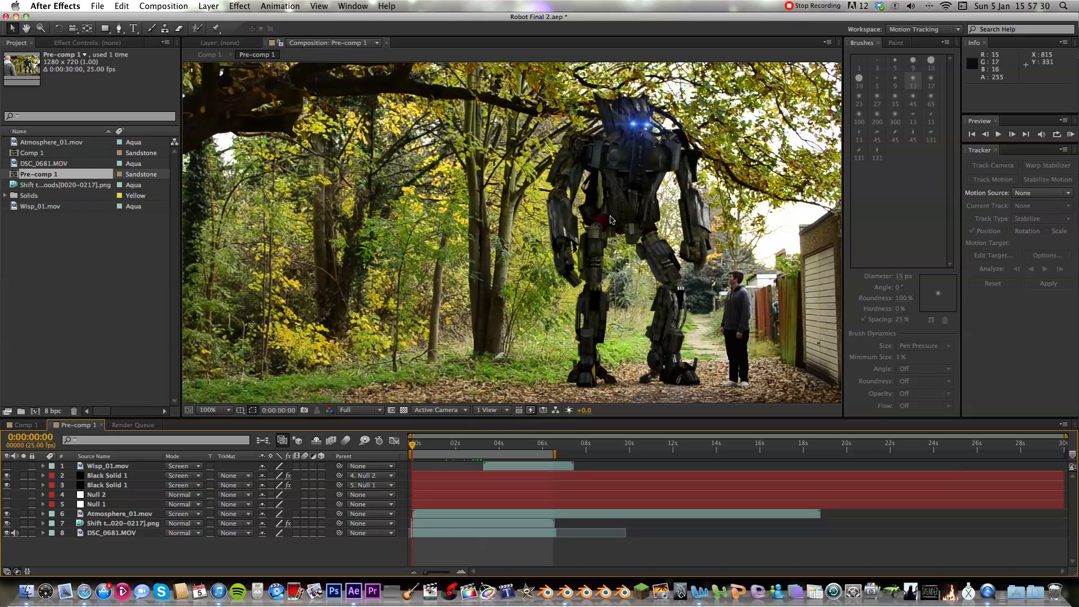
left_click(206, 410)
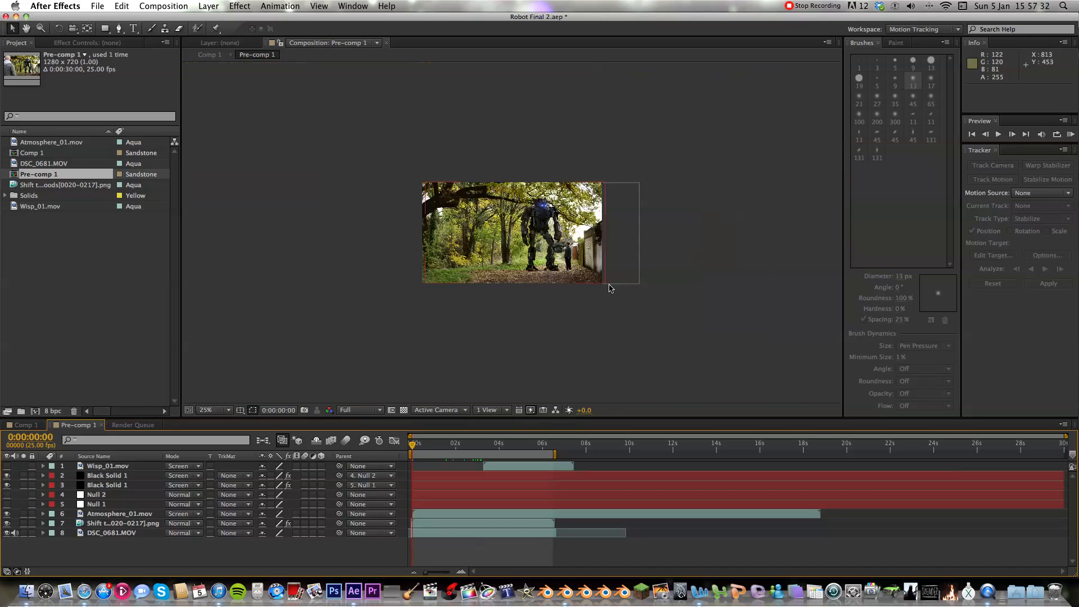
left_click(216, 410)
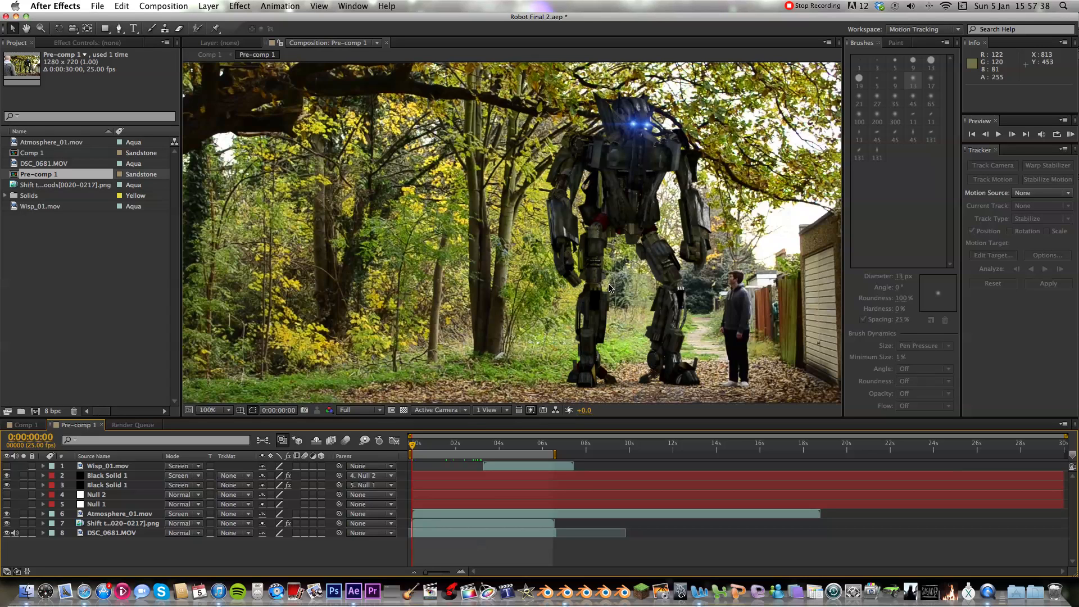
mouse_move(614, 287)
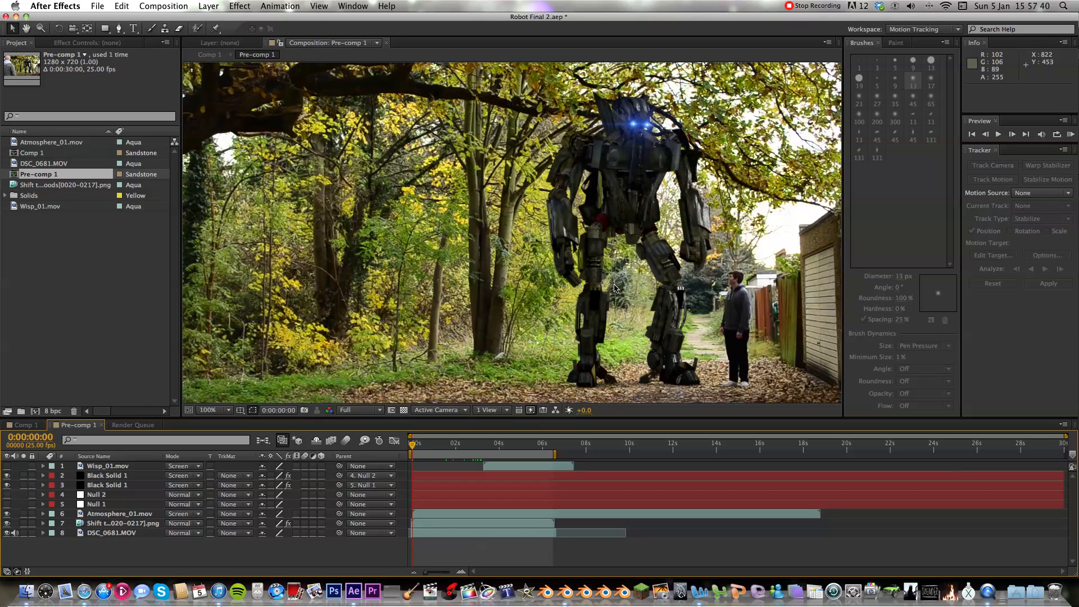
mouse_move(640, 292)
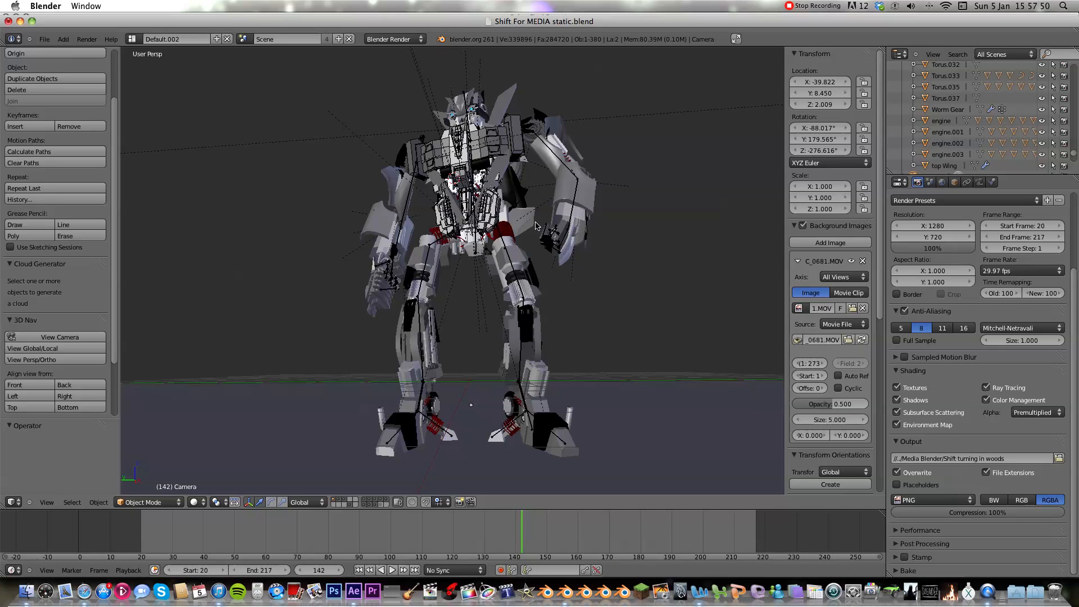
mouse_move(539, 226)
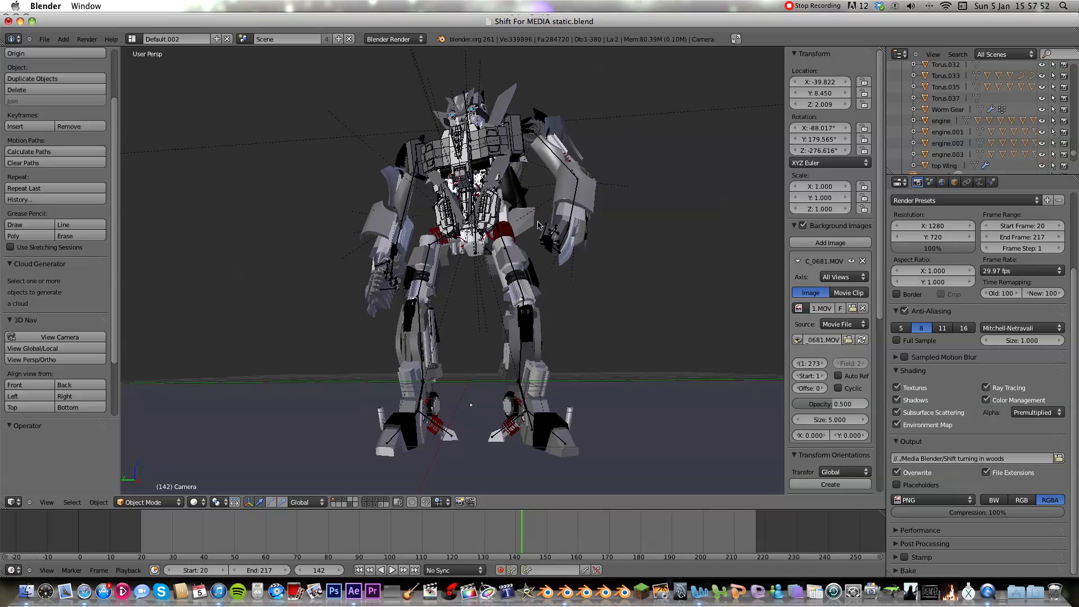
mouse_move(543, 220)
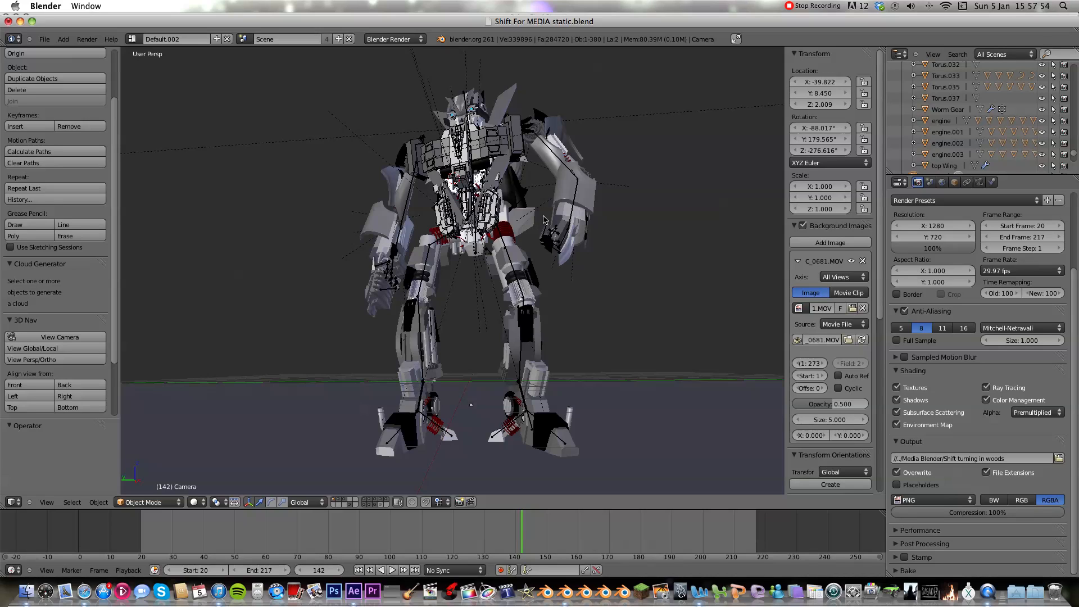
mouse_move(544, 246)
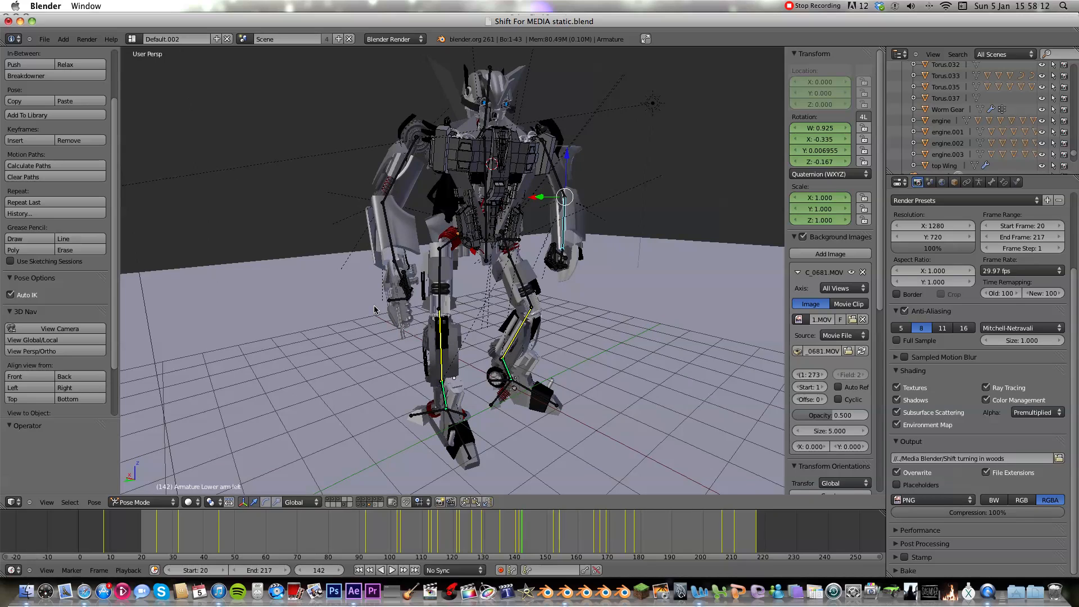
mouse_move(465, 193)
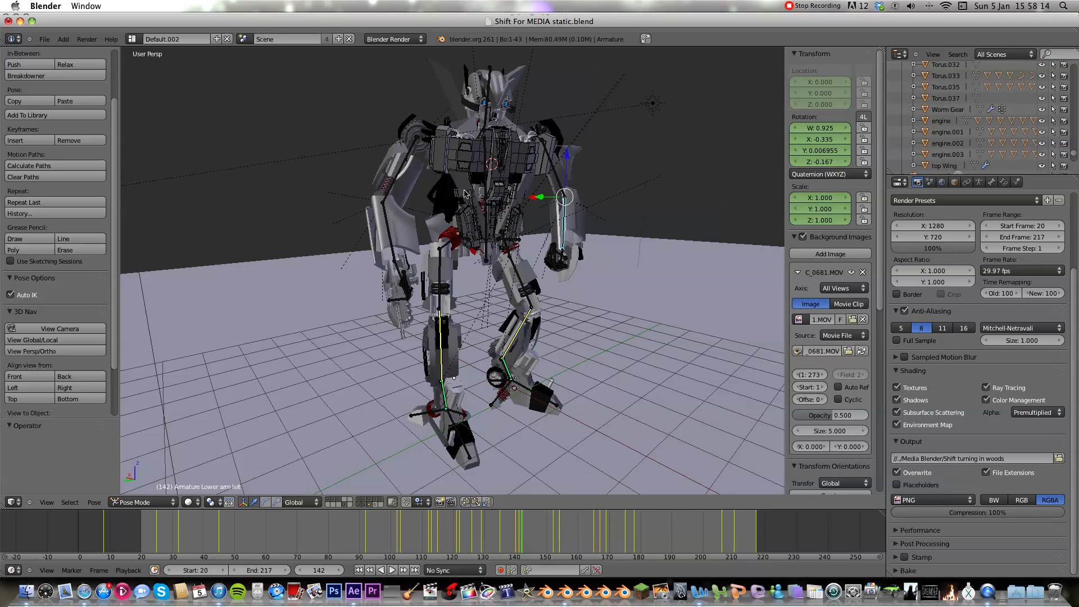
mouse_move(505, 159)
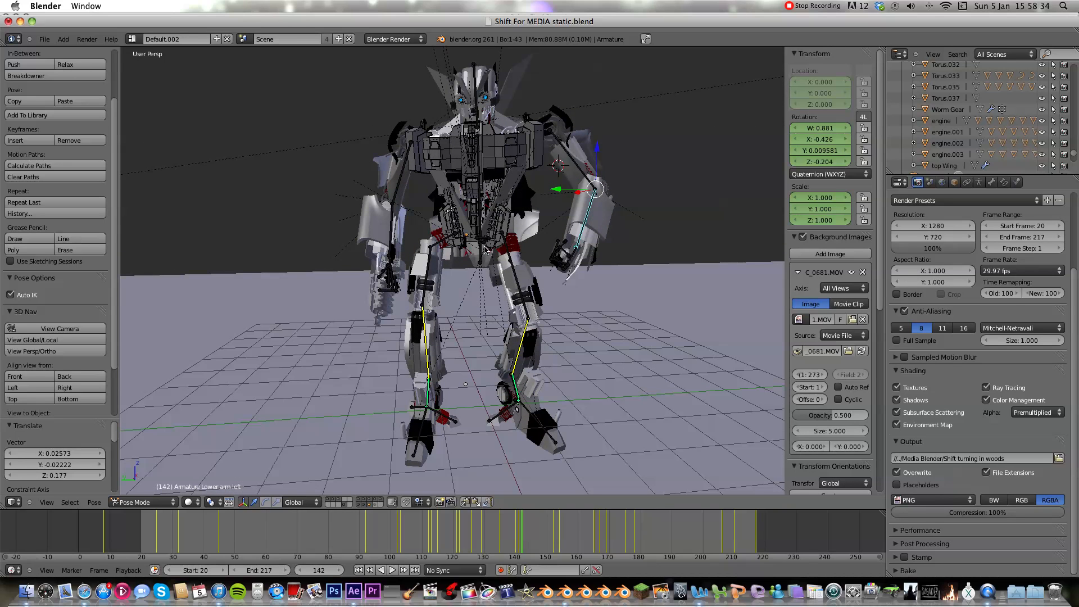
mouse_move(337, 501)
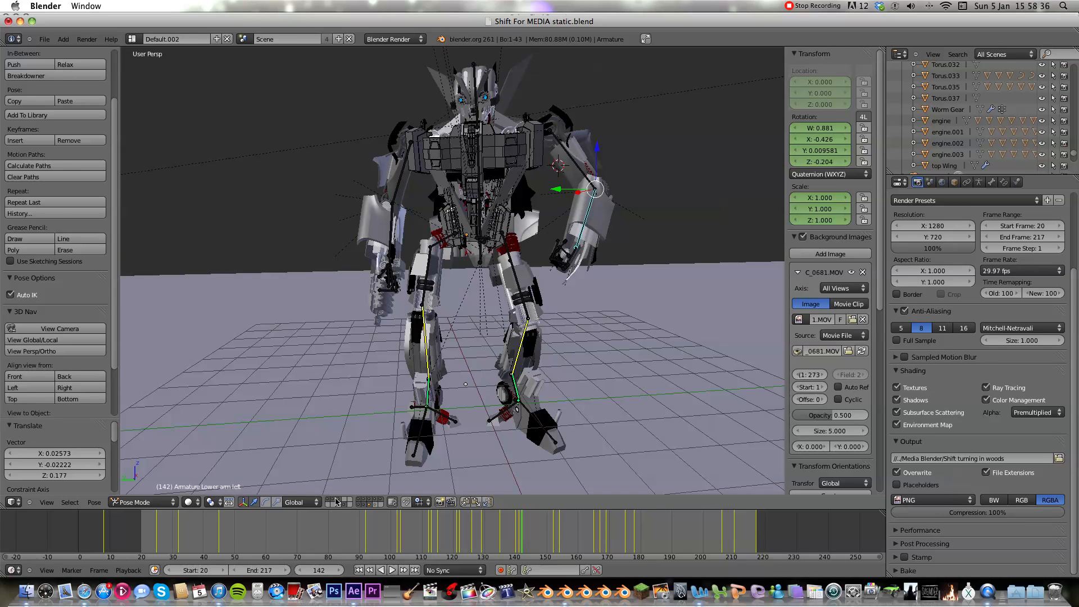
mouse_move(378, 447)
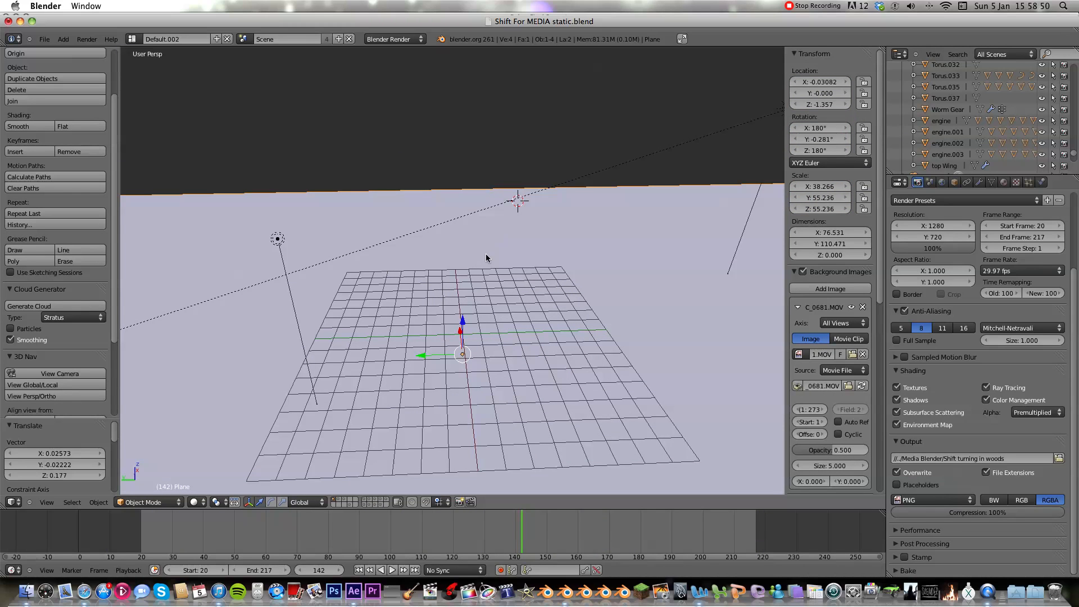
Step: Show the ground plane's Material tab, scrolled down to Shadows Only in the Shadow panel
left_click(1003, 182)
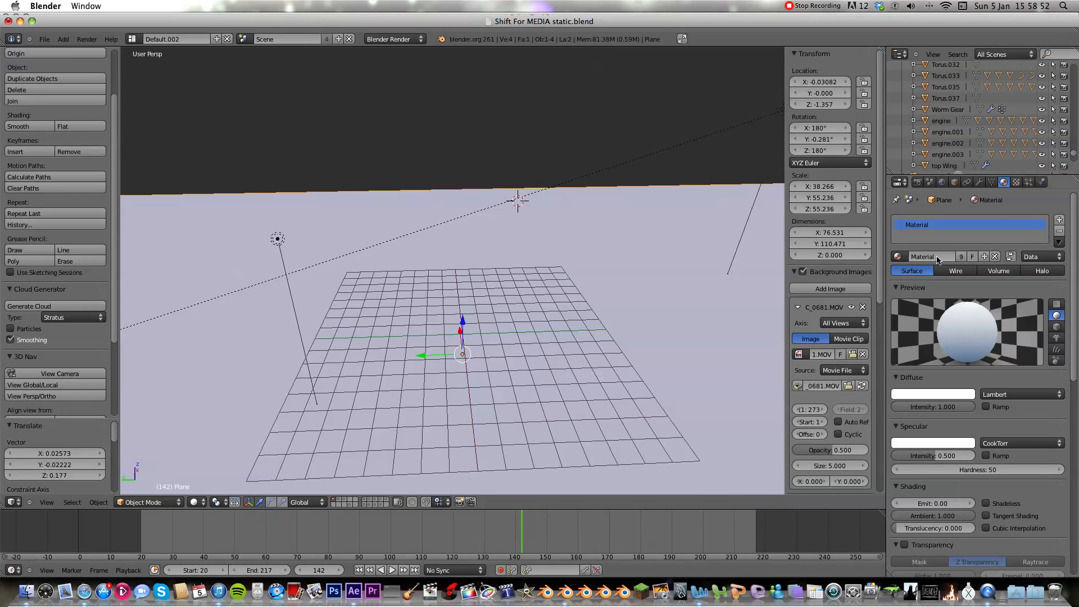
scroll("down", 3)
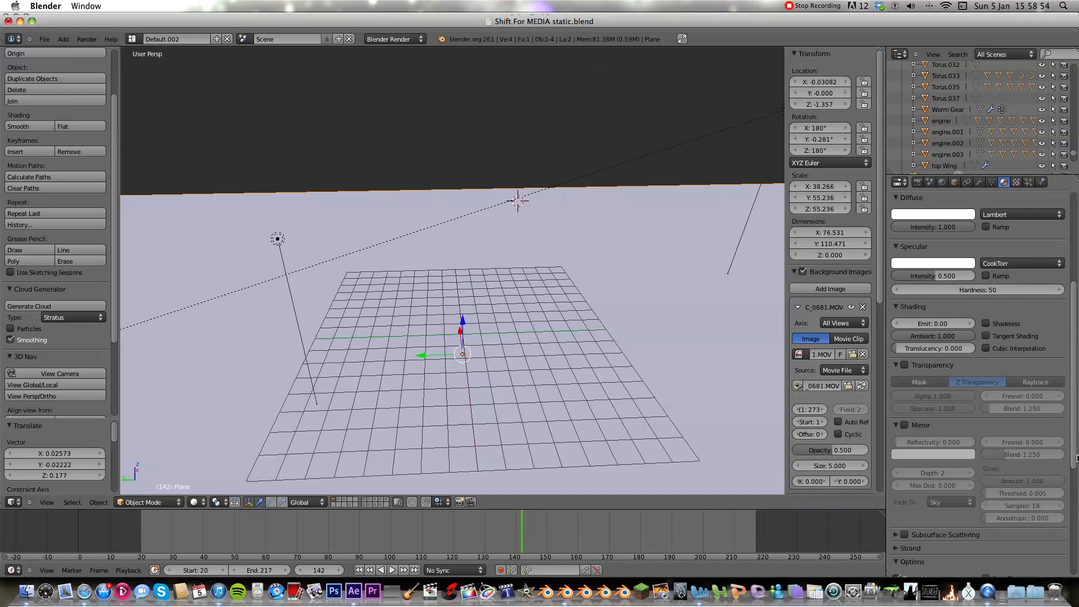
scroll("down", 3)
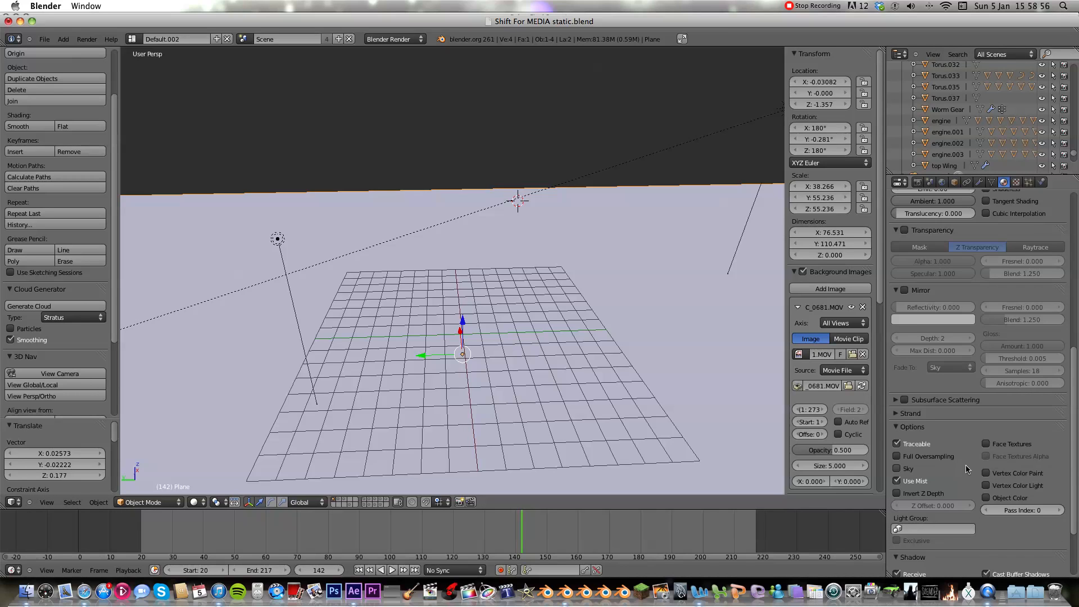
scroll("down", 3)
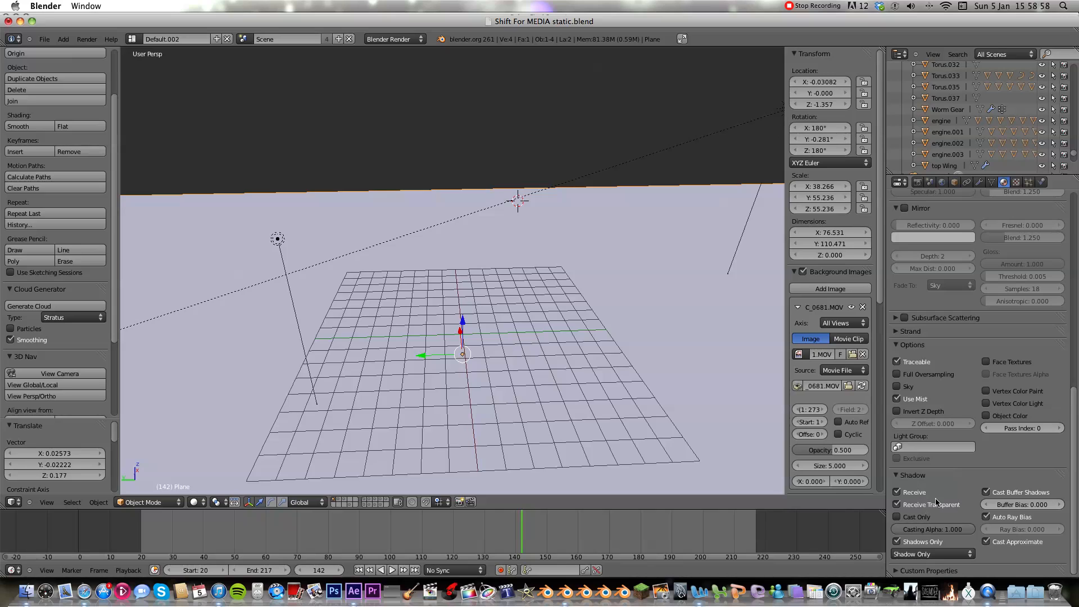
mouse_move(499, 289)
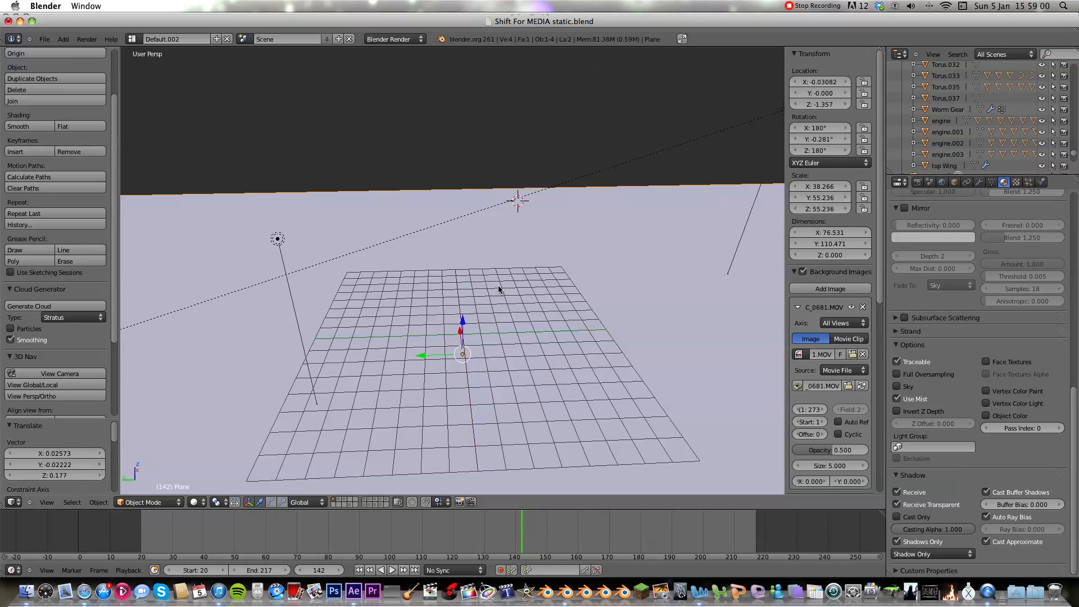
mouse_move(329, 343)
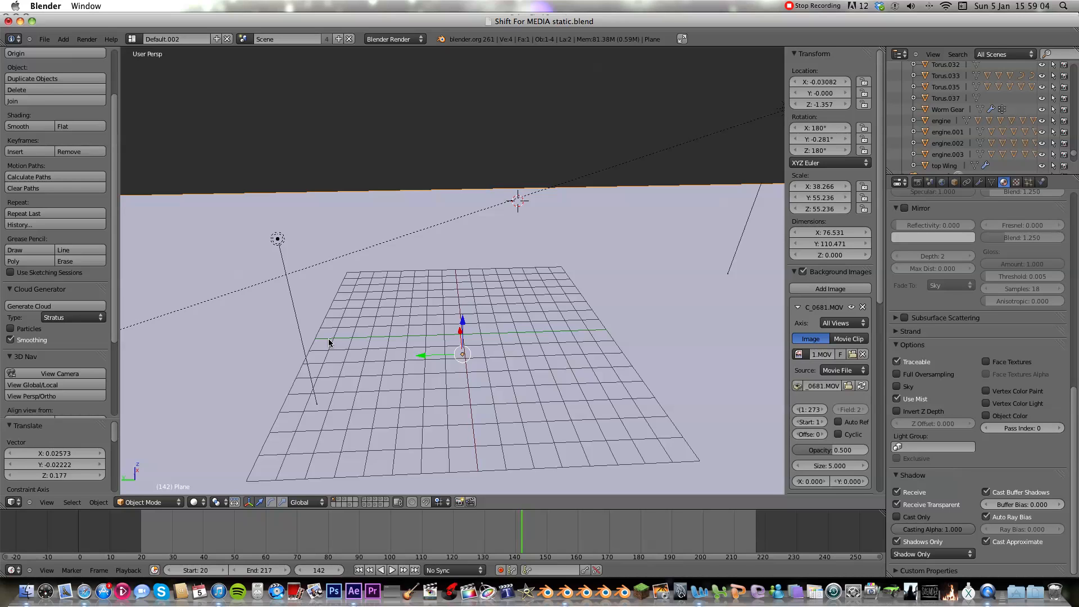
mouse_move(491, 303)
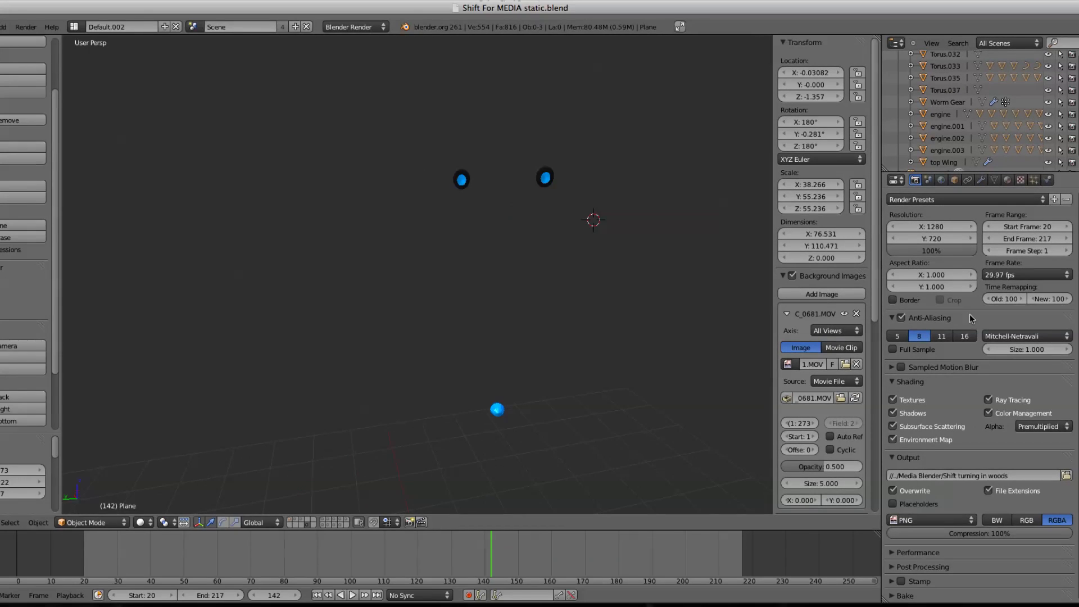
Step: Switch to the Compositing layout to view the blur, glare, add and colour balance nodes
left_click(134, 39)
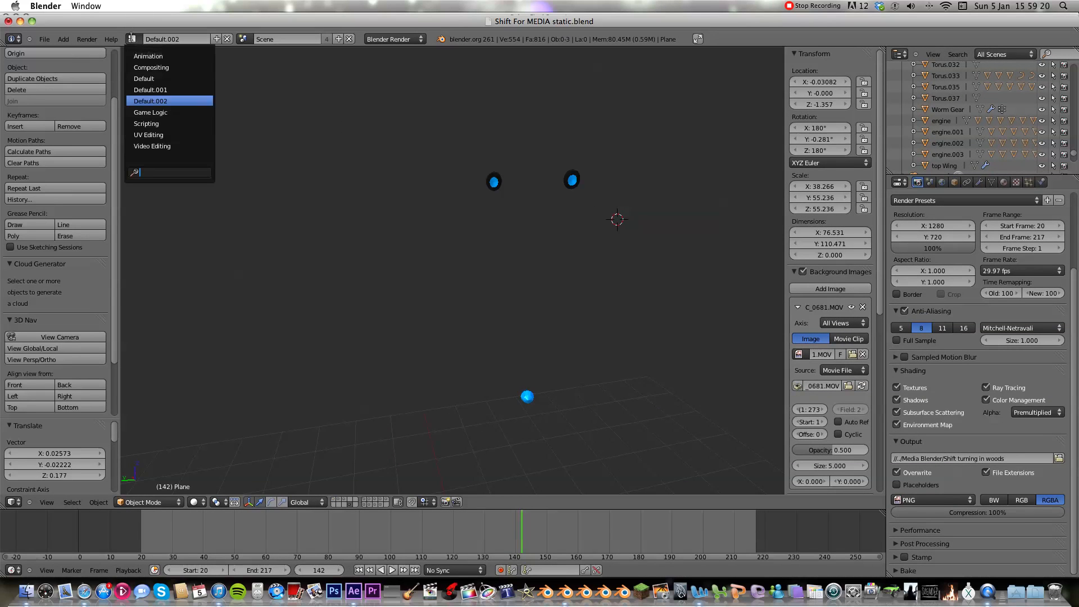
left_click(151, 66)
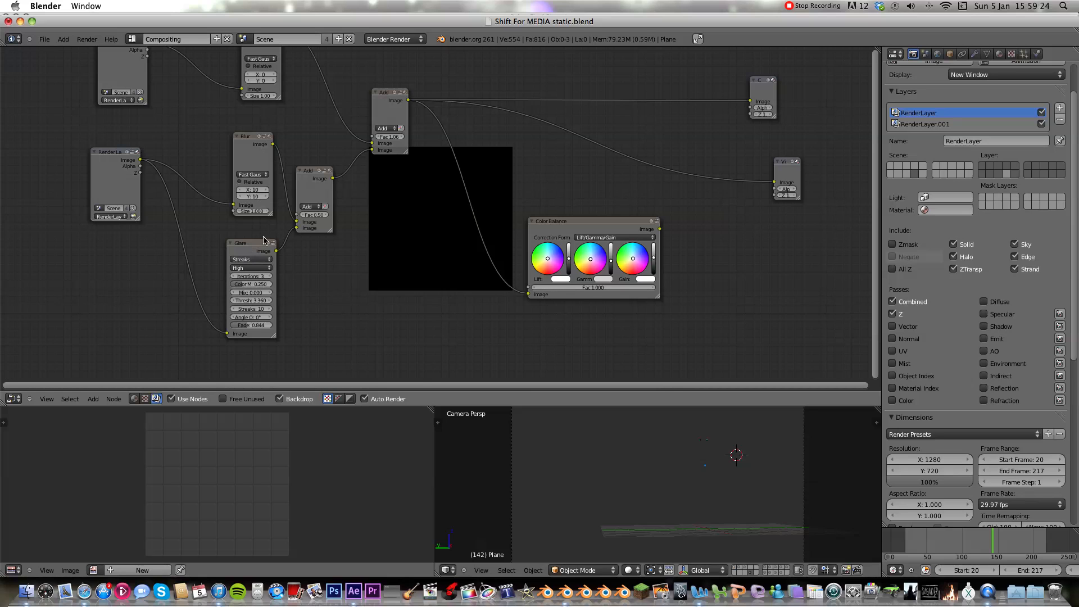
scroll("up", 3)
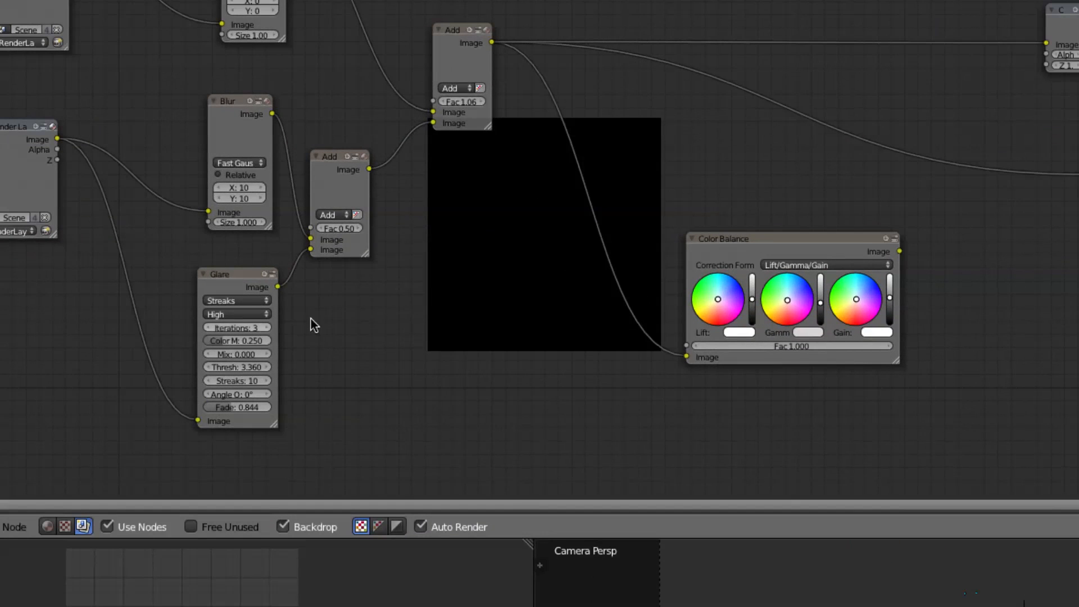
mouse_move(484, 187)
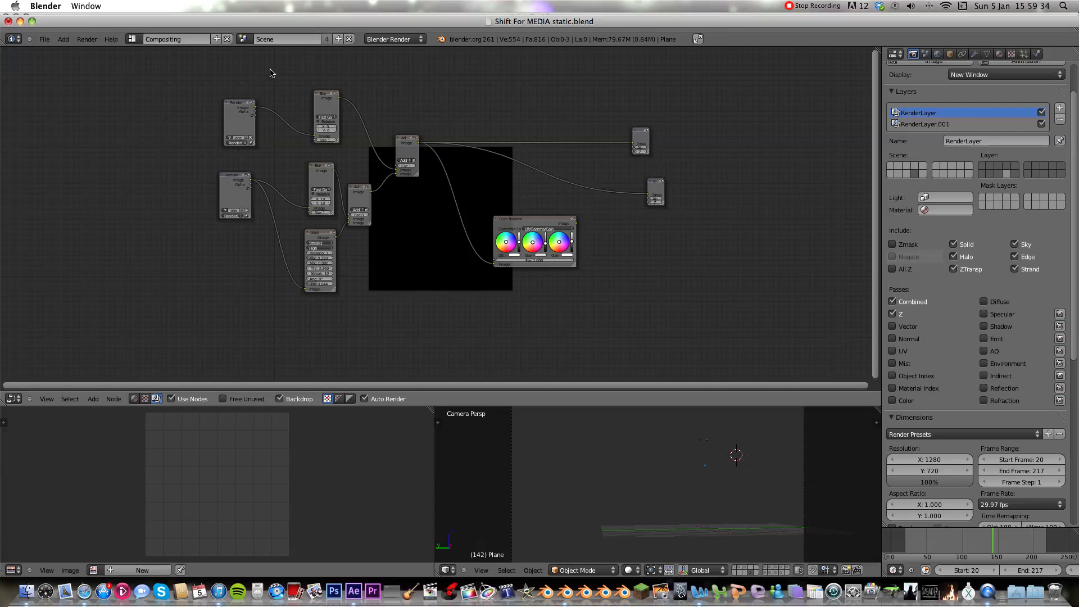
Step: Select Default.002 from the screen layout dropdown to show the robot in the 3D View
left_click(175, 39)
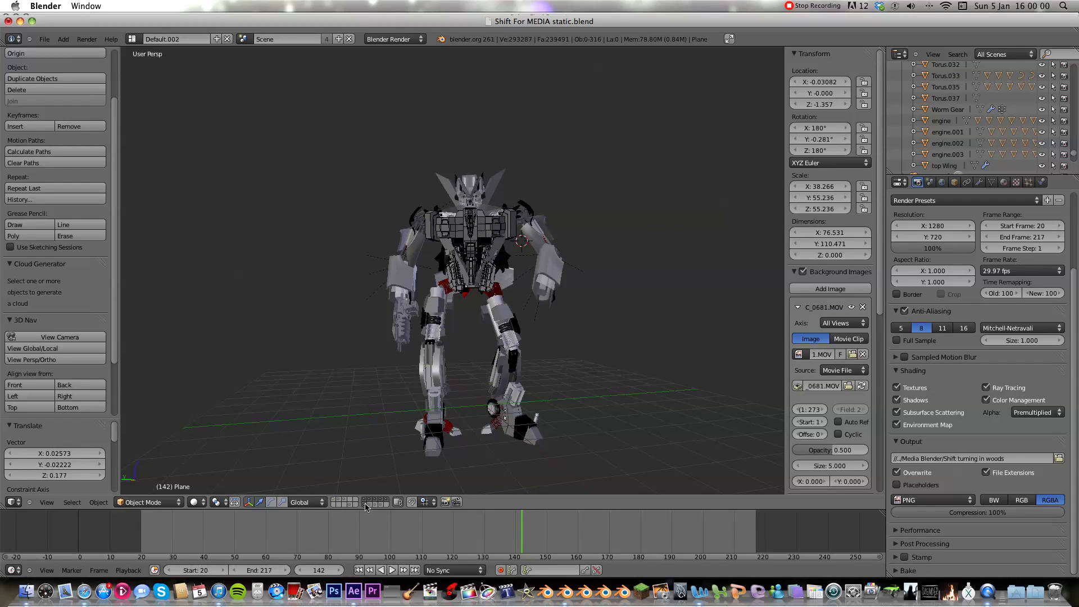
mouse_move(409, 319)
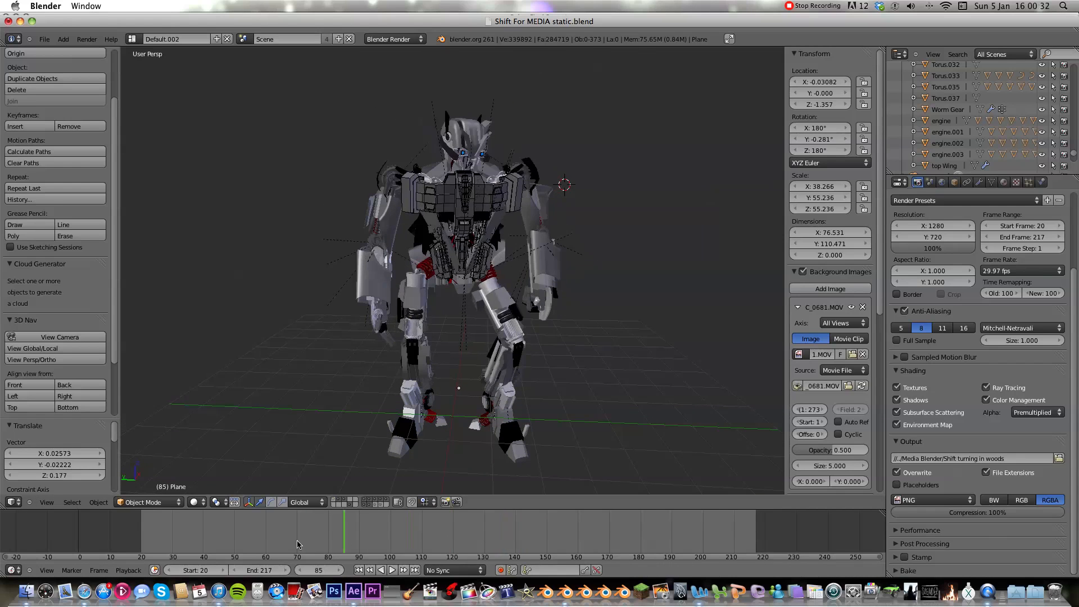
Step: Move the timeline playhead to frame 85, then to frame 97
left_click(148, 531)
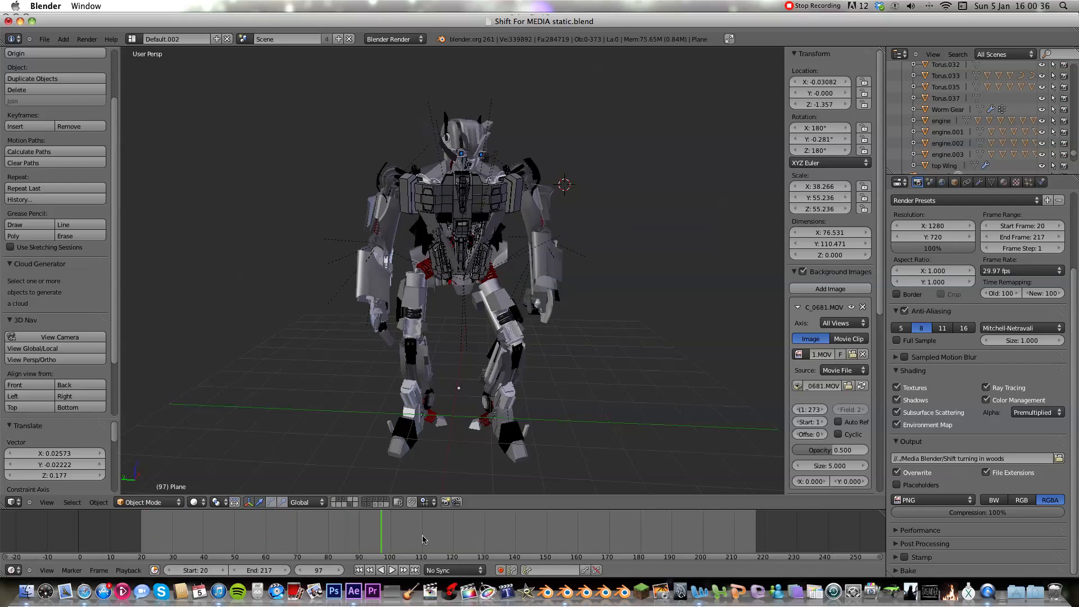
left_click(425, 530)
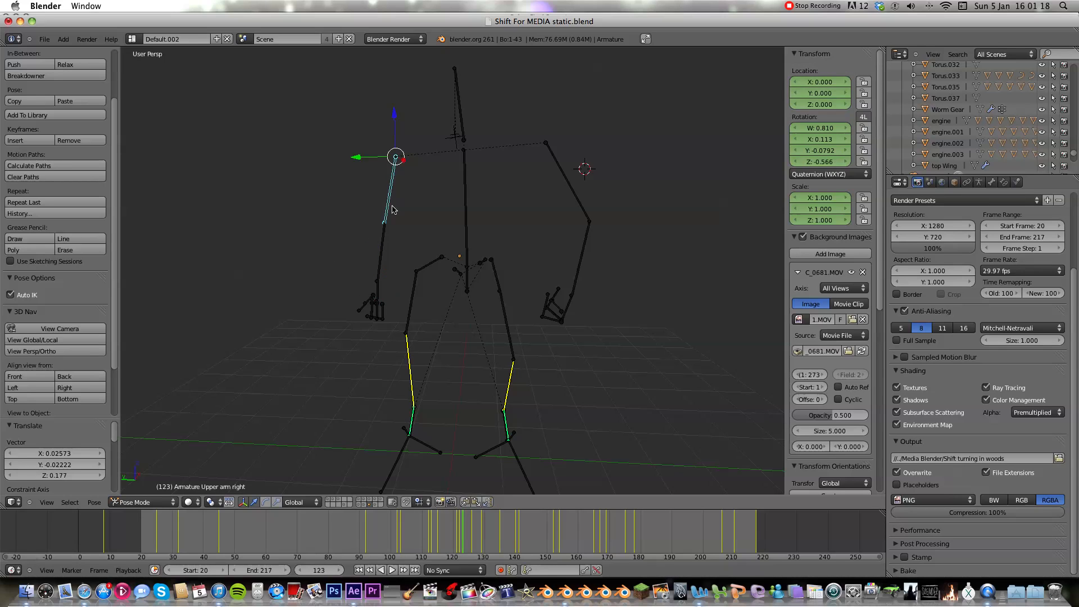
mouse_move(472, 138)
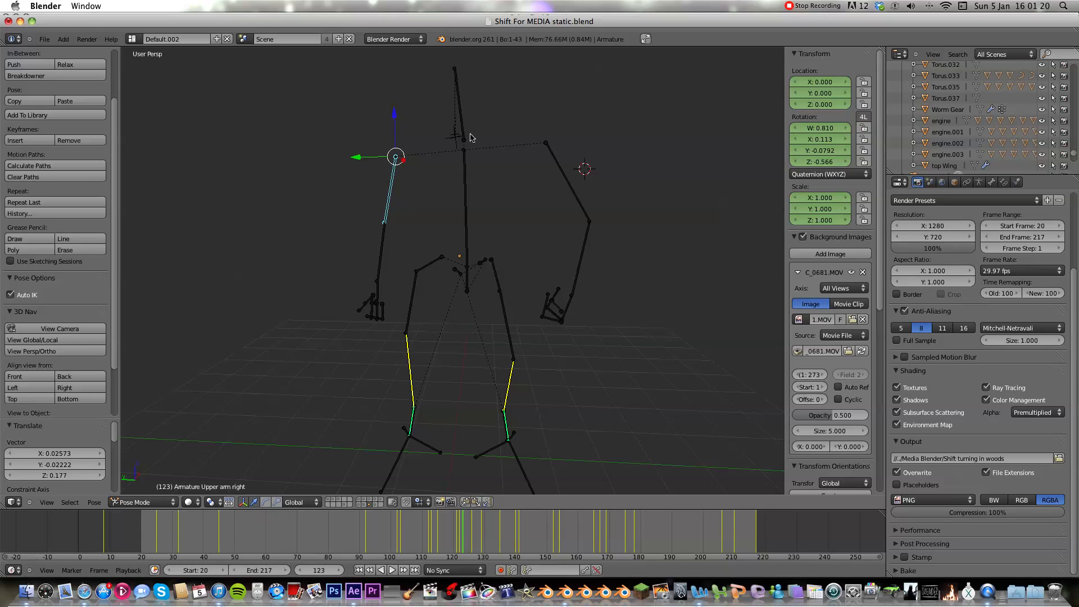
Step: Show the armature alone in Pose Mode at frame 123
left_click(462, 103)
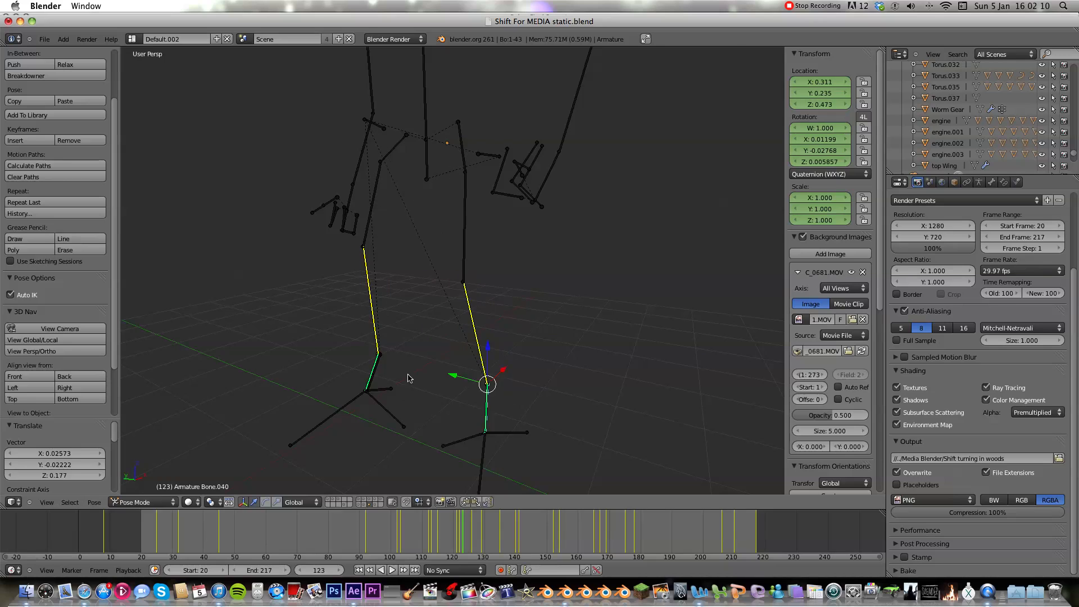
Step: Select the robot's lower leg bones in Pose Mode for posing
left_click(378, 355)
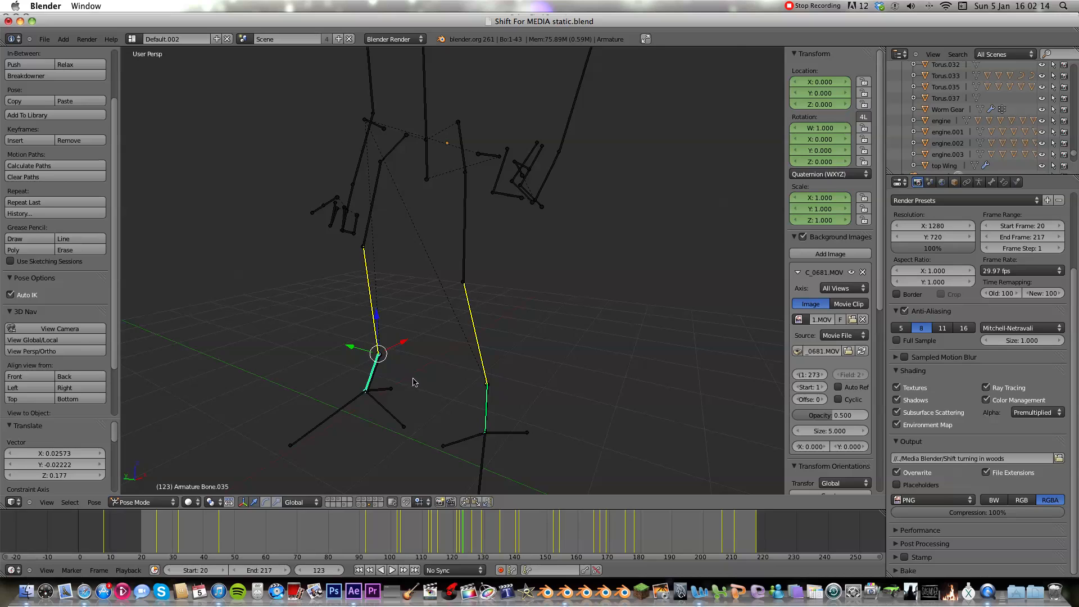
mouse_move(387, 378)
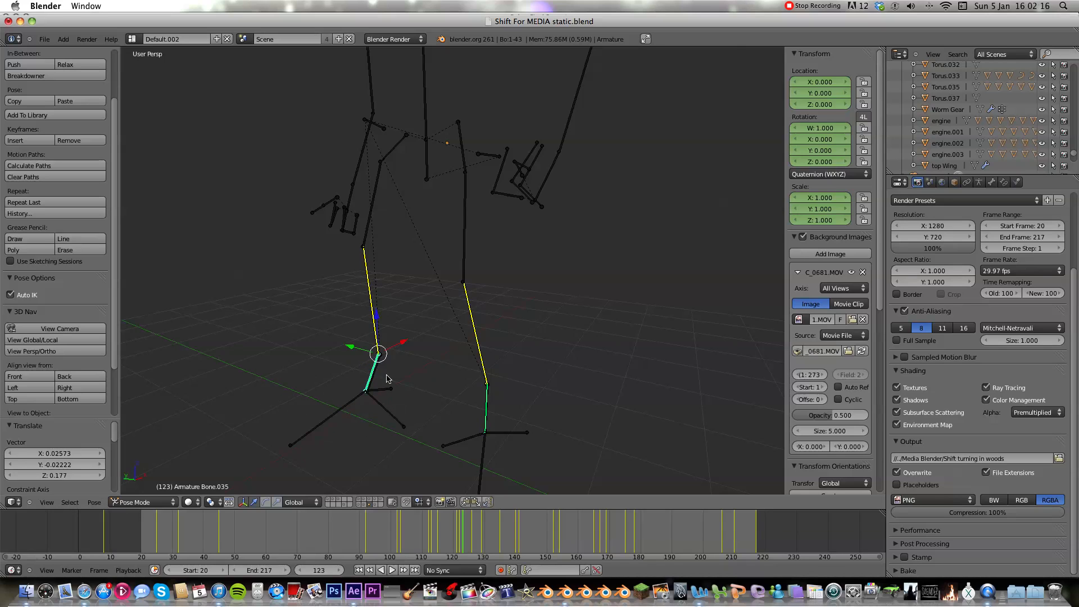
left_click(479, 153)
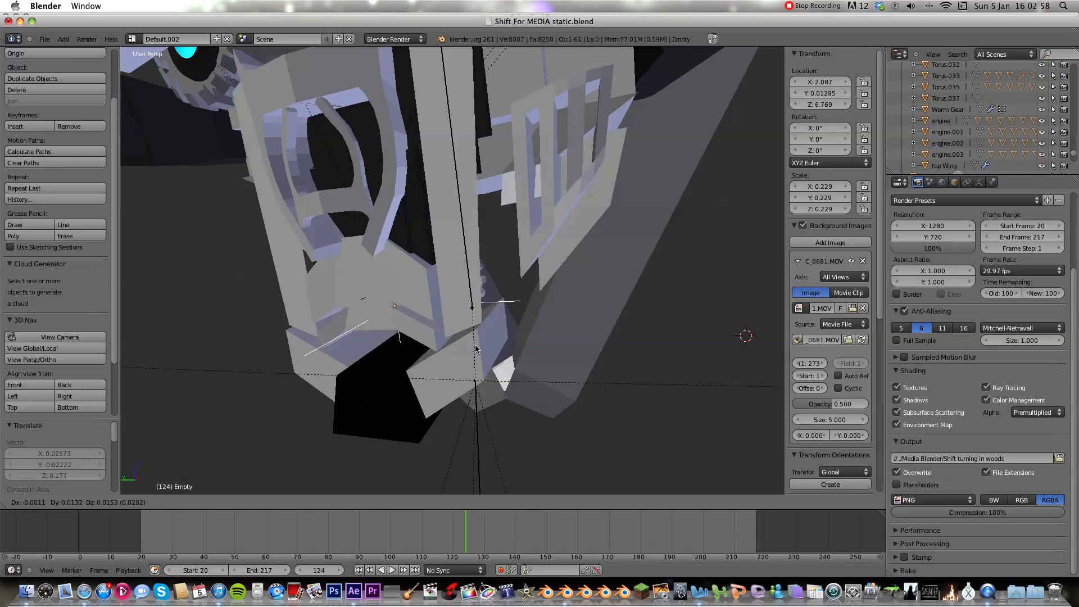
Step: Select the head mesh Cube.007 and rotate it forward along its X axis
left_click(402, 313)
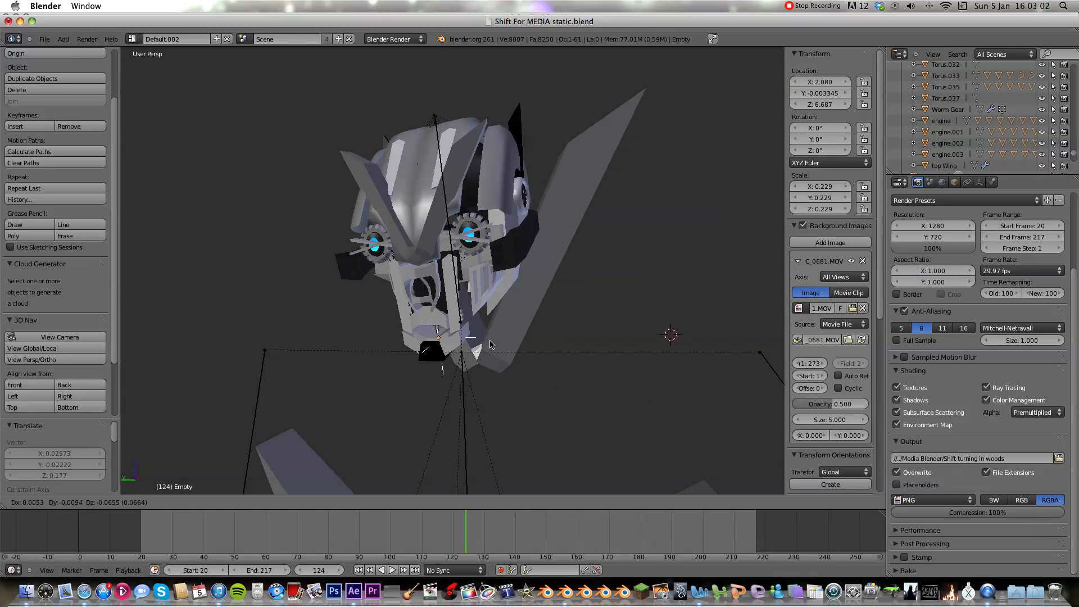
left_click(438, 327)
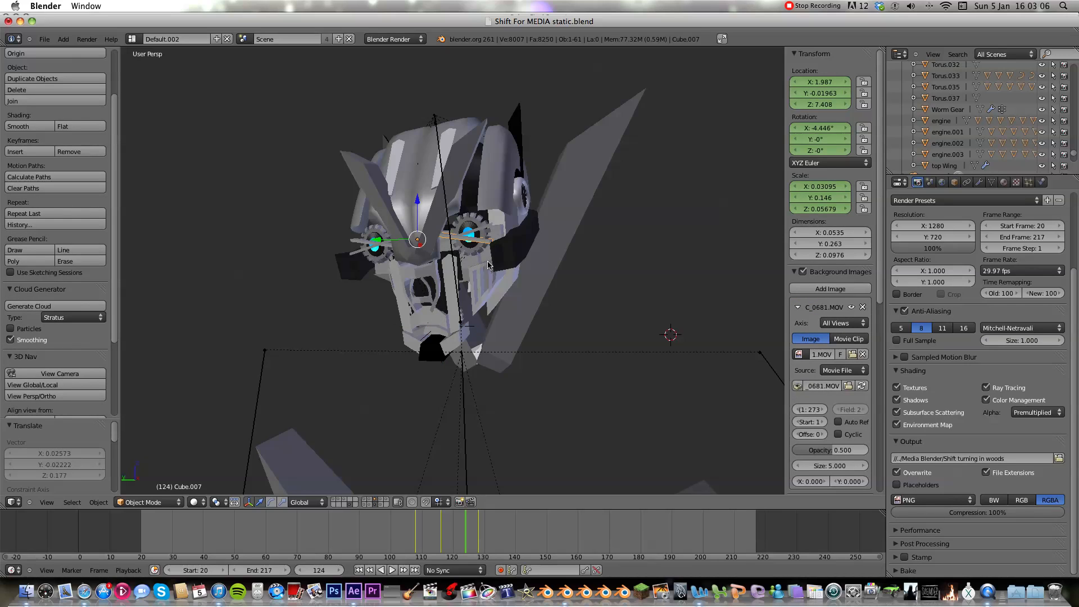
mouse_move(478, 291)
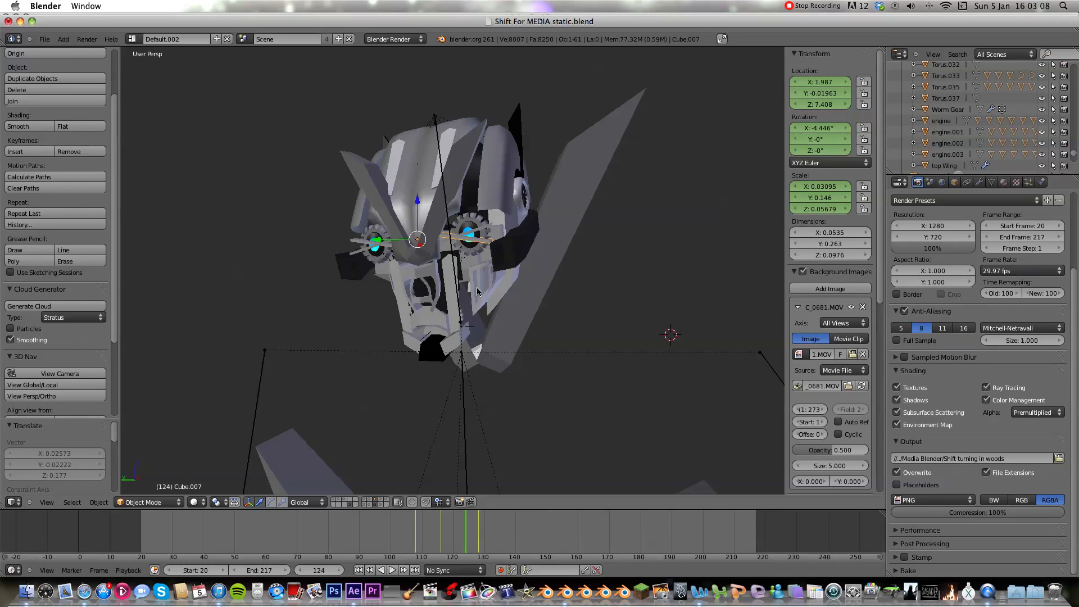
left_click(437, 528)
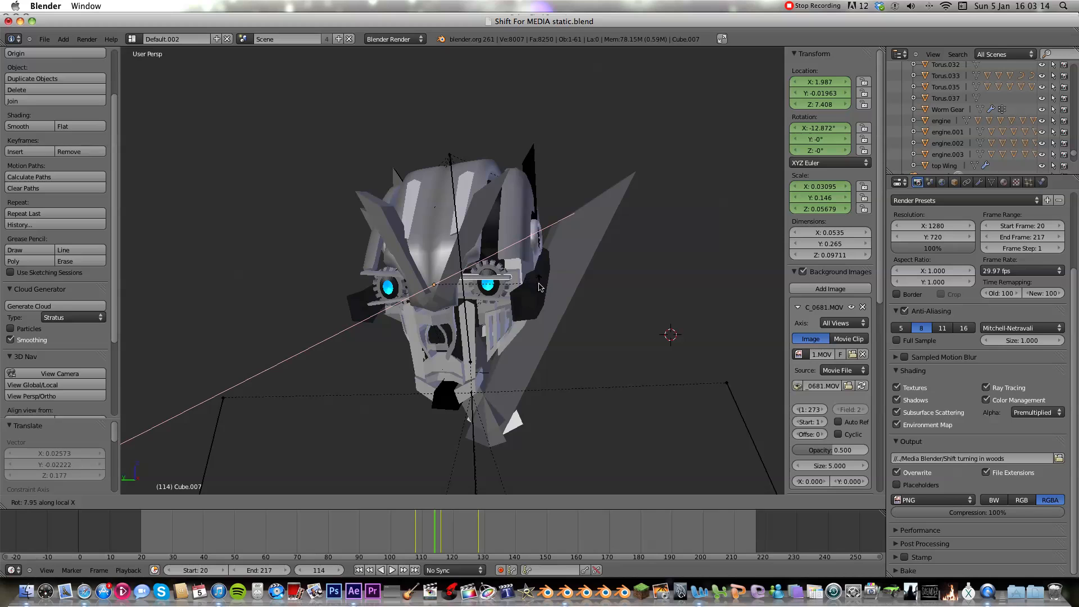
mouse_move(527, 291)
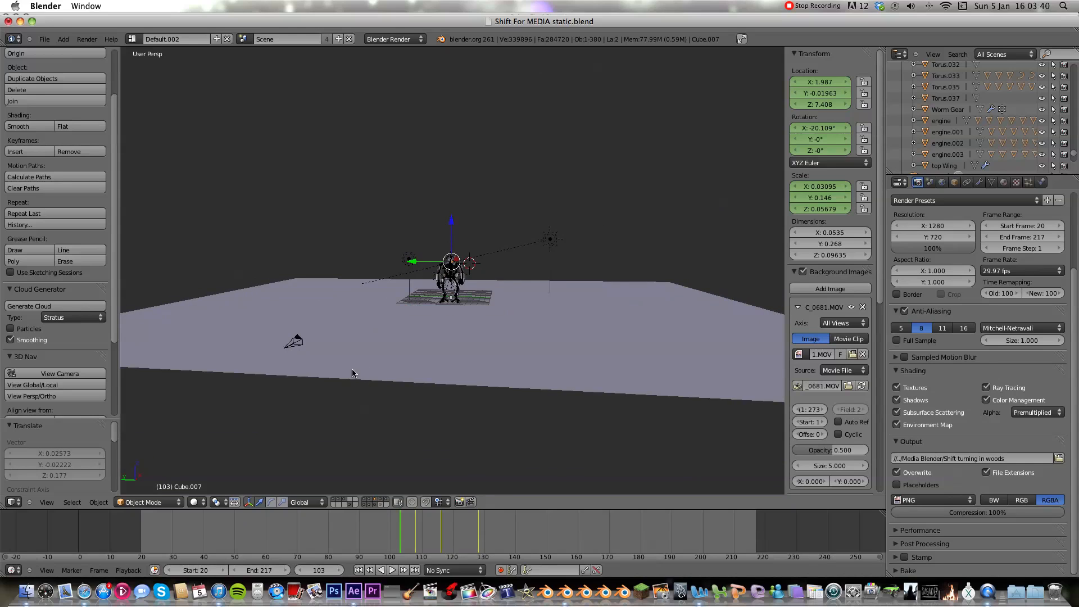
Step: Enter camera view over the woodland footage and check frames 70, 129 and 157
left_click(46, 502)
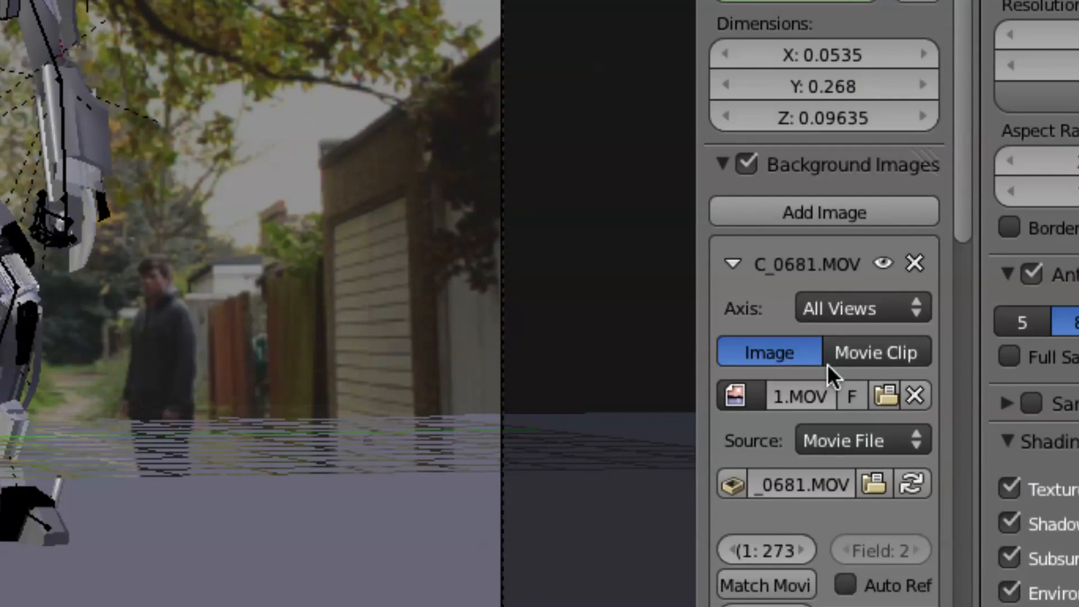
scroll("down", 3)
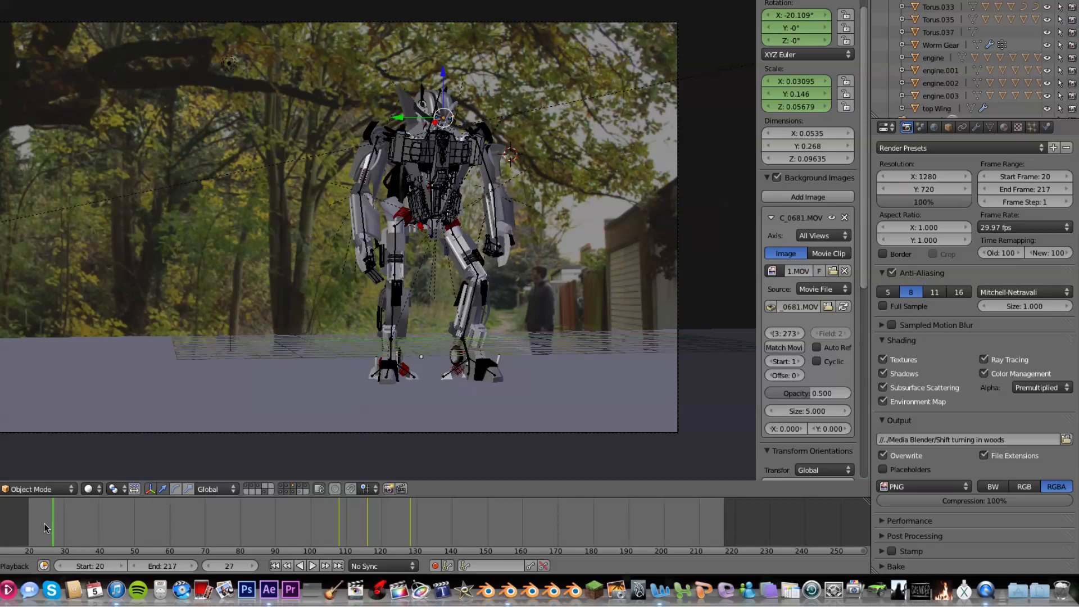
left_click(205, 524)
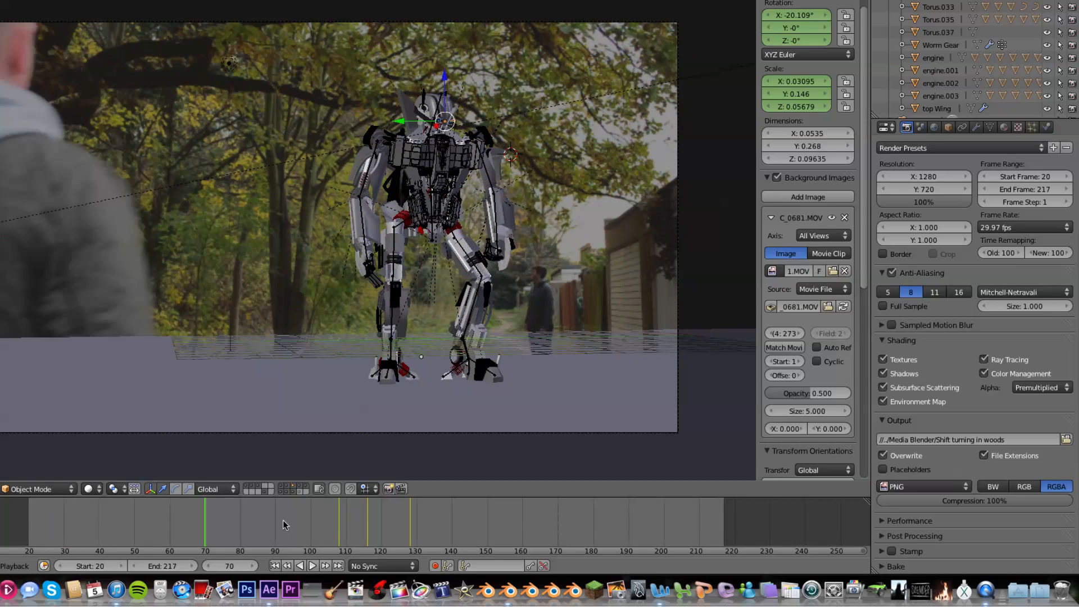
left_click(381, 520)
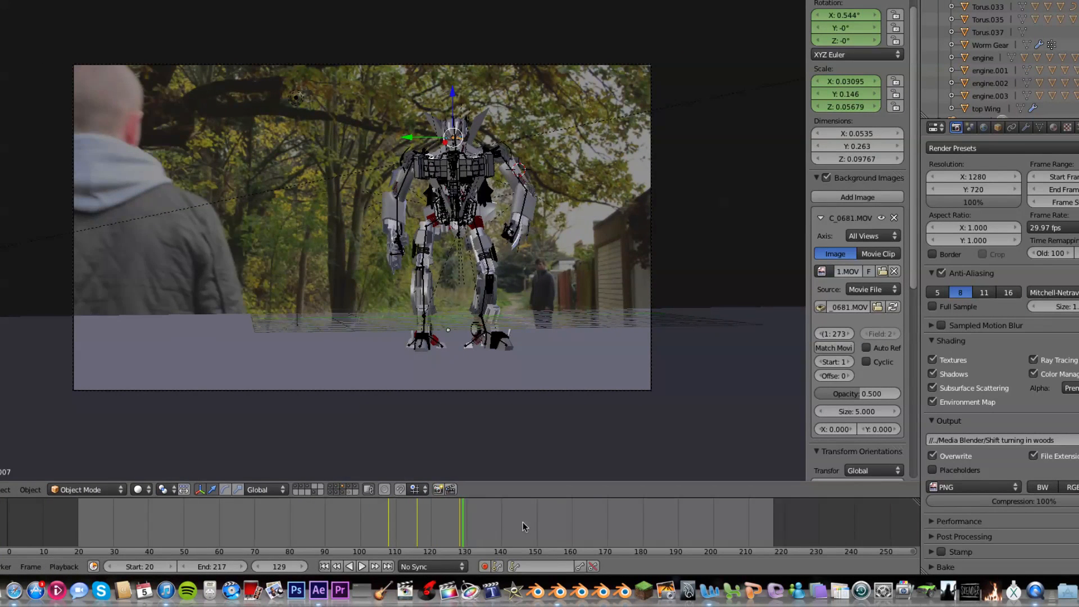
left_click(382, 524)
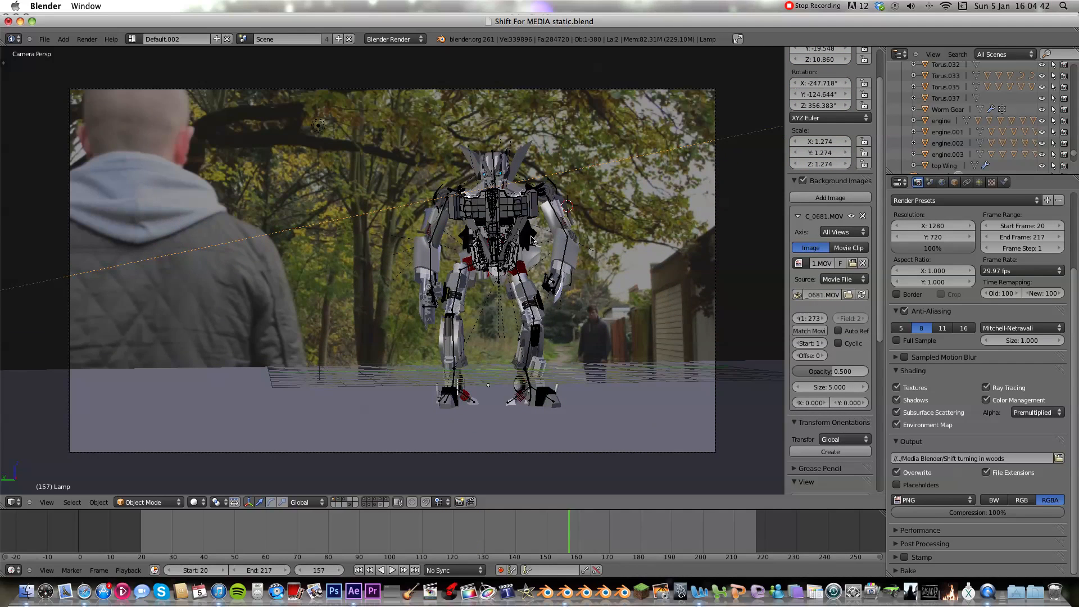
left_click(318, 125)
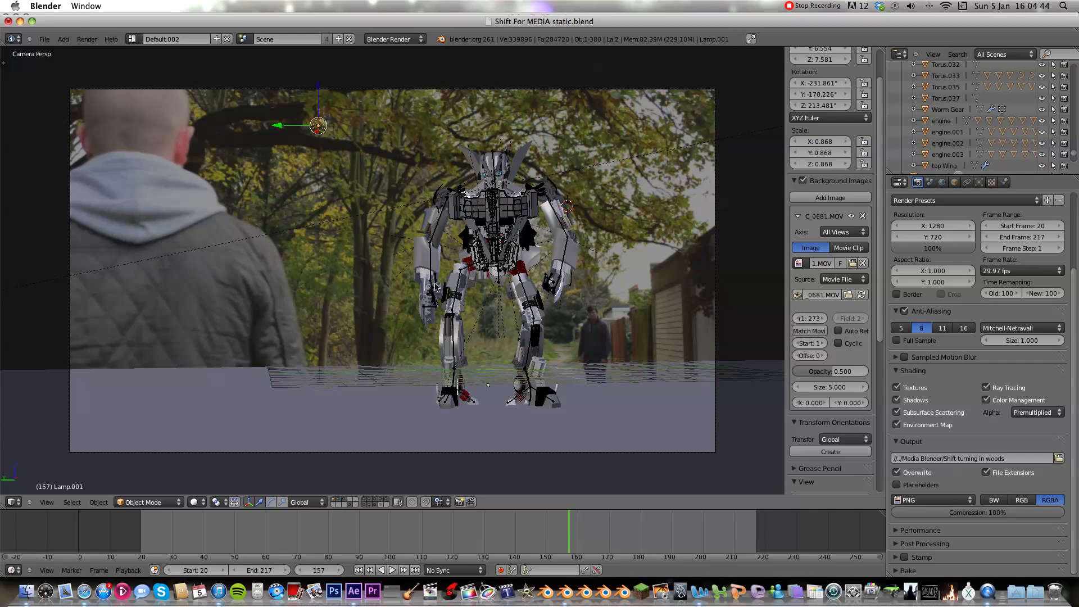
mouse_move(460, 237)
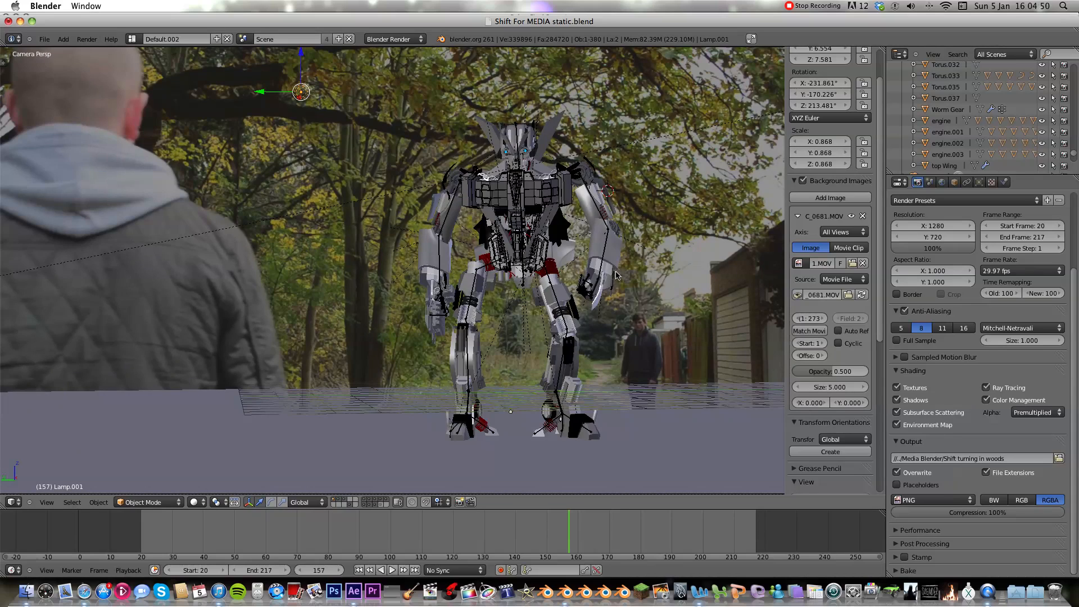
mouse_move(469, 267)
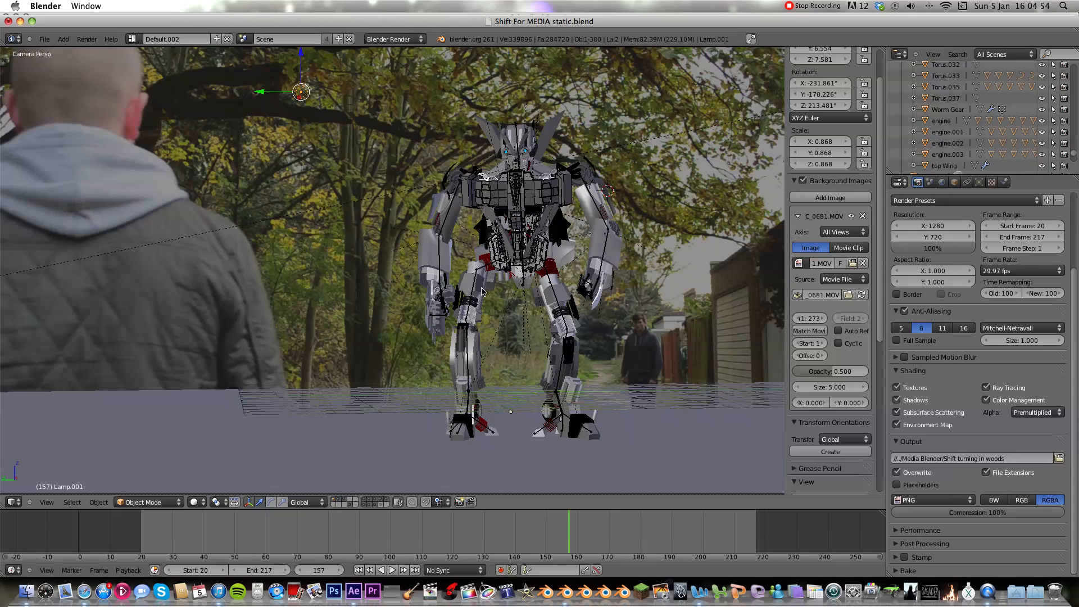
left_click(478, 523)
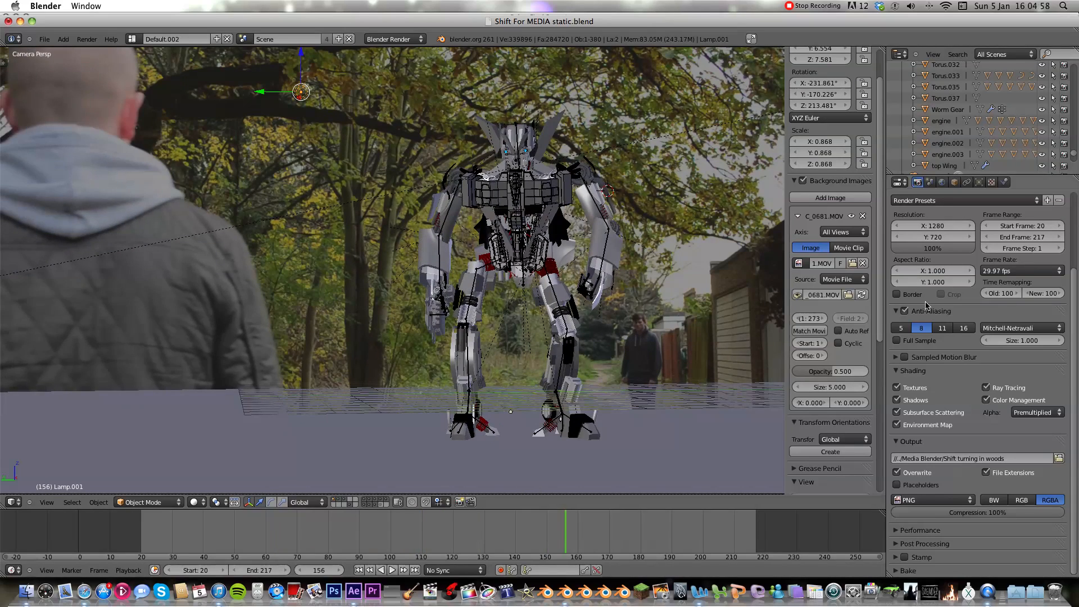
mouse_move(961, 377)
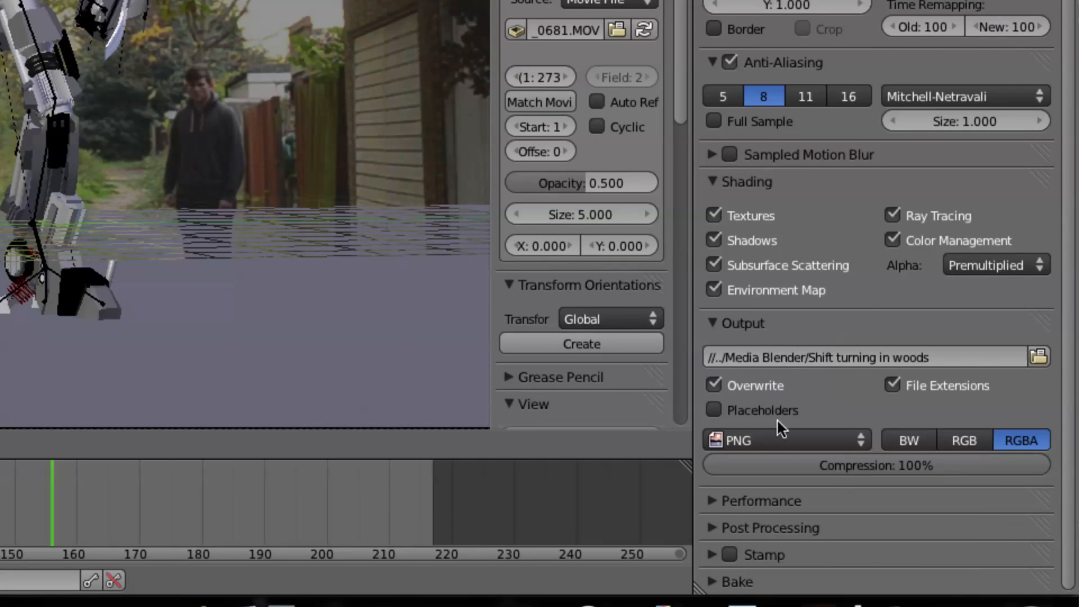
left_click(778, 440)
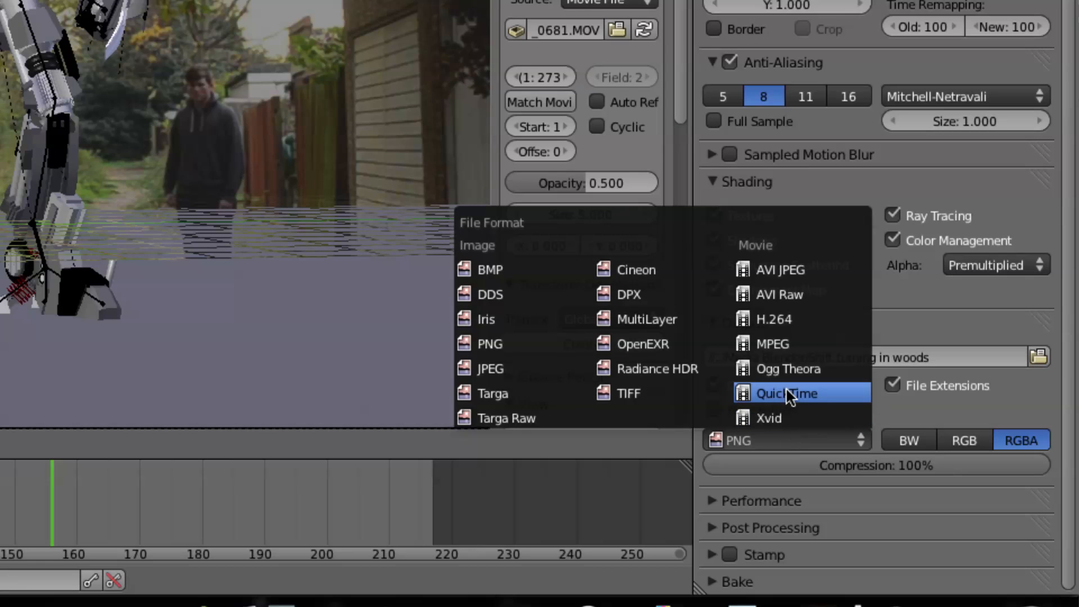
left_click(334, 279)
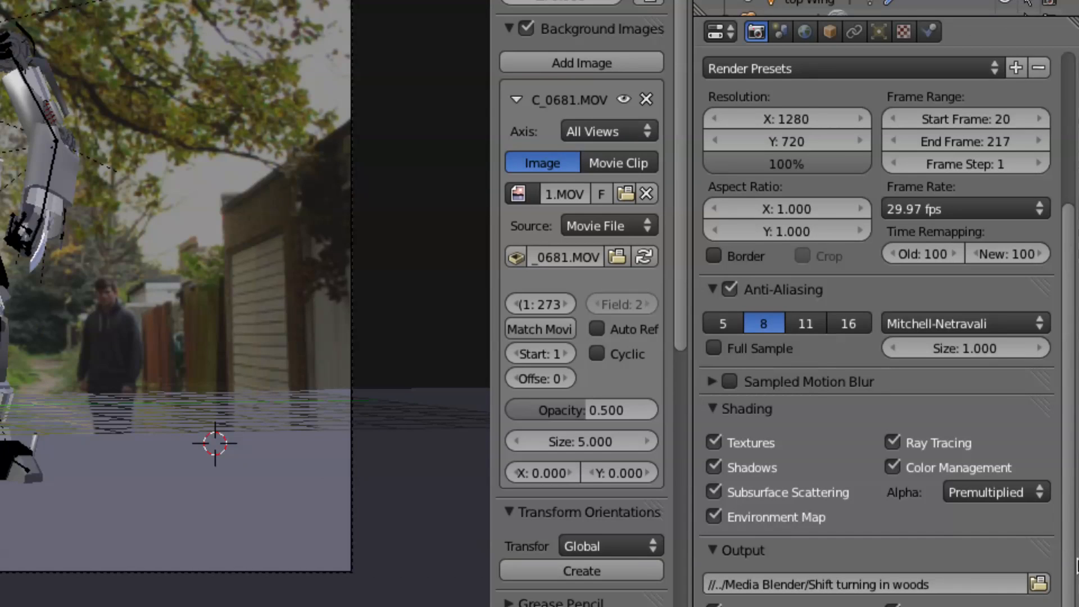
scroll("down", 3)
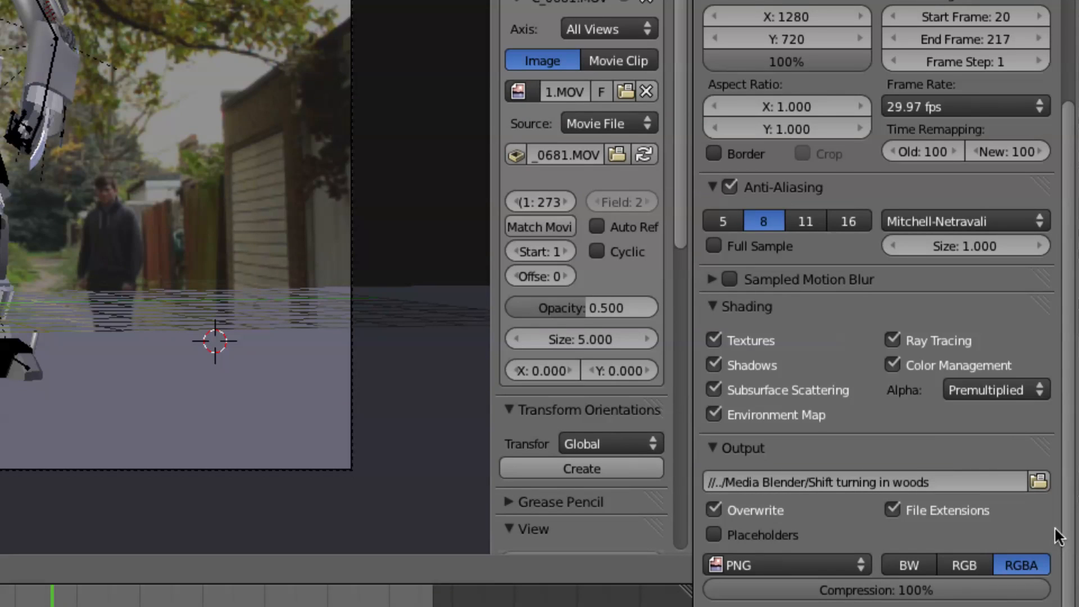
scroll("down", 3)
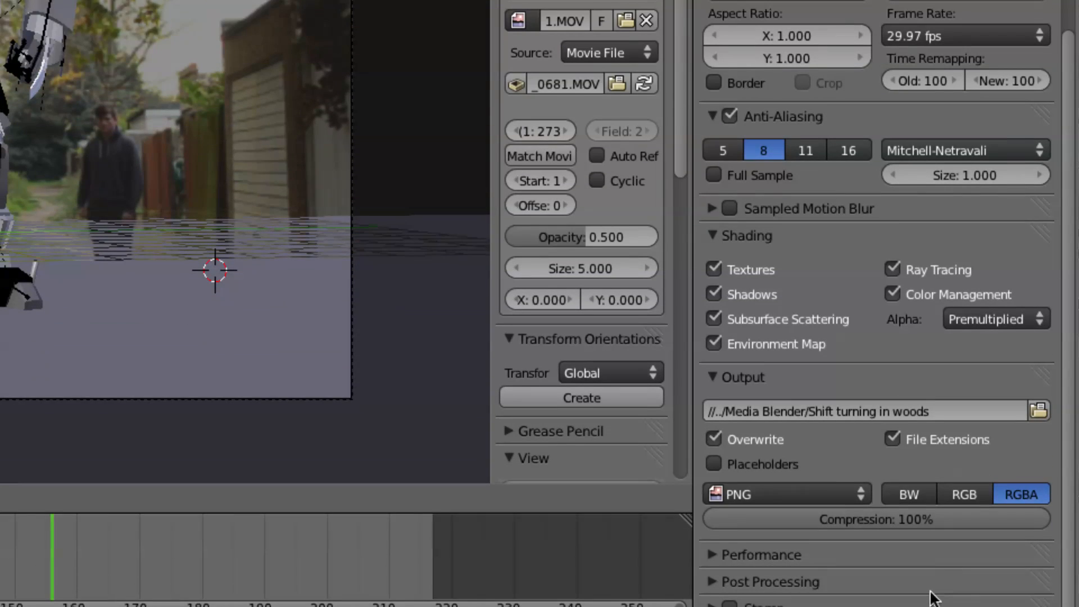
left_click(785, 493)
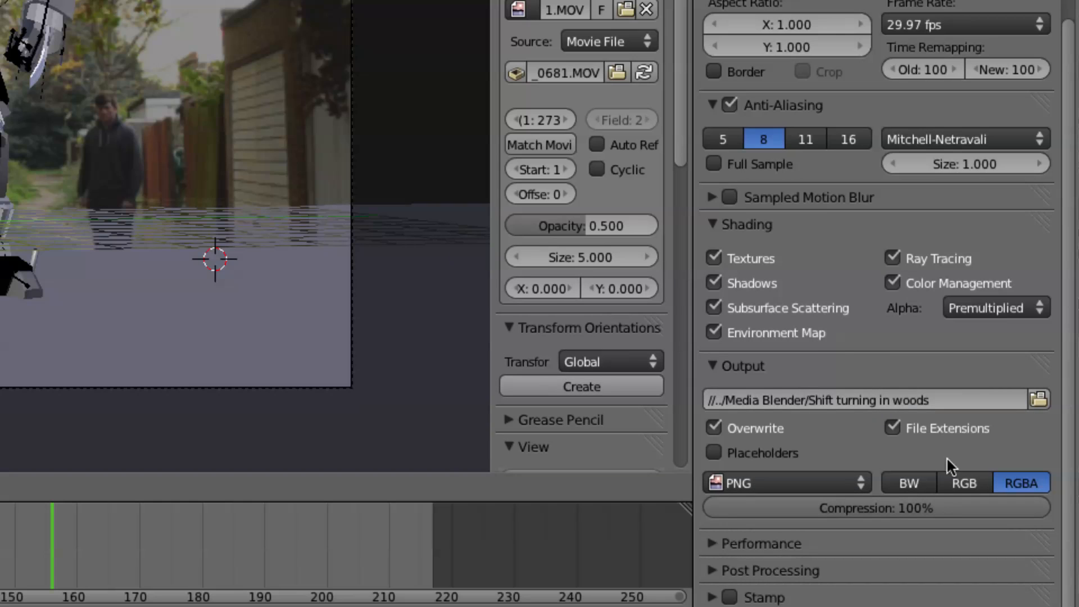
left_click(964, 483)
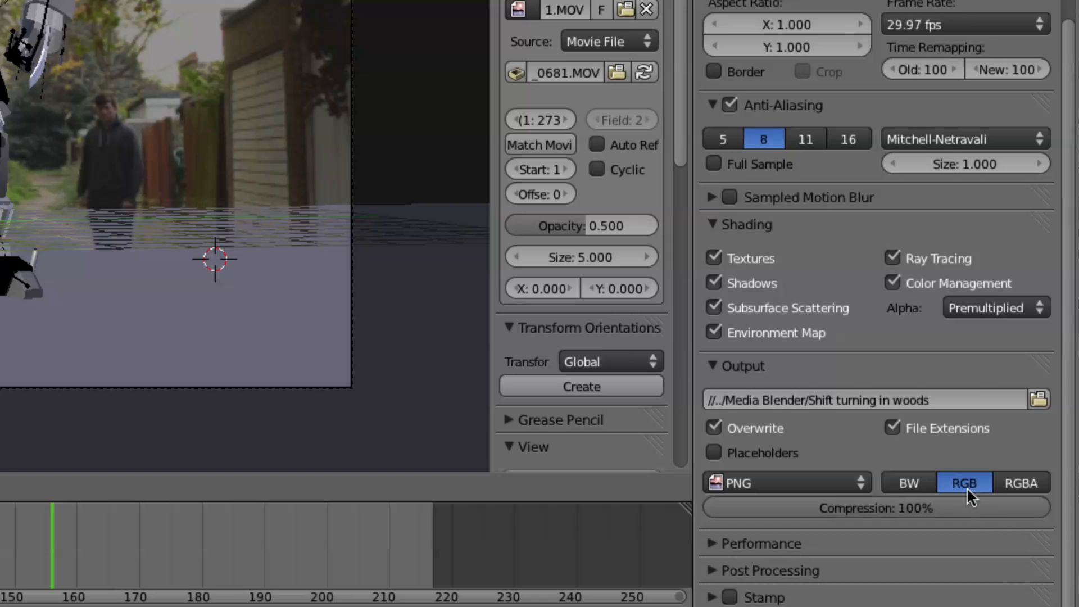
mouse_move(1022, 482)
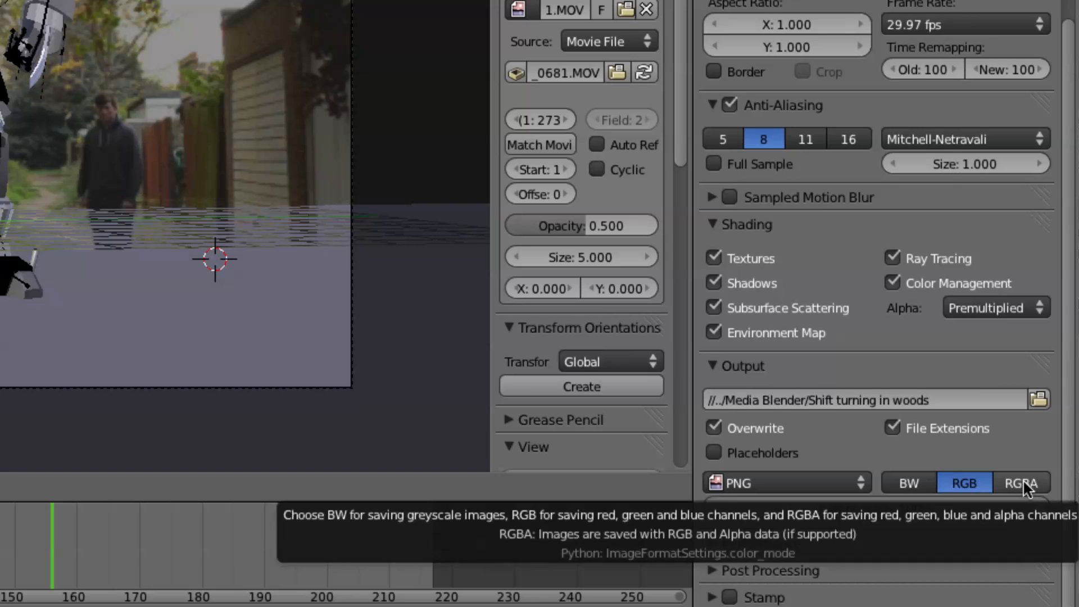
left_click(1021, 482)
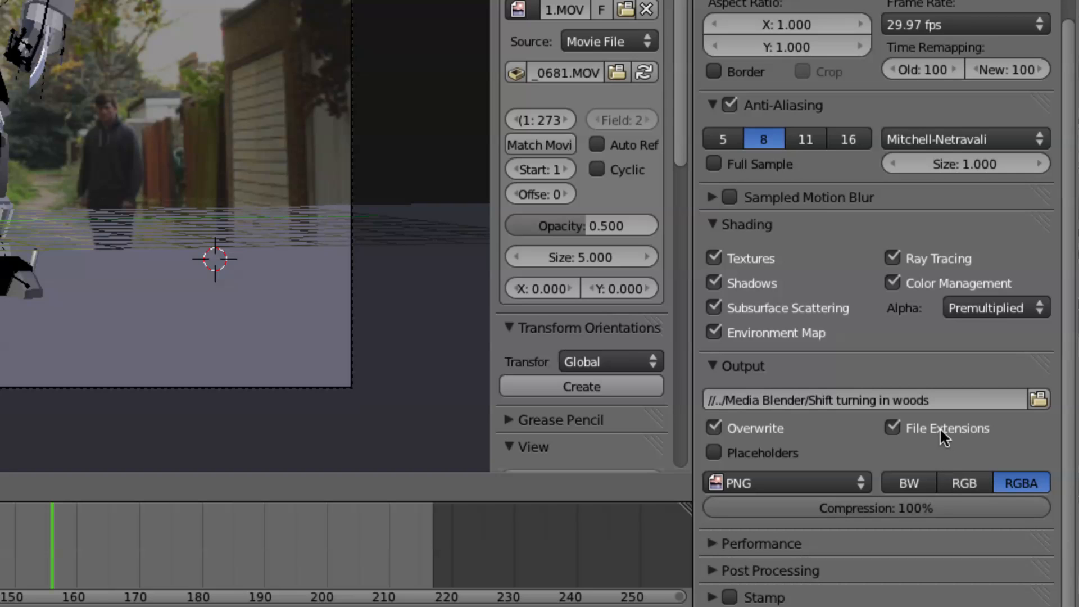
mouse_move(212, 191)
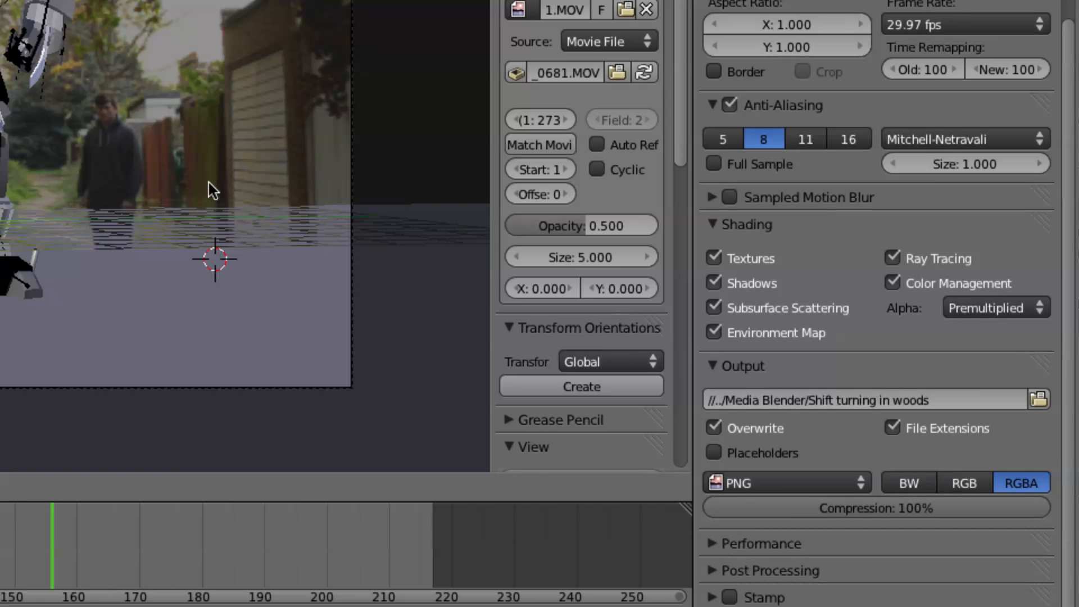
mouse_move(1071, 190)
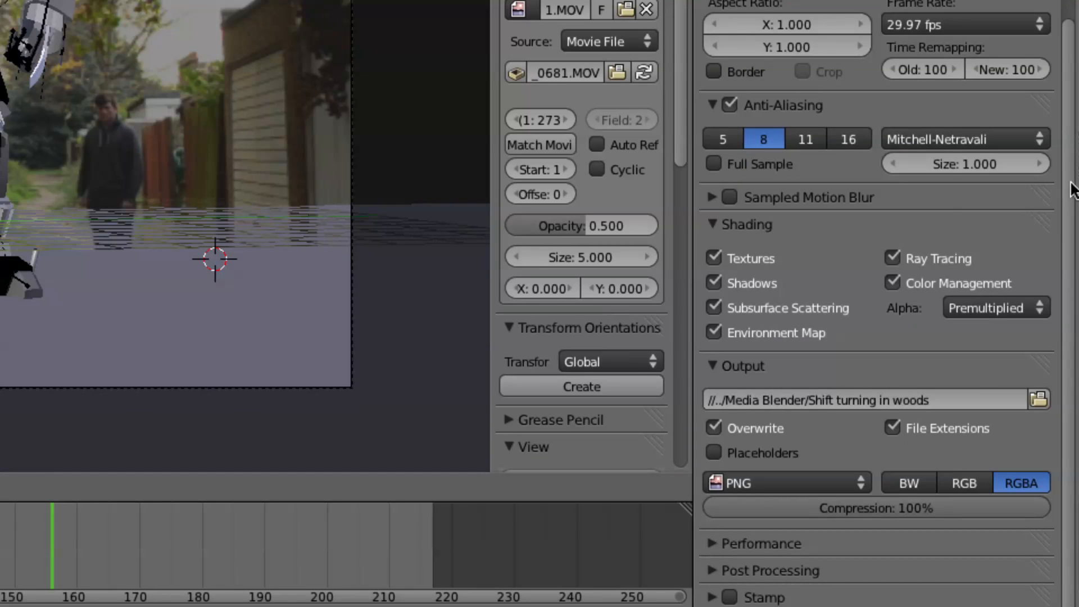
left_click(995, 308)
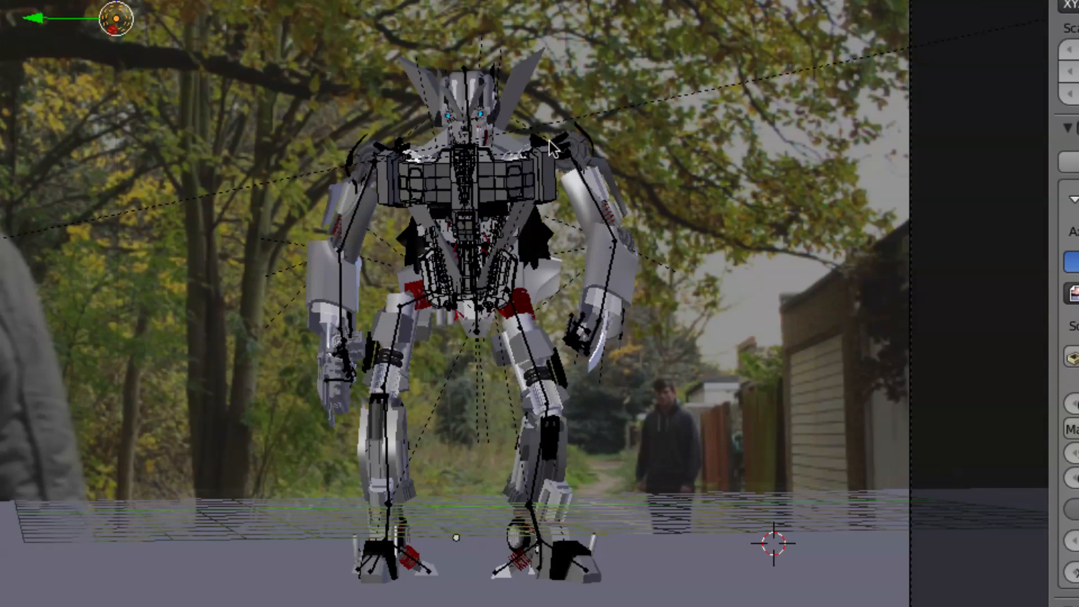
Step: Select the robot's right upper arm bone in Pose Mode
left_click(598, 246)
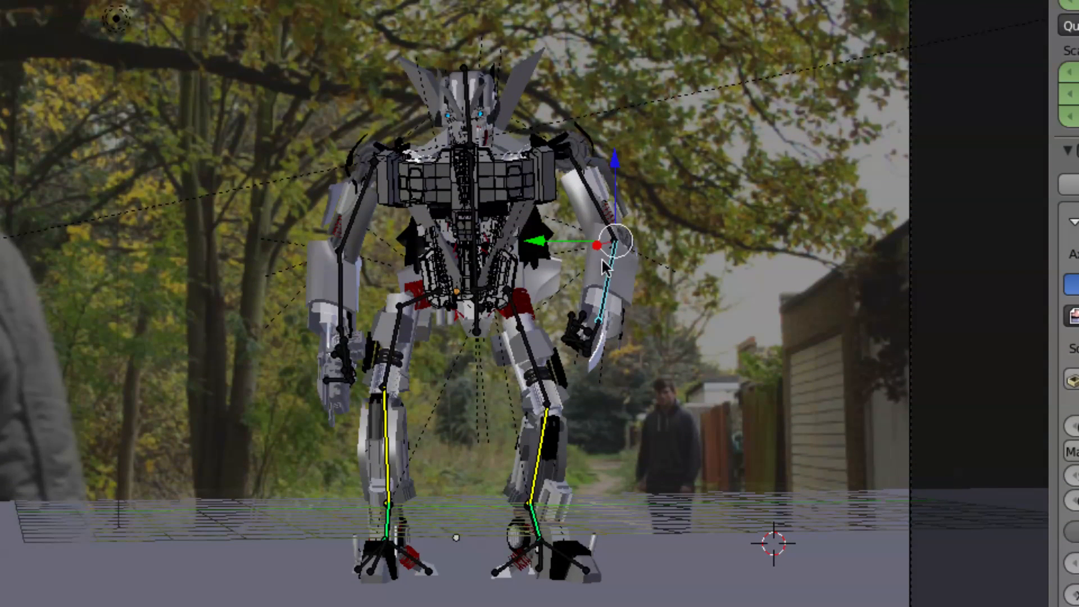
mouse_move(491, 257)
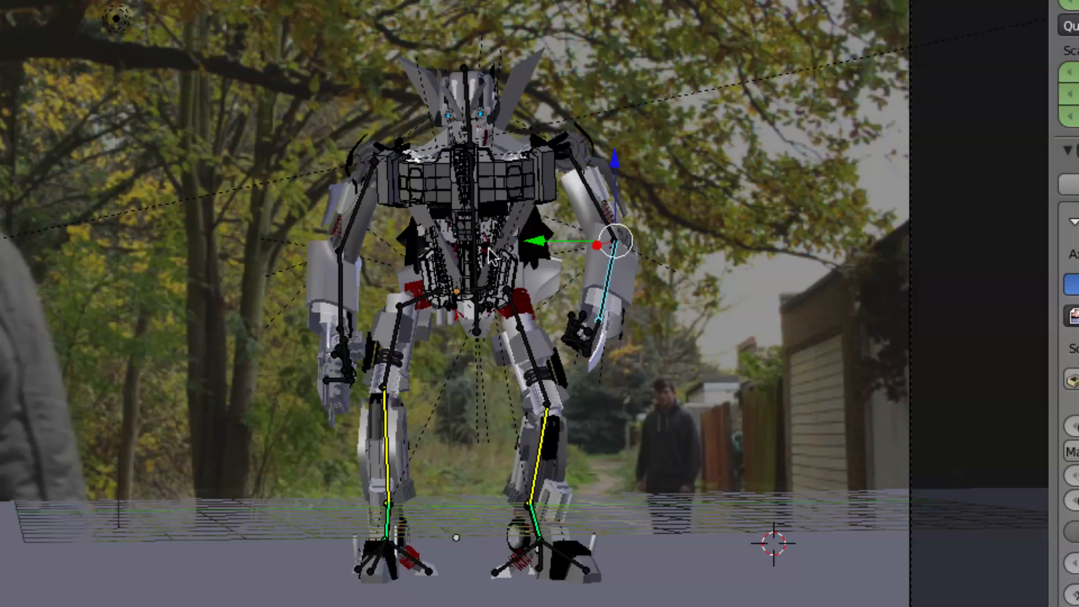
mouse_move(15, 178)
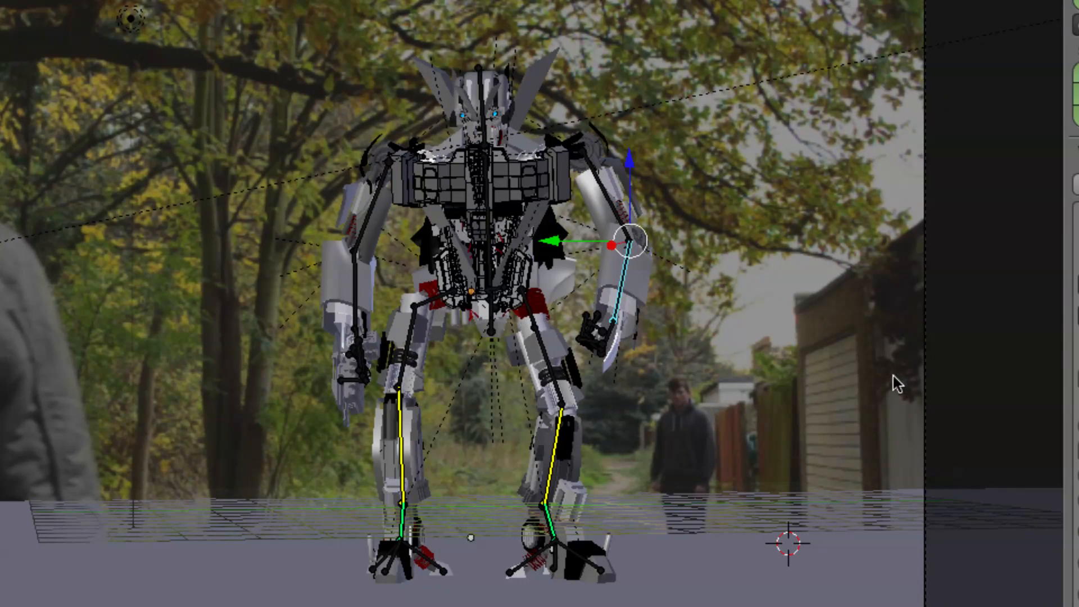
mouse_move(554, 254)
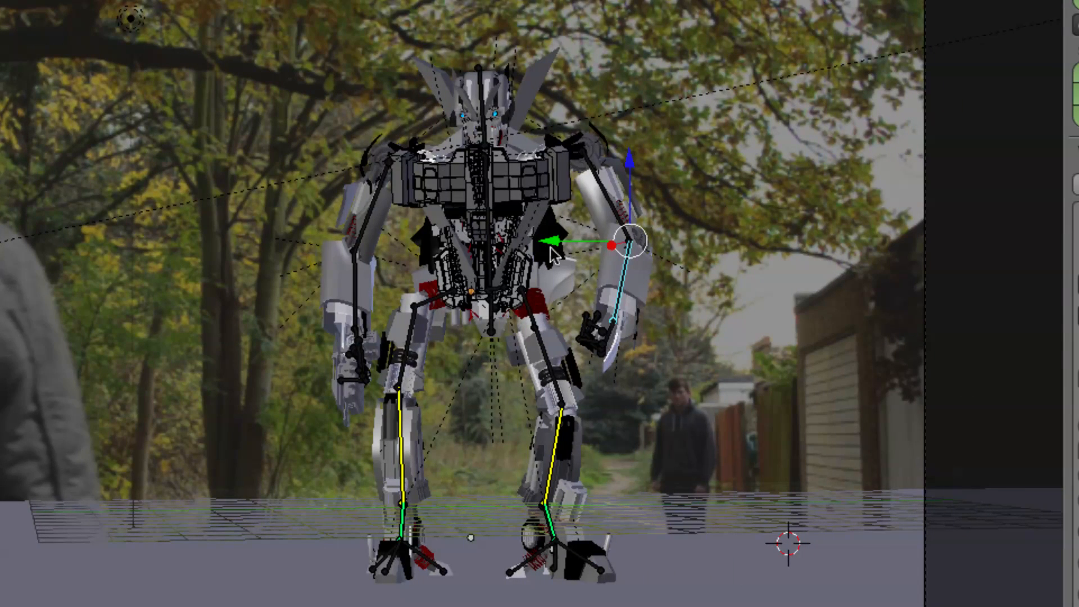
mouse_move(439, 303)
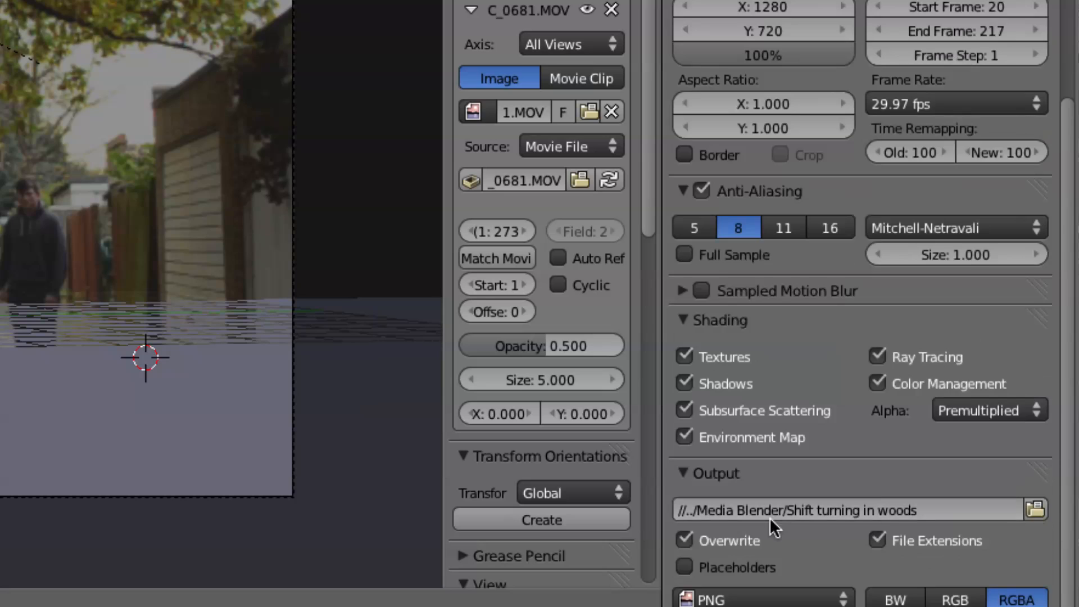
Step: Check the 20–217 PNG RGBA render settings and jump to frame 217
scroll("up", 3)
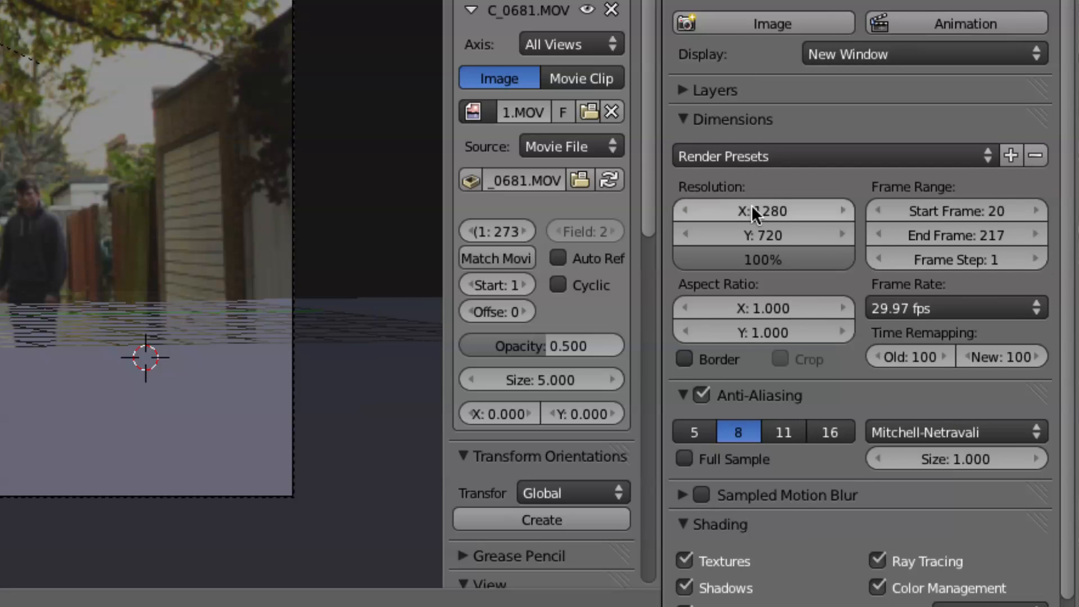
mouse_move(816, 227)
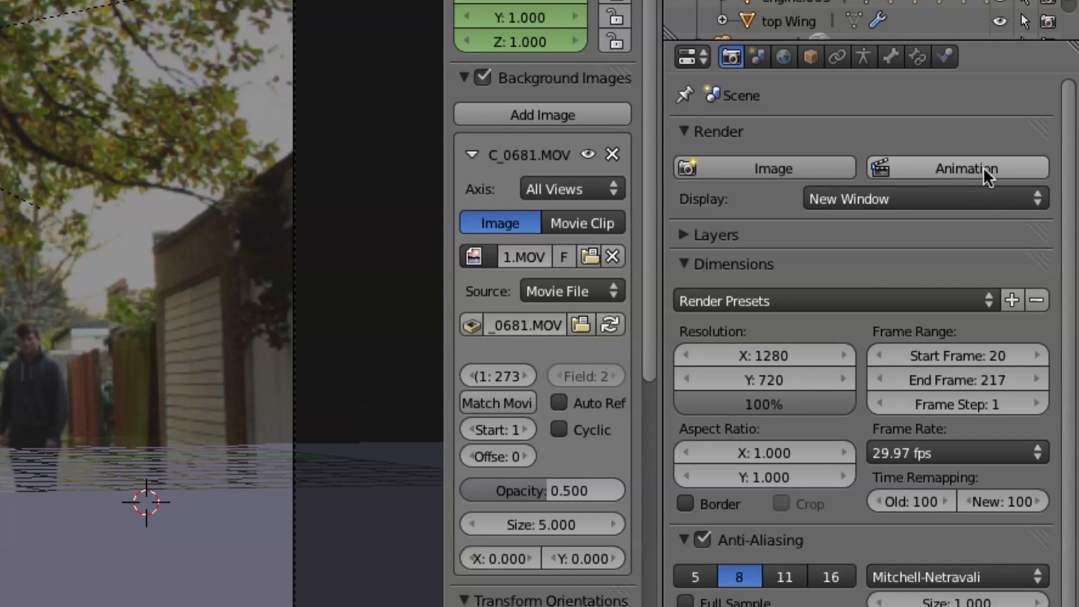
mouse_move(957, 168)
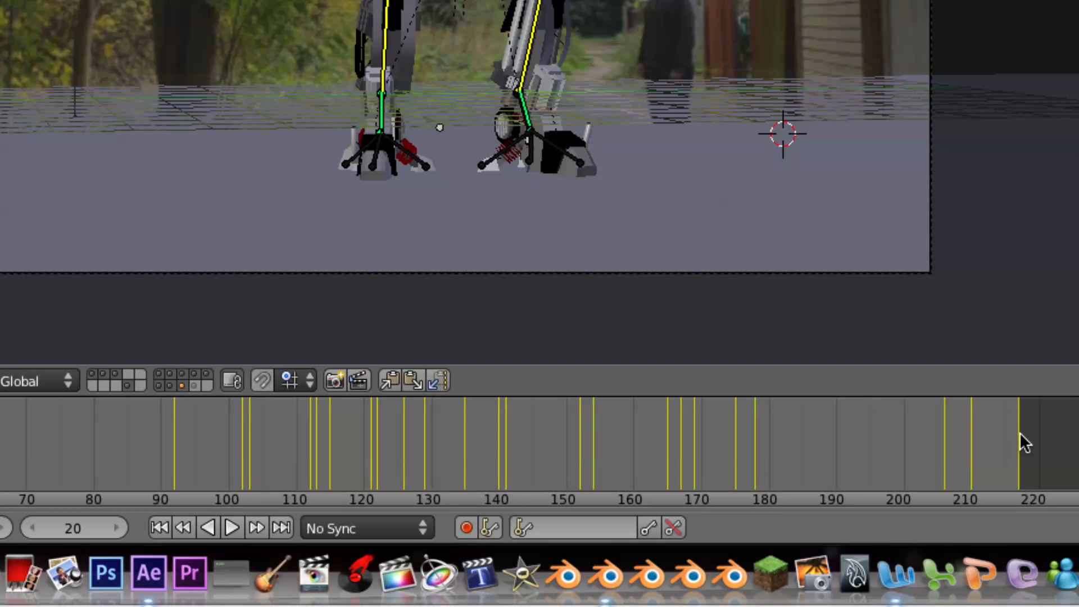
left_click(1021, 441)
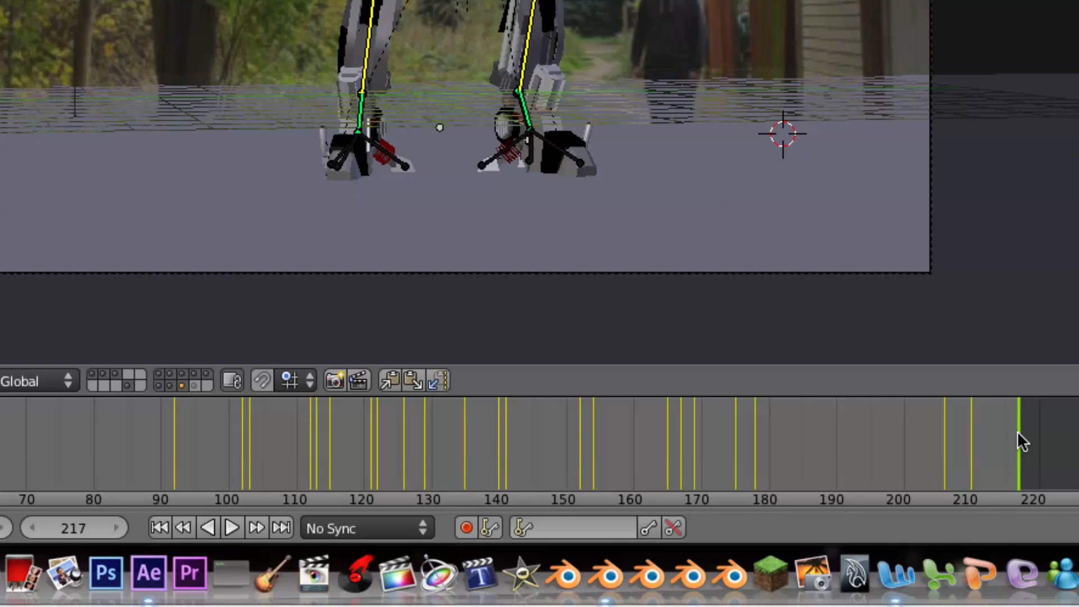
mouse_move(688, 478)
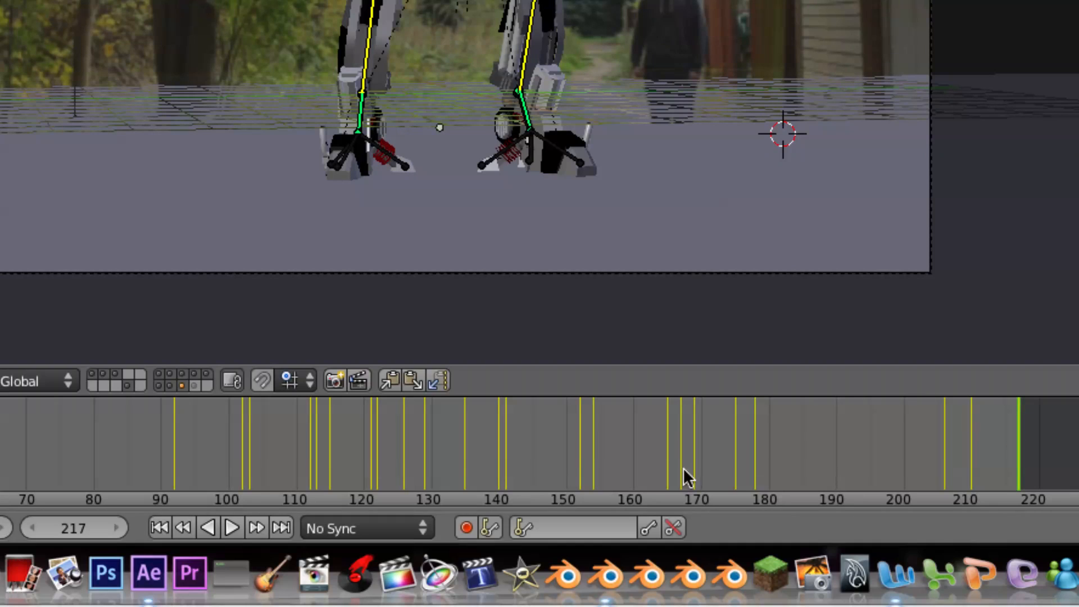
mouse_move(788, 474)
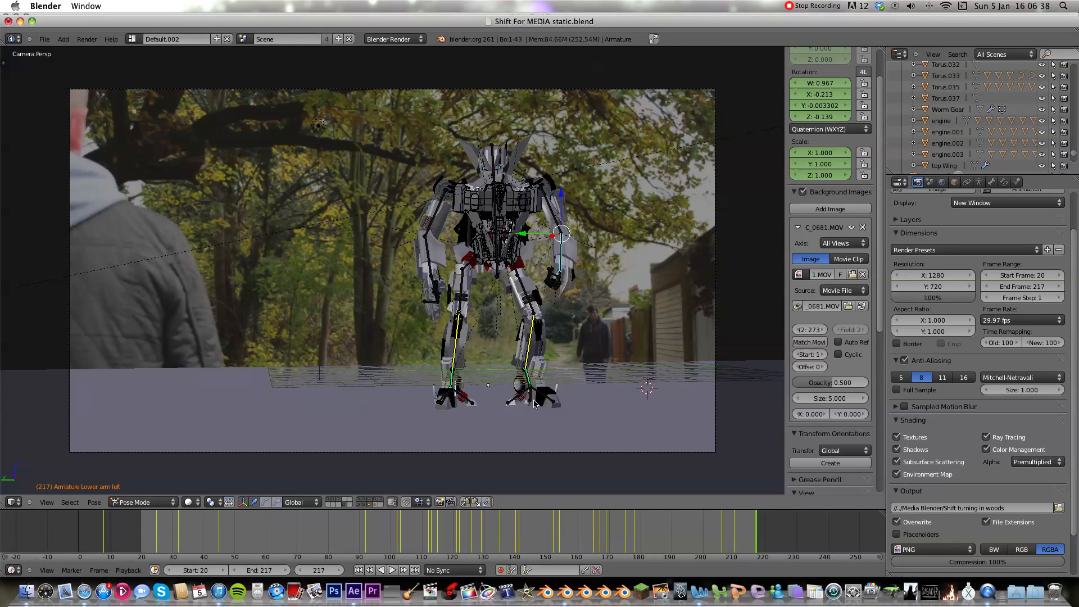
scroll("down", 3)
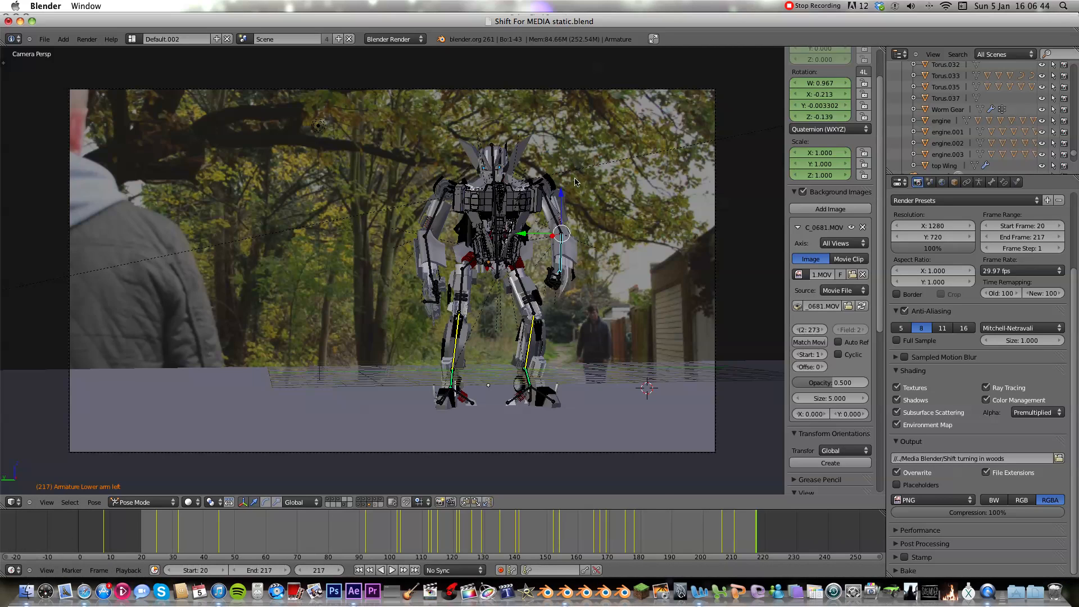
mouse_move(285, 344)
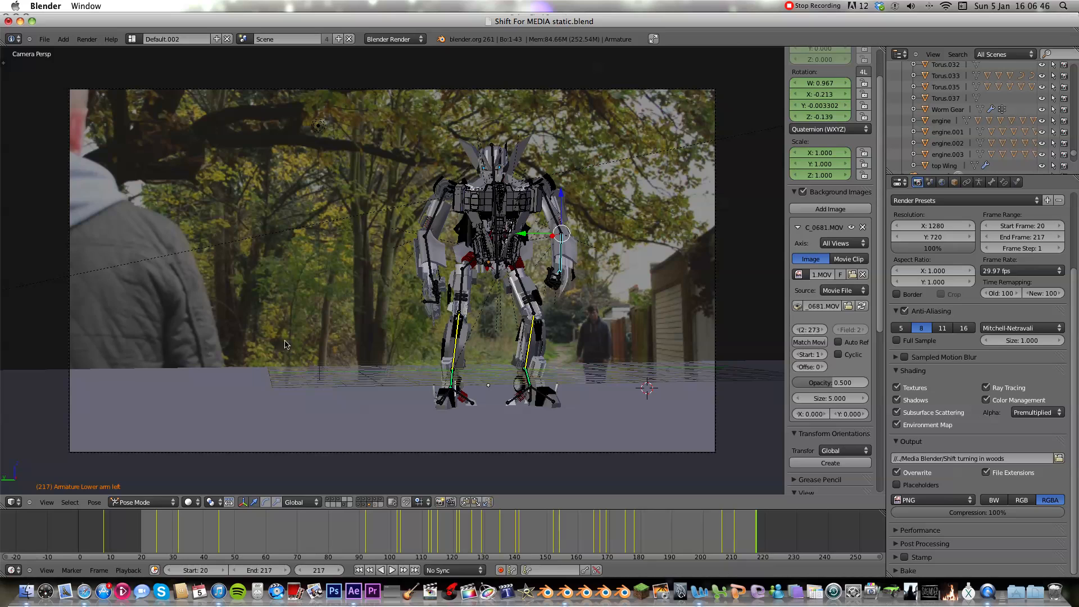
Step: Switch from Blender to Finder from the Dock
left_click(26, 590)
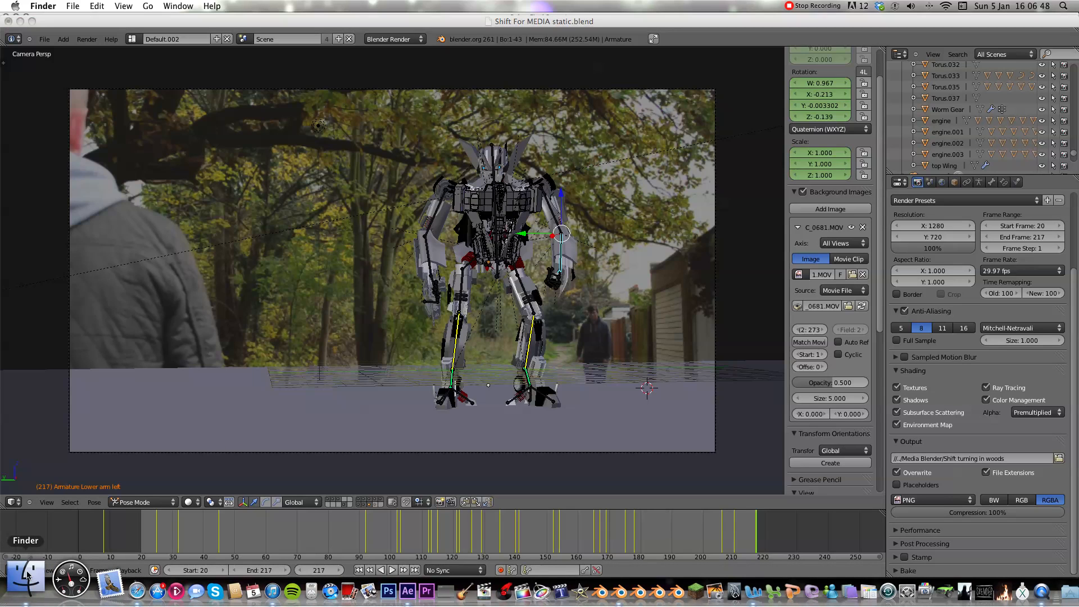
Step: Open the Media Blender folder, browse the rendered PNG frames, and preview the first one
left_click(25, 575)
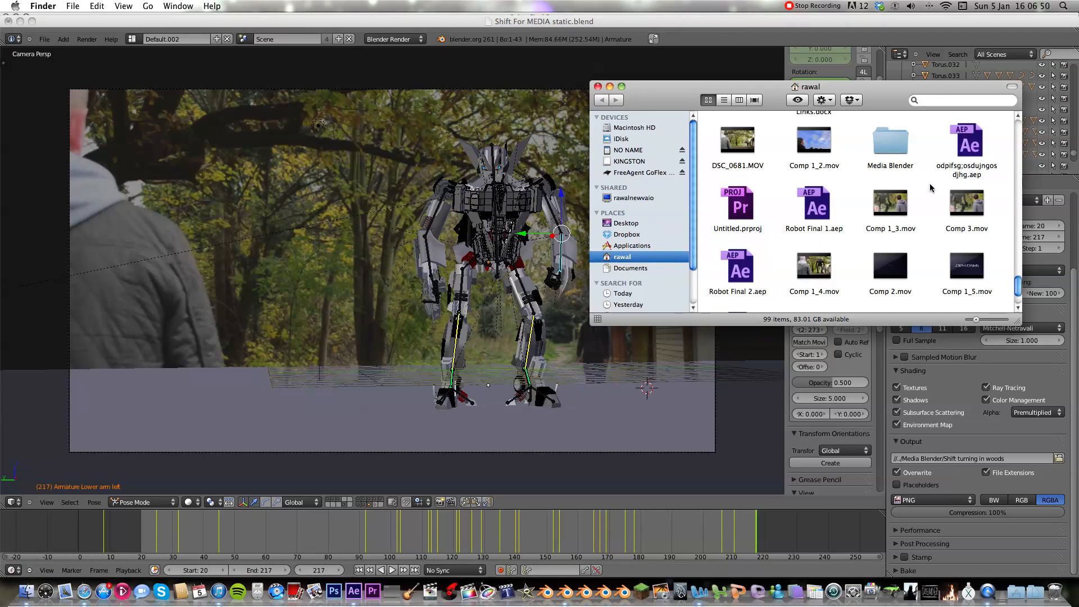
double_click(890, 141)
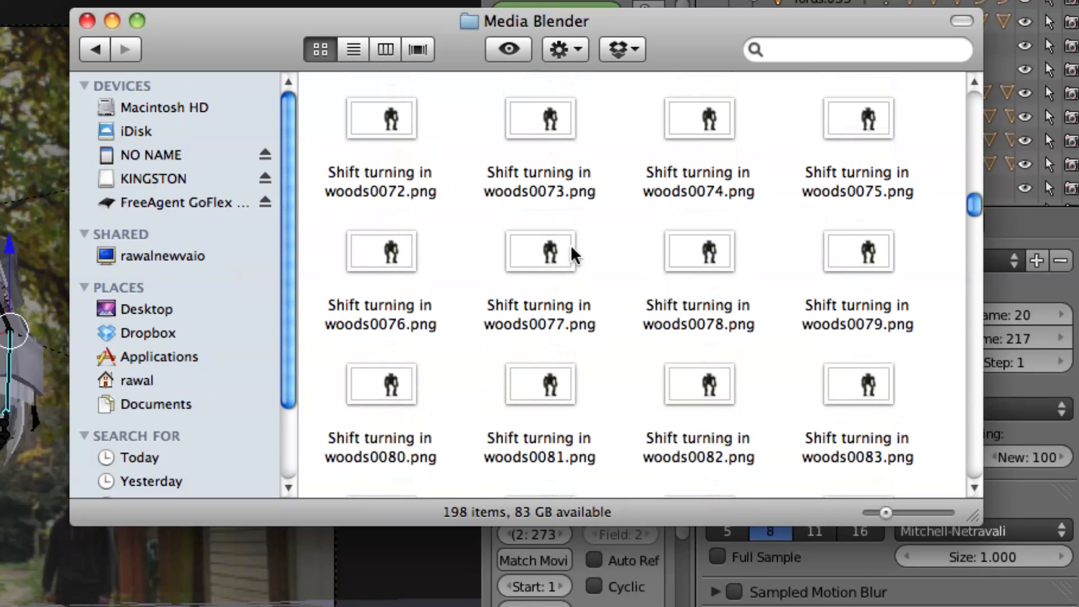
scroll("down", 3)
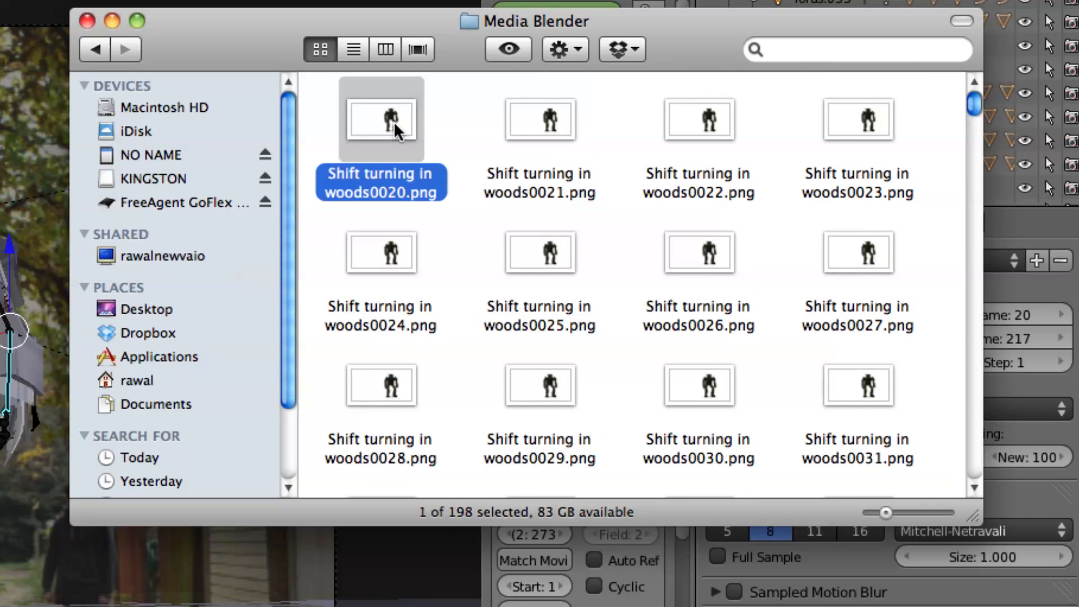
scroll("down", 3)
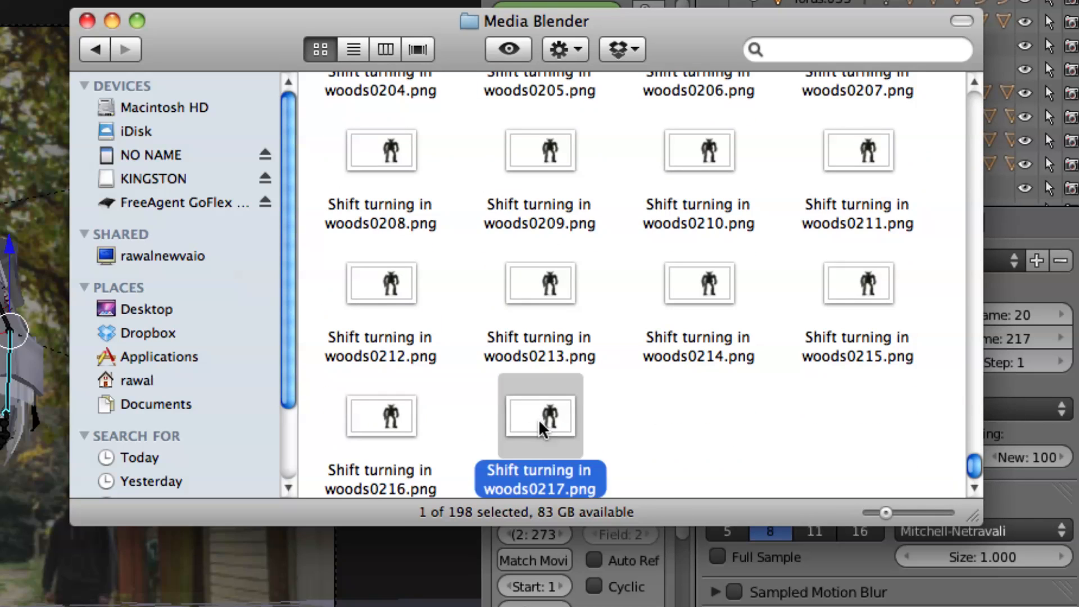
scroll("up", 3)
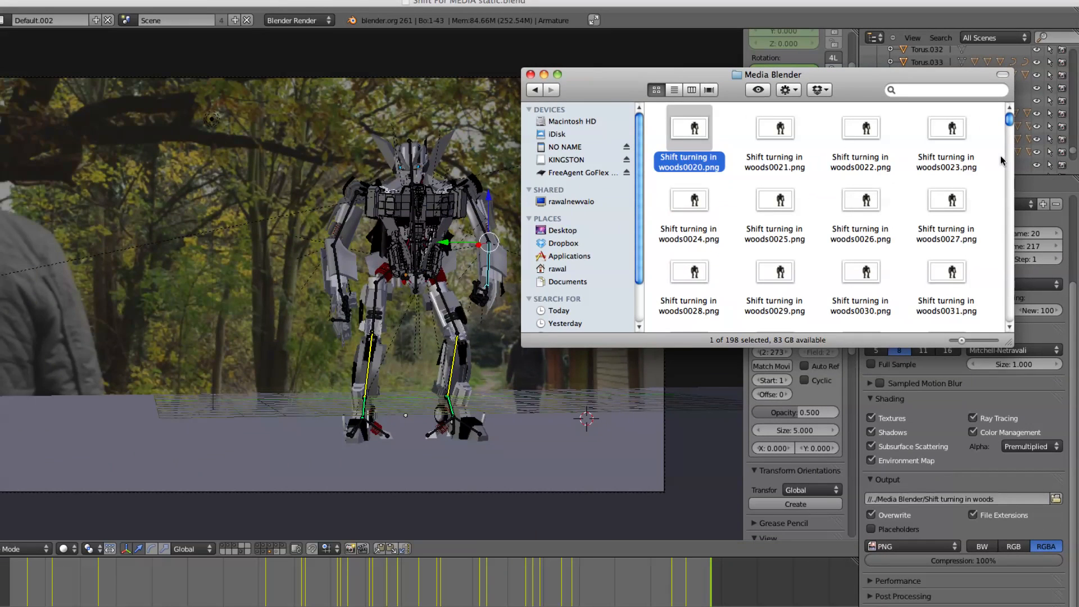
double_click(688, 271)
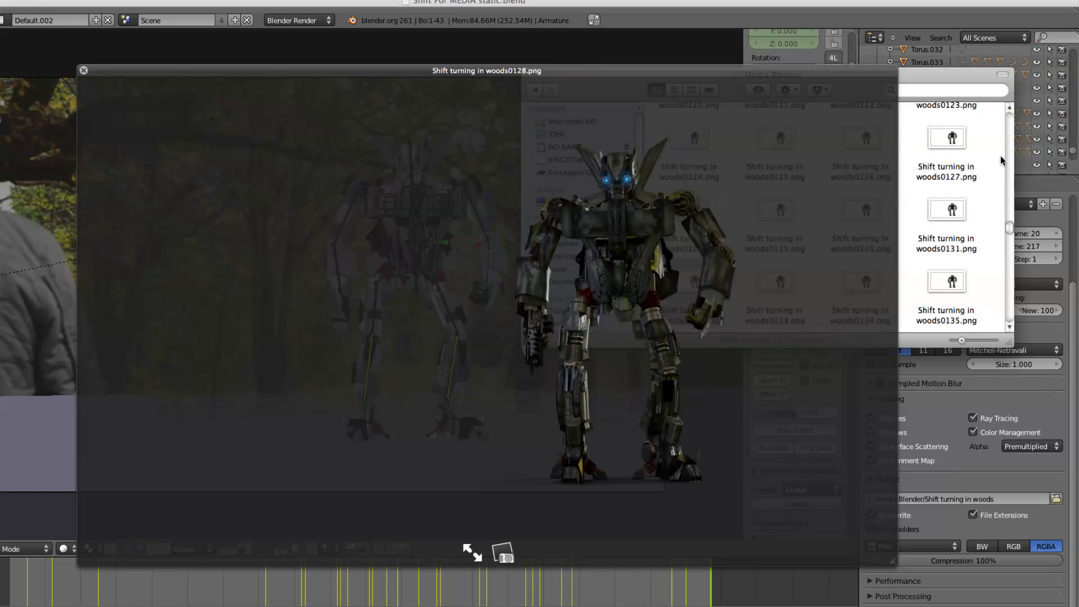
Step: Page back and forth through the rendered robot frames in Quick Look, then close it
scroll("down", 3)
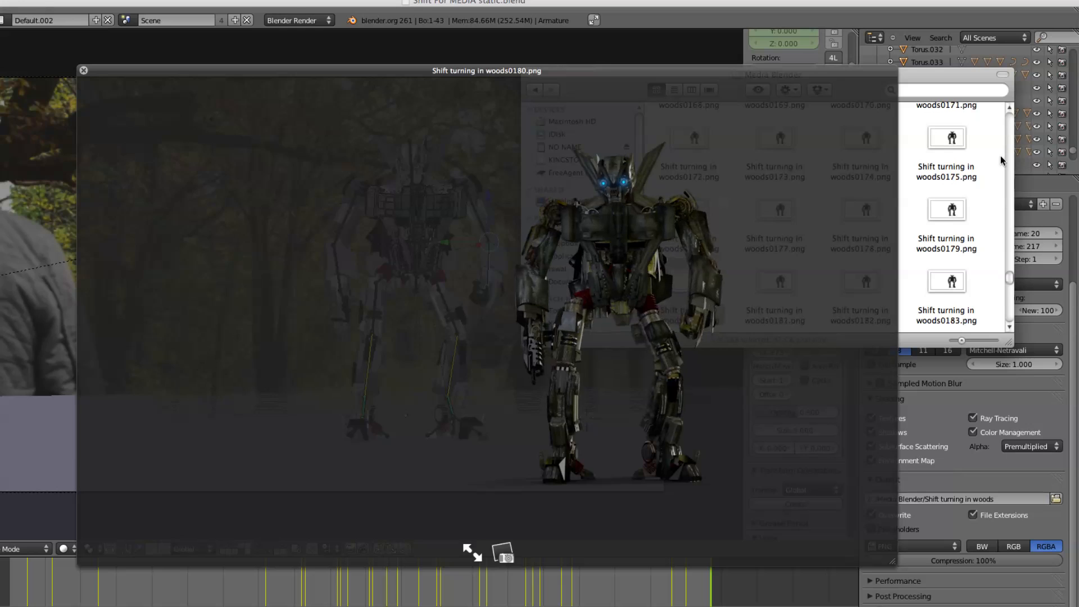
scroll("down", 3)
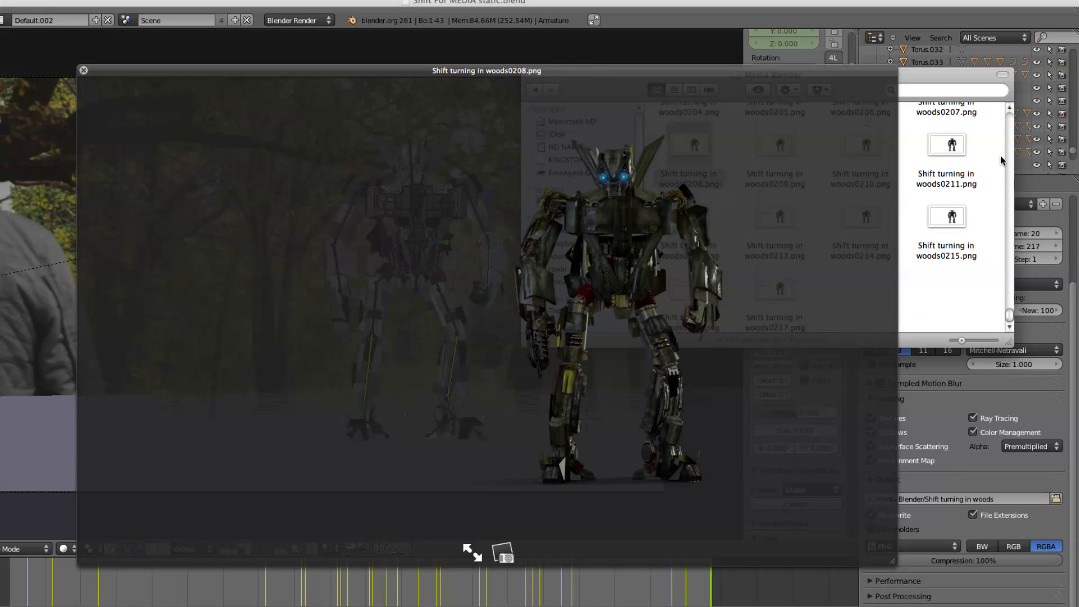
scroll("up", 3)
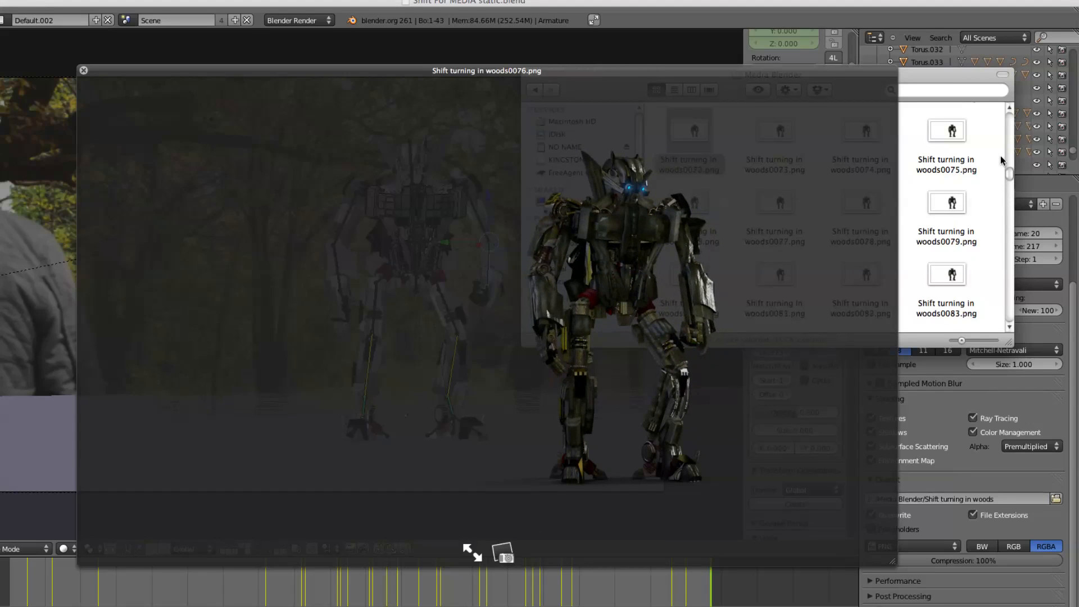
scroll("up", 3)
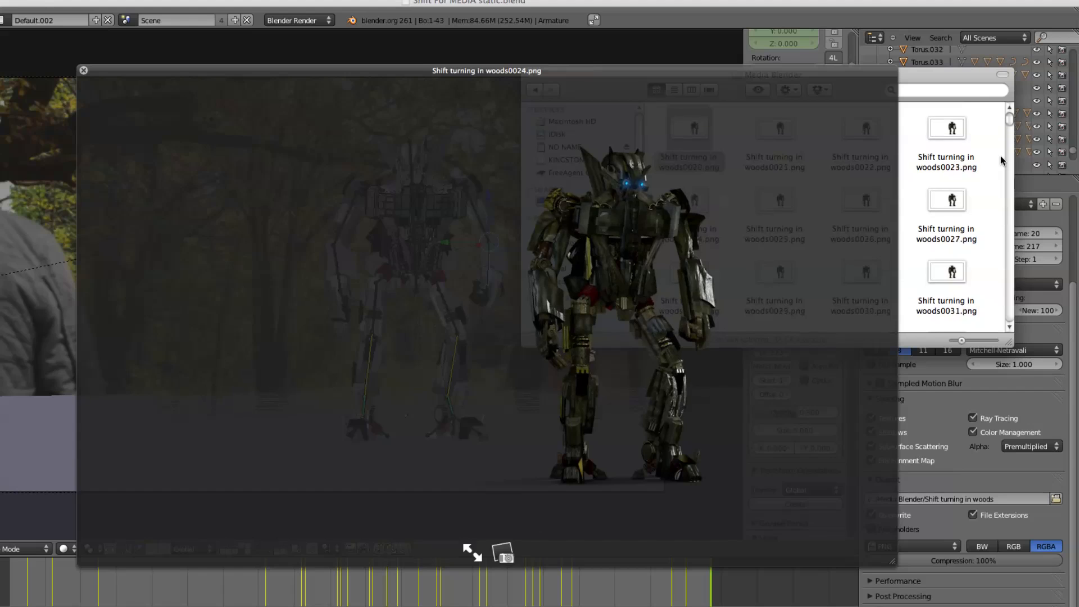
left_click(83, 70)
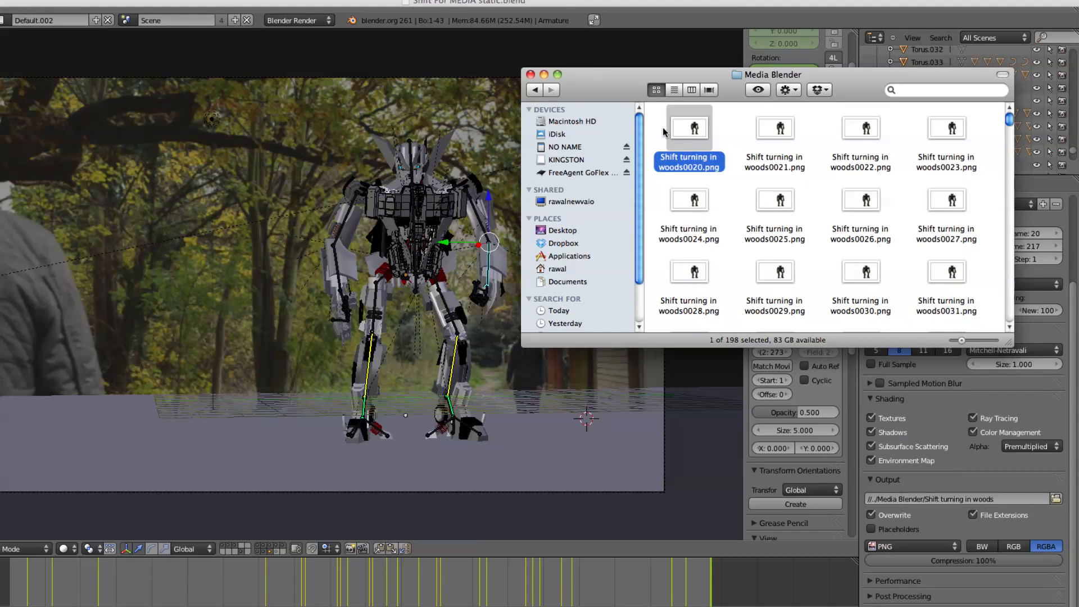
Step: Confirm the PNG frames end at 0217, then switch to After Effects
scroll("down", 3)
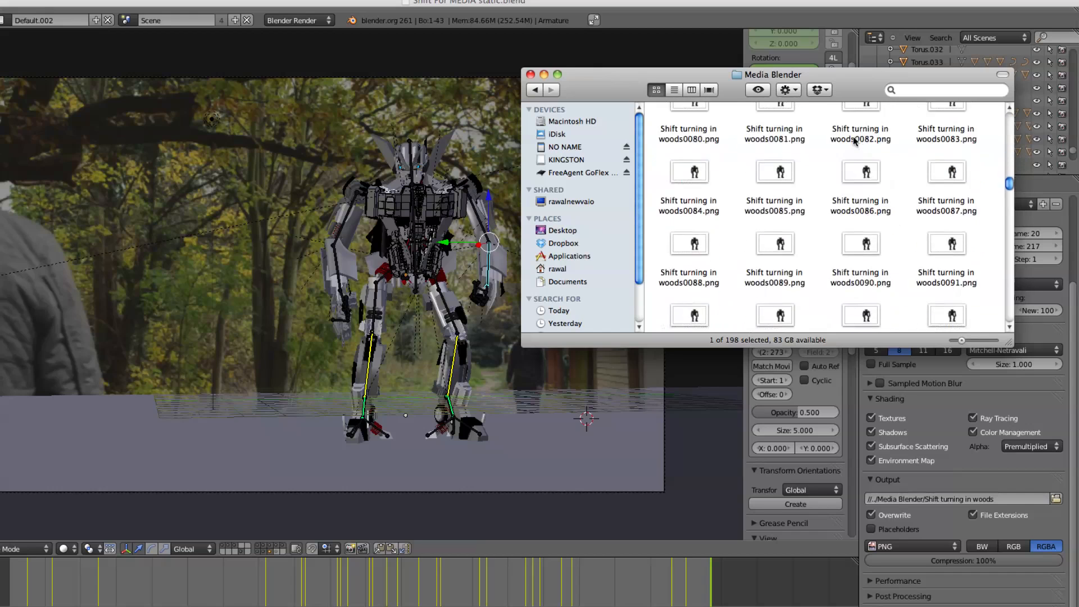
scroll("down", 3)
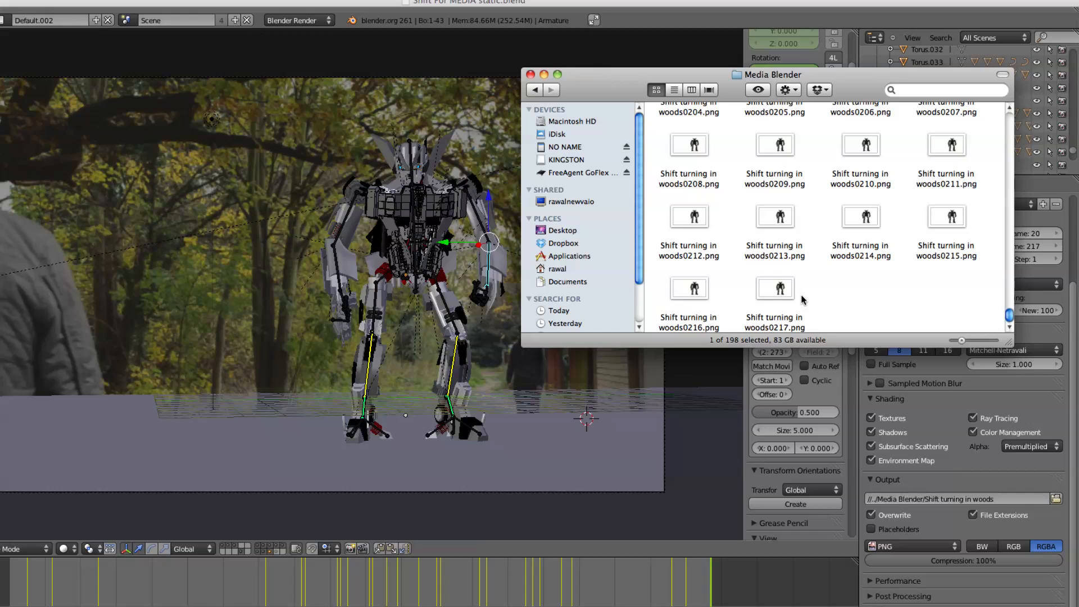
mouse_move(558, 382)
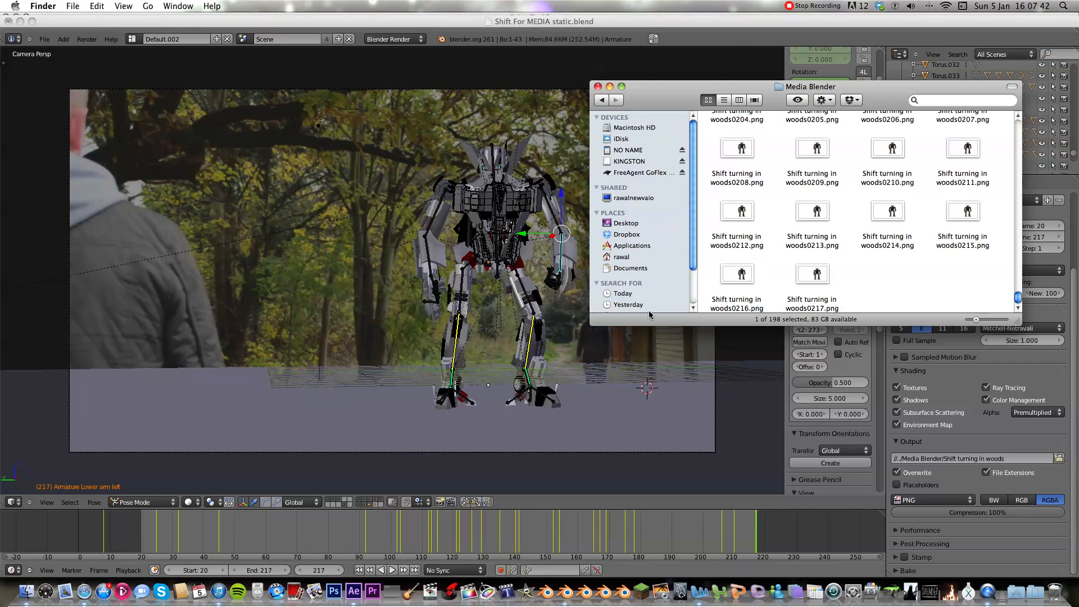
mouse_move(331, 435)
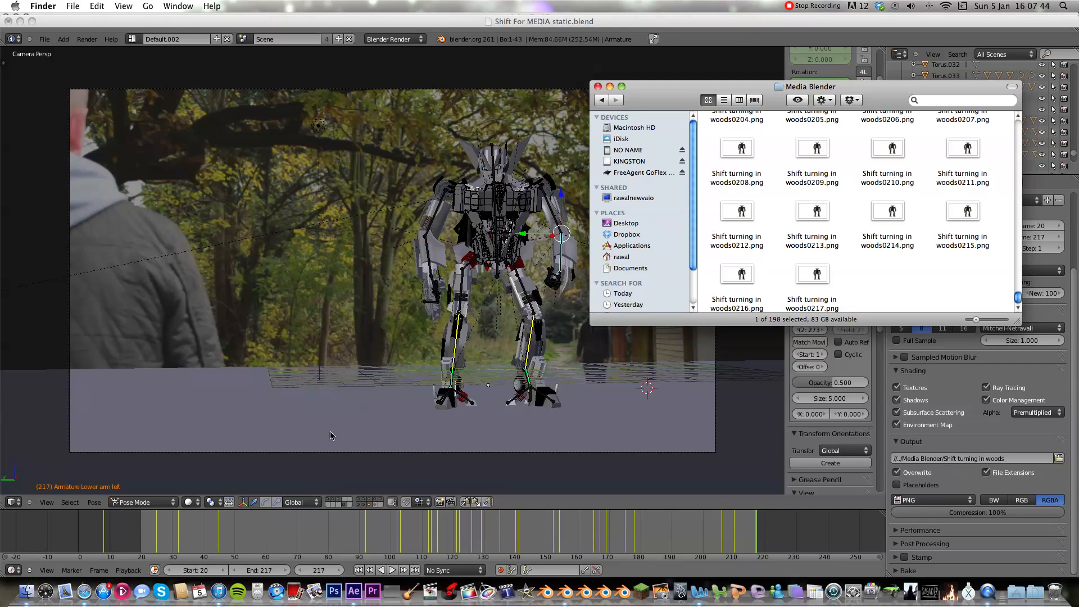
scroll("up", 3)
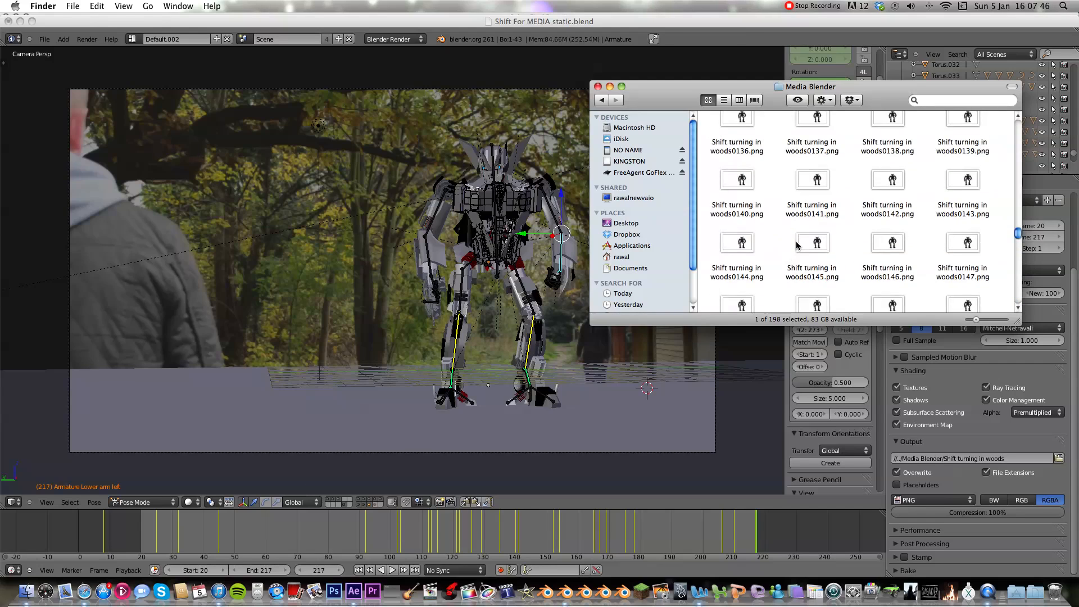
left_click(353, 591)
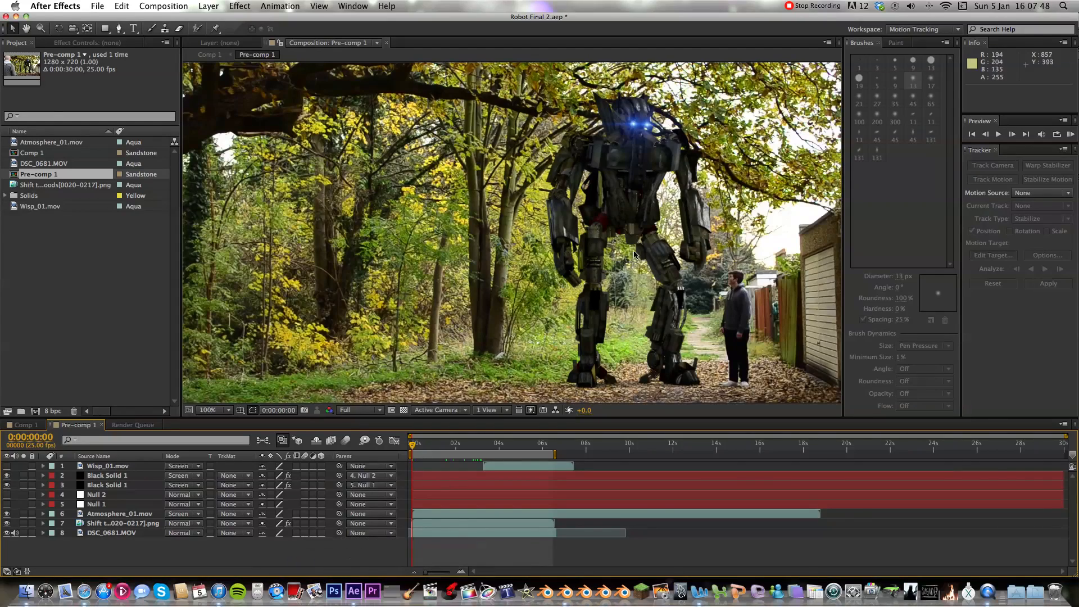
left_click(215, 411)
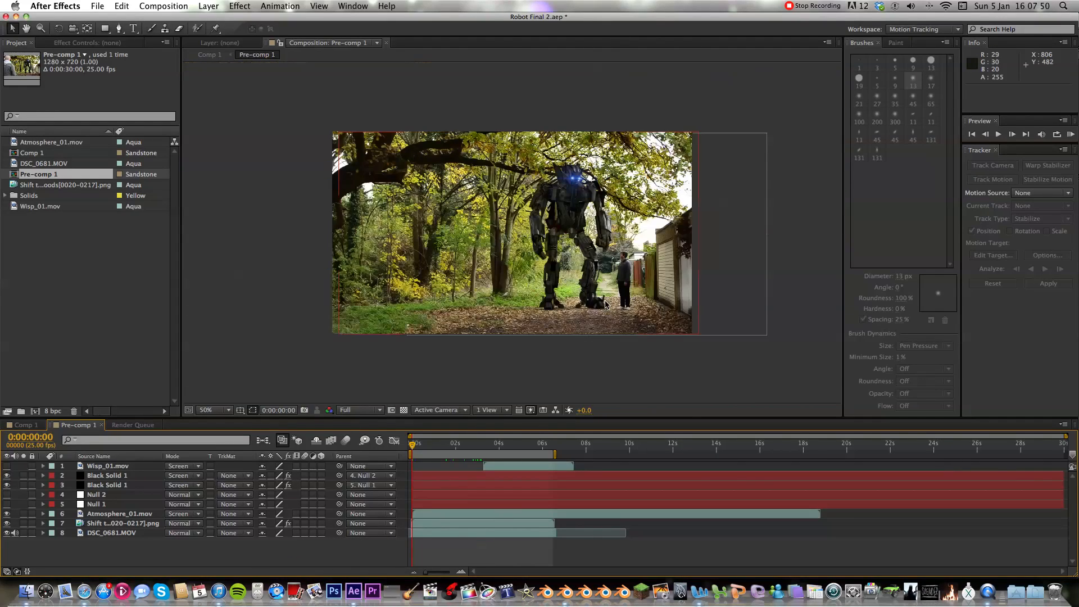
left_click(205, 410)
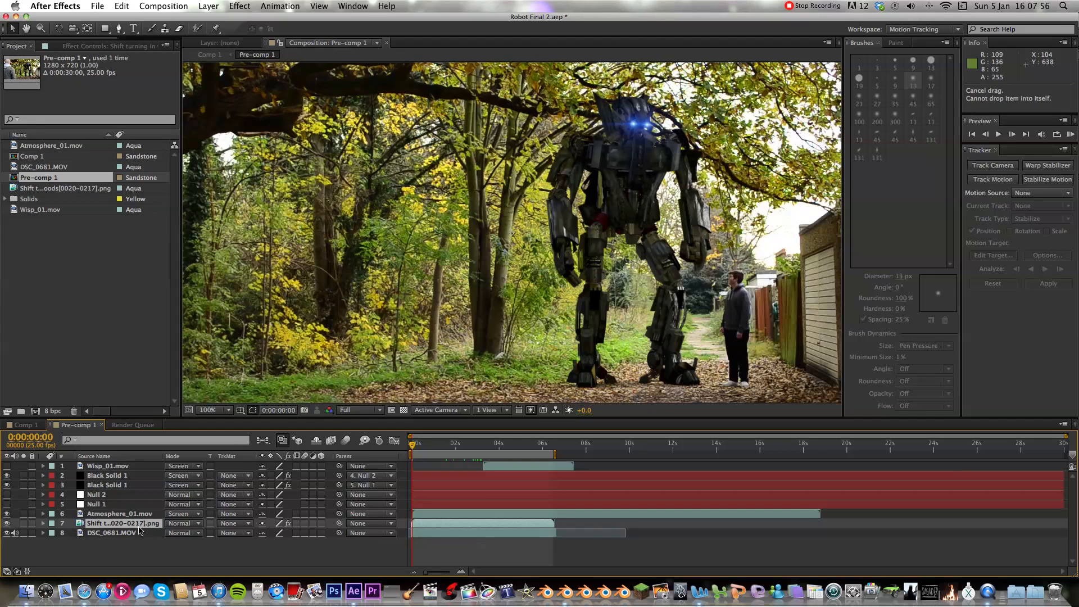
mouse_move(96, 6)
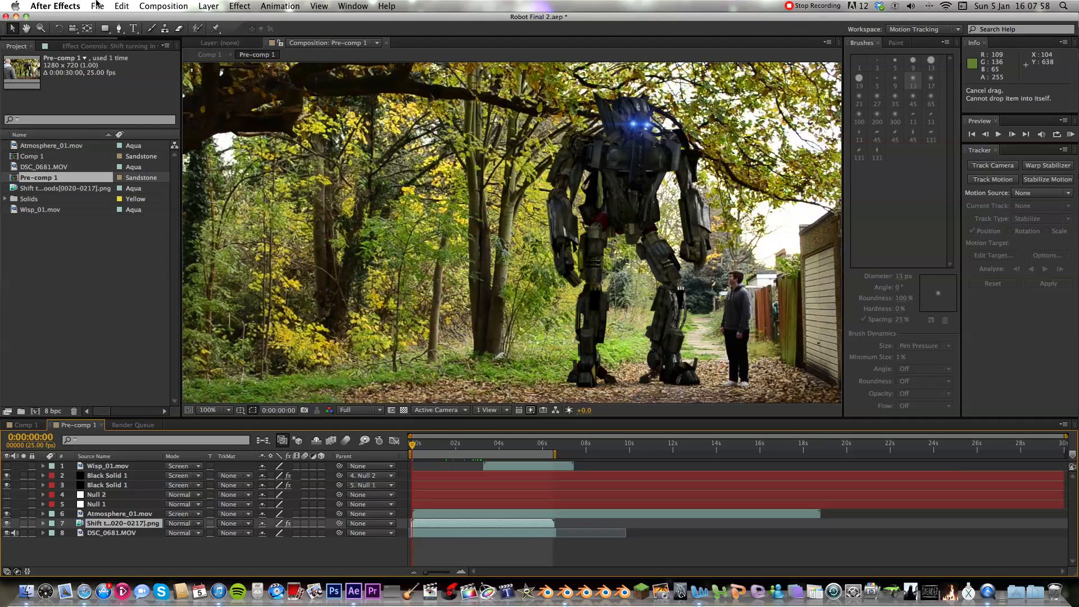
left_click(95, 6)
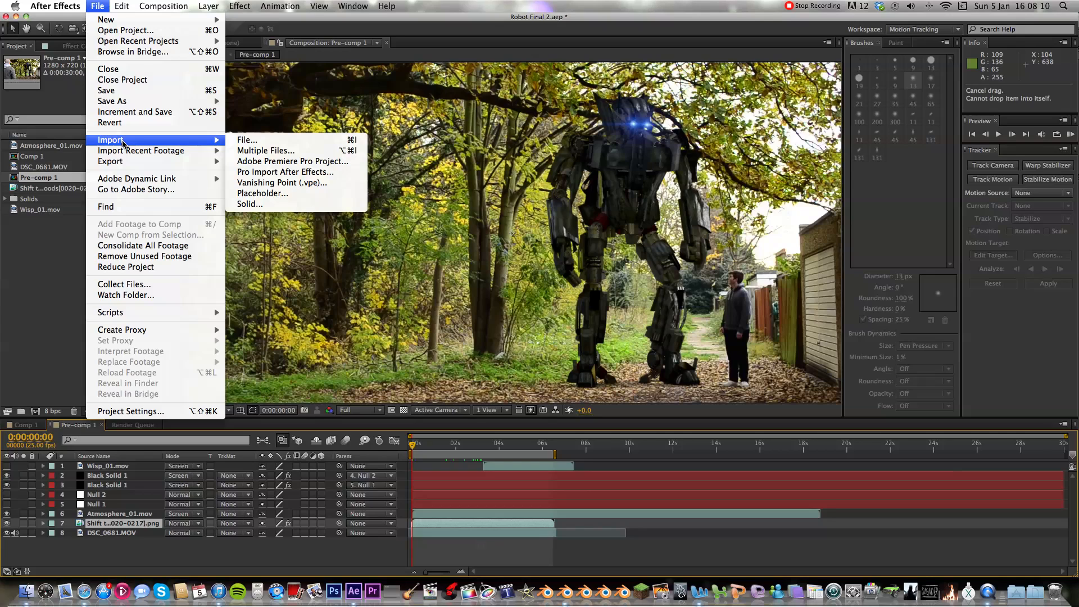
mouse_move(265, 150)
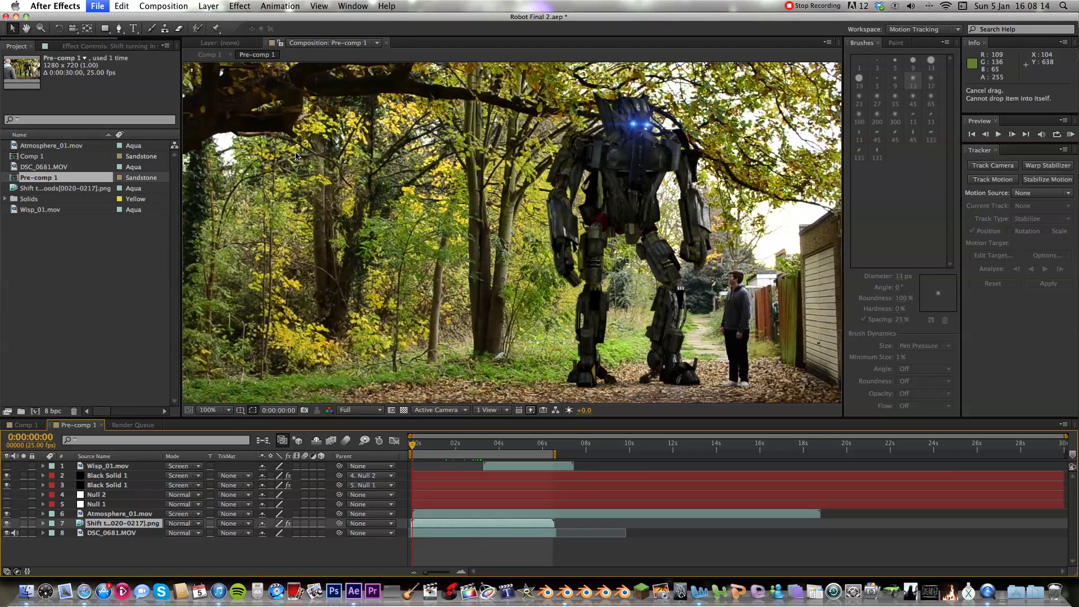
mouse_move(484, 135)
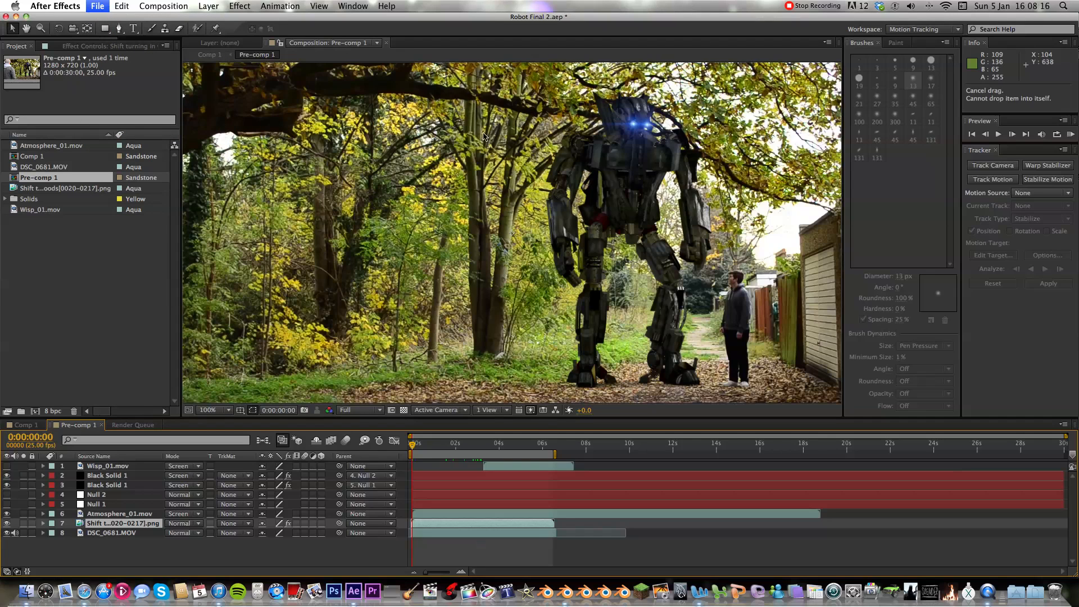
left_click(97, 6)
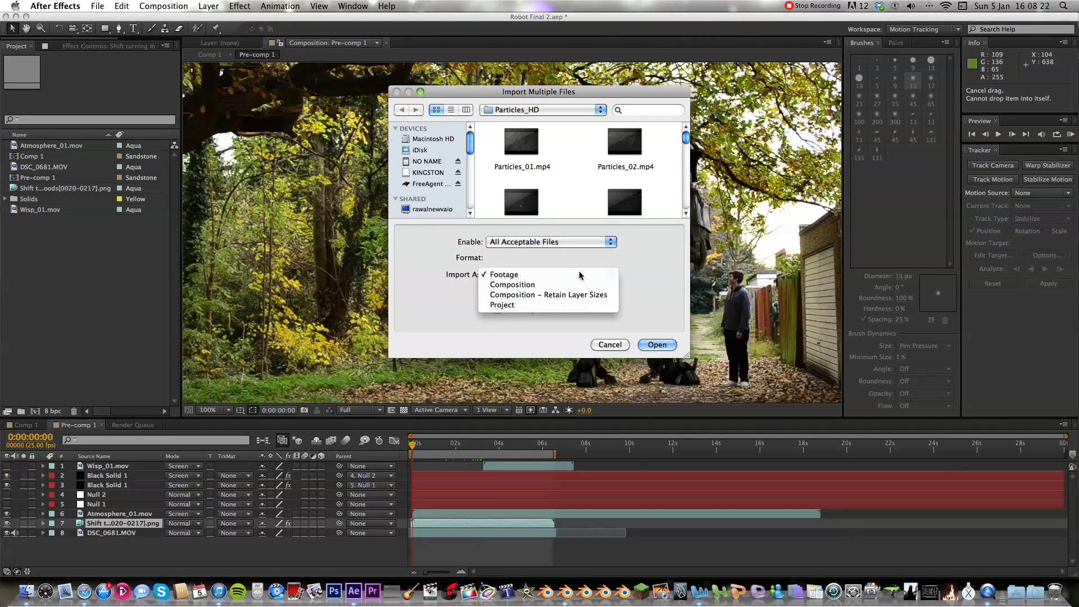
left_click(504, 274)
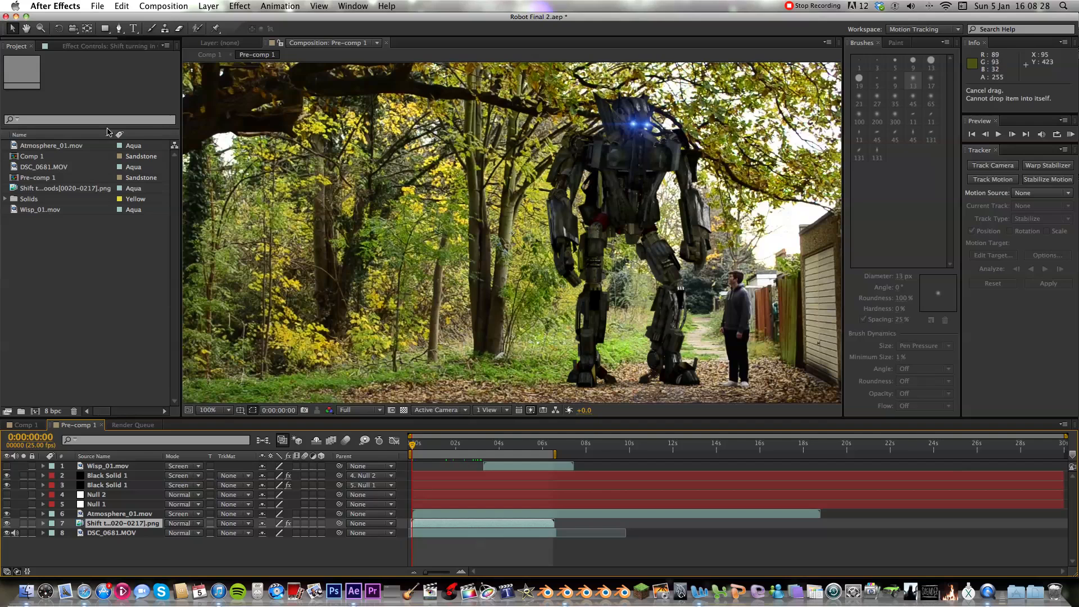
Step: Hide the woodland footage and another layer so the robot render shows alone
left_click(163, 6)
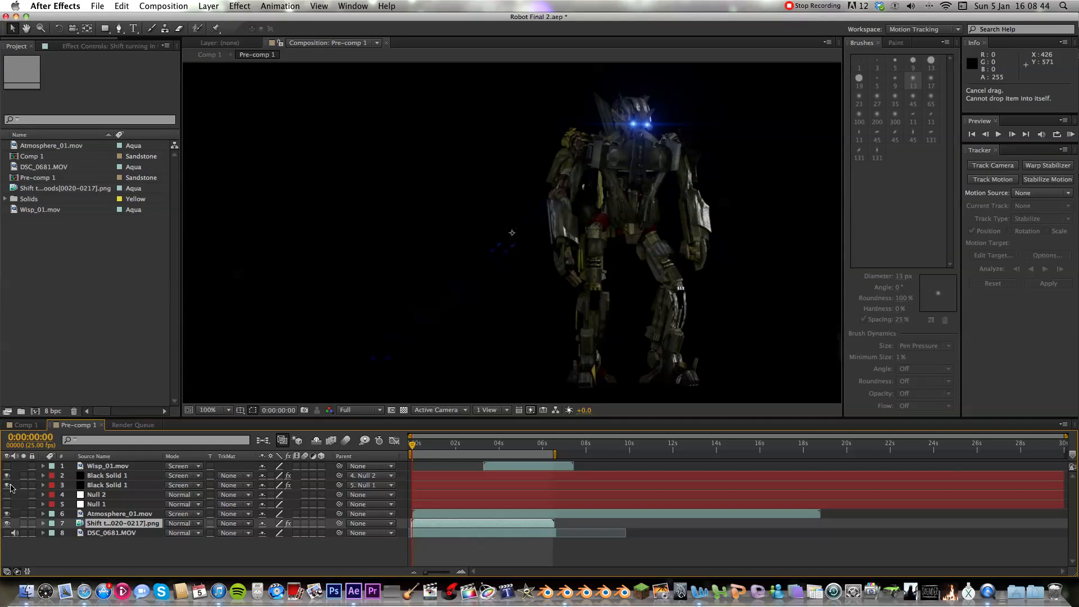
left_click(214, 410)
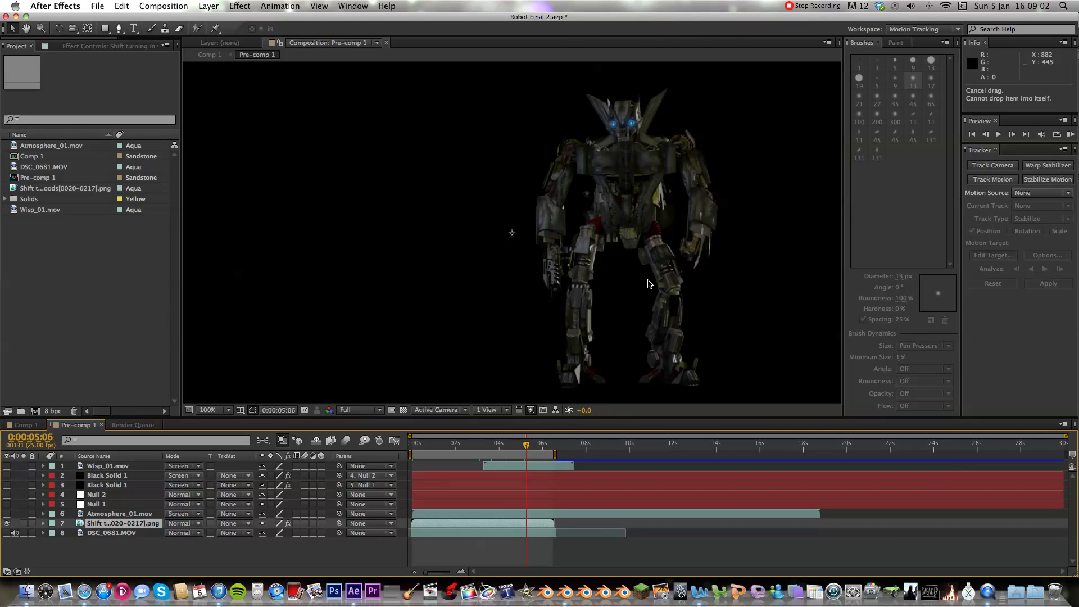
mouse_move(647, 227)
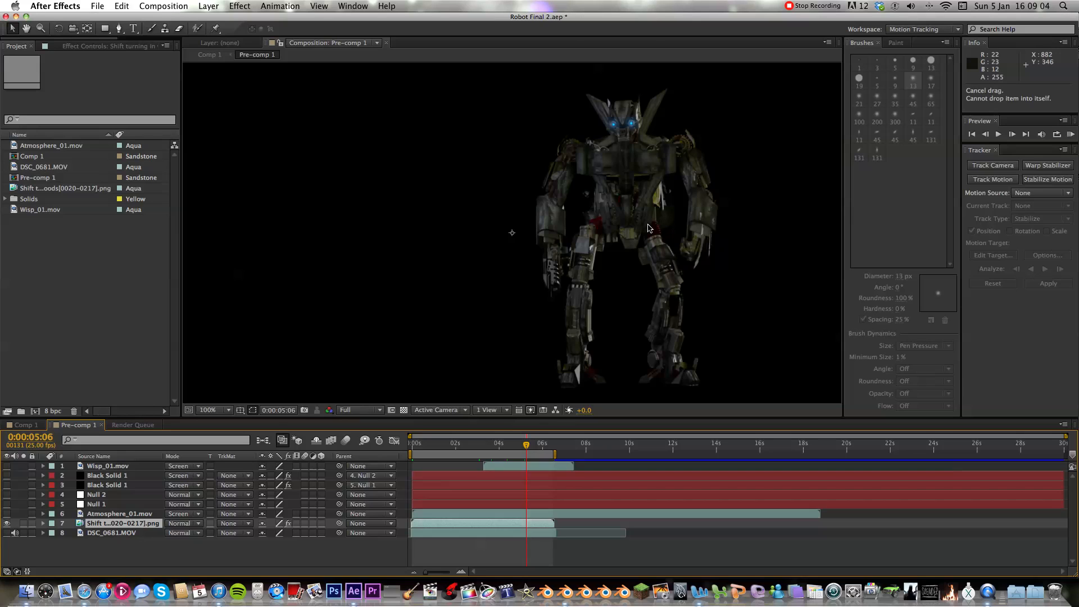
mouse_move(709, 219)
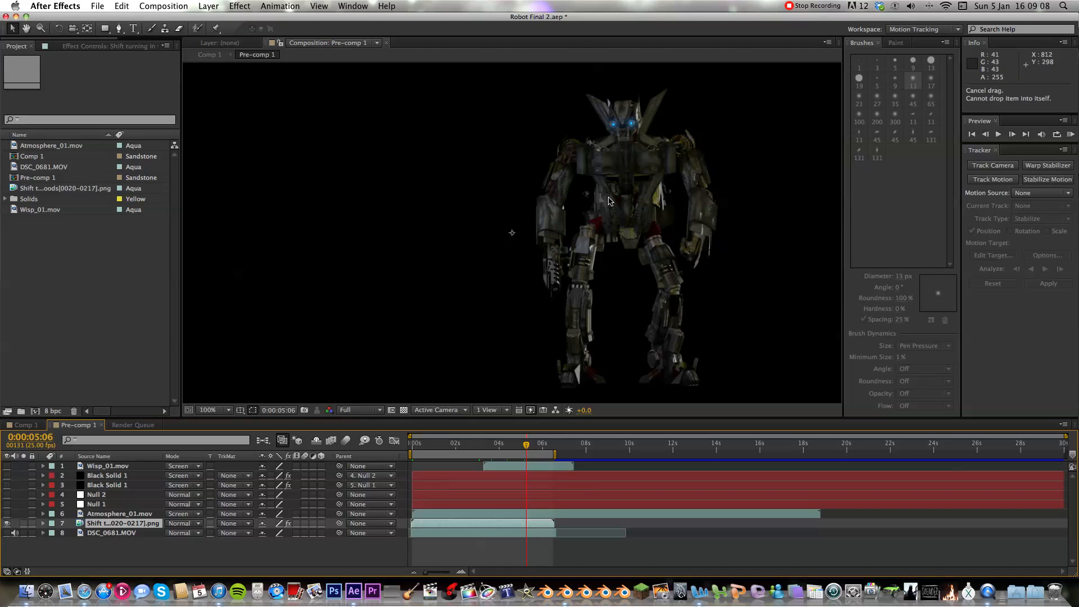
mouse_move(677, 117)
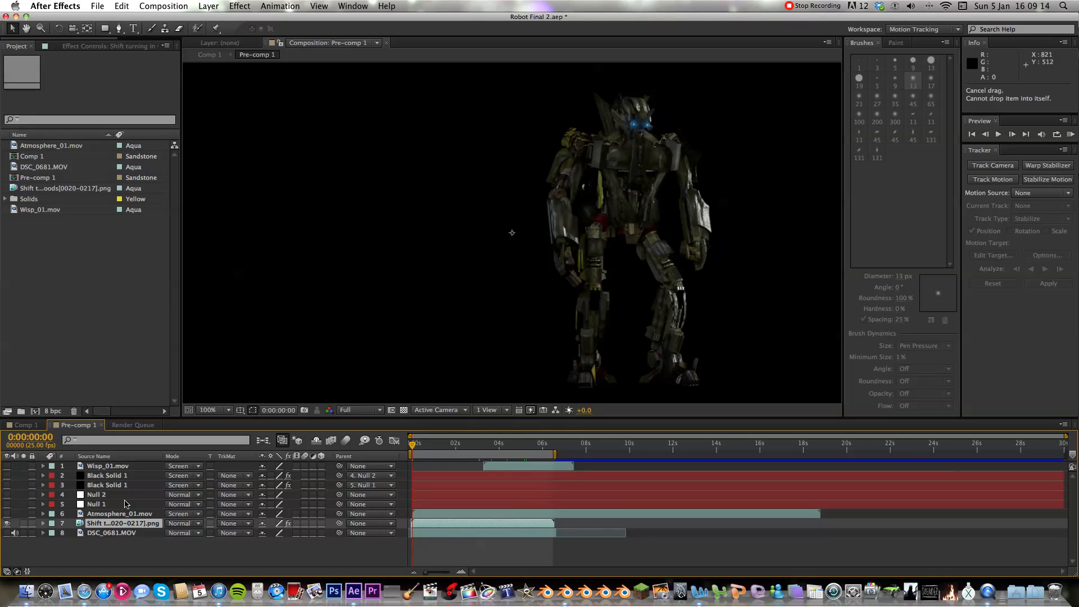
Step: Re-show DSC_0681.MOV, move to about 0:00:03:01, and zoom in on the robot's legs
left_click(9, 535)
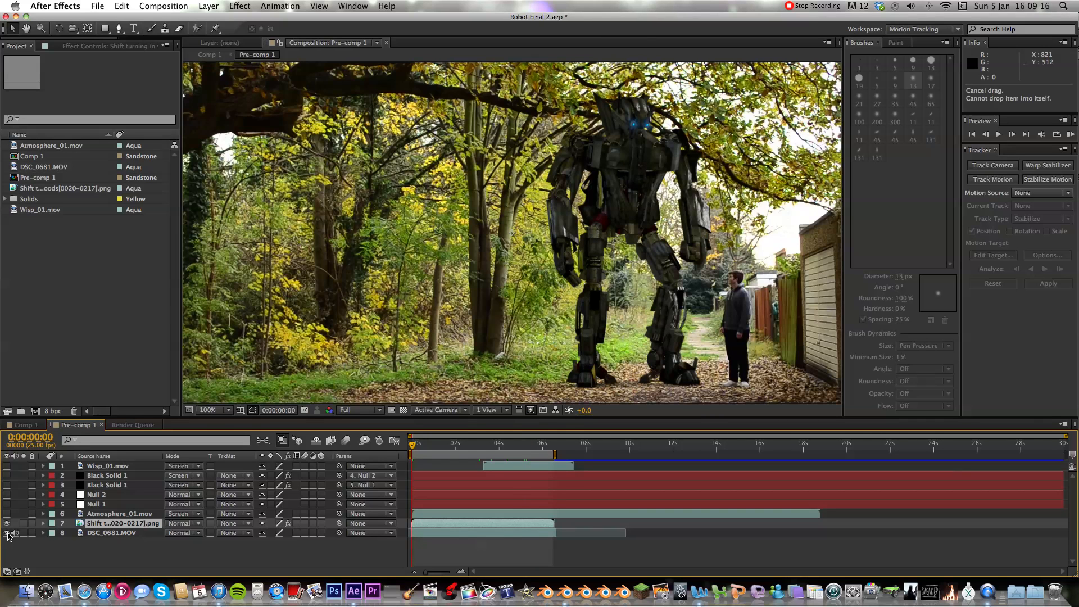
left_click(214, 410)
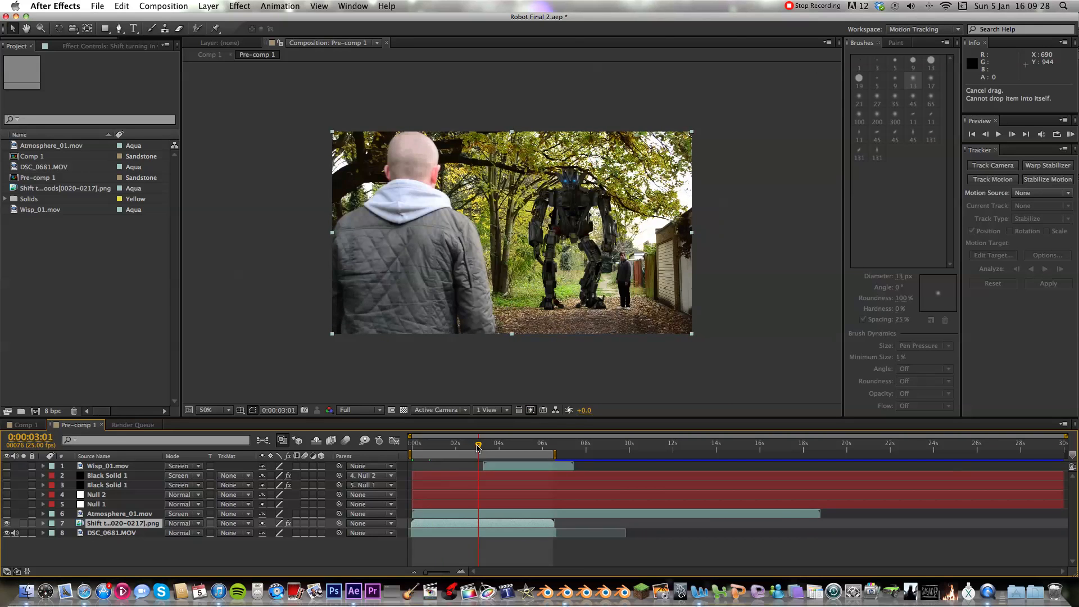
left_click(206, 411)
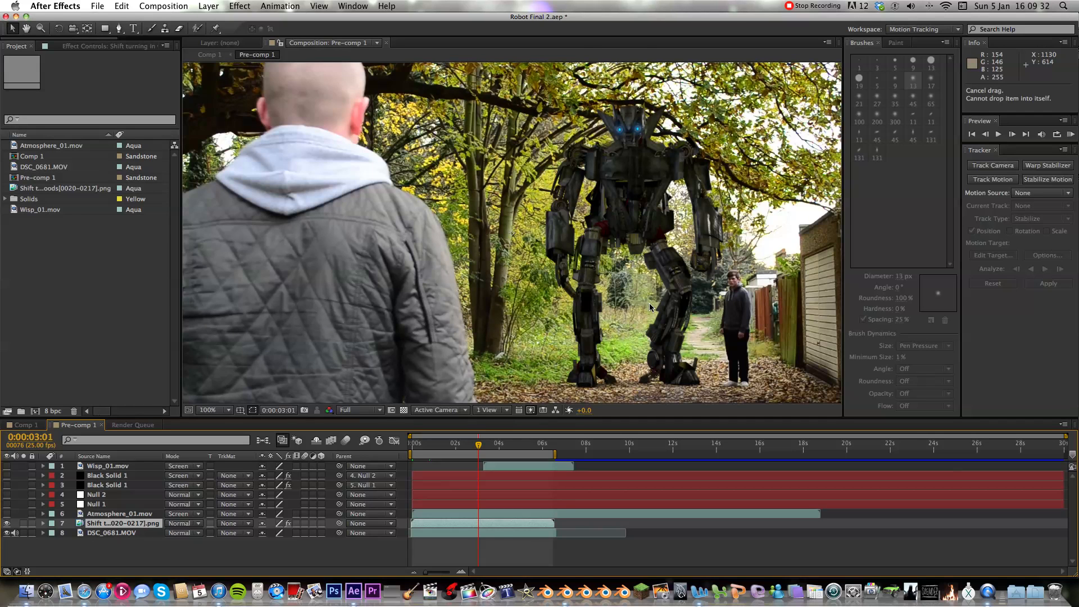
mouse_move(573, 304)
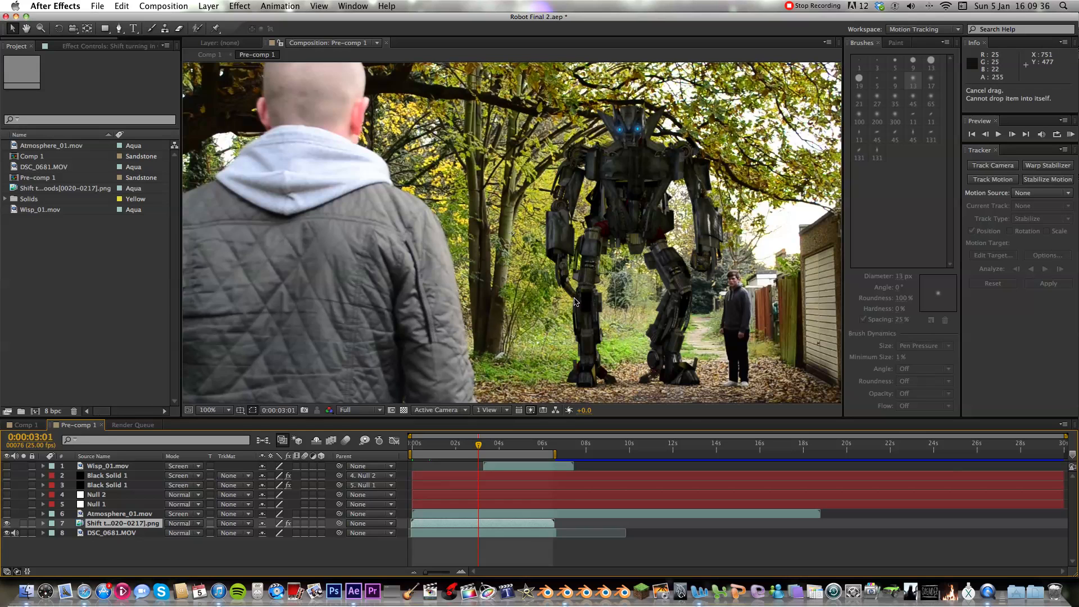
mouse_move(577, 304)
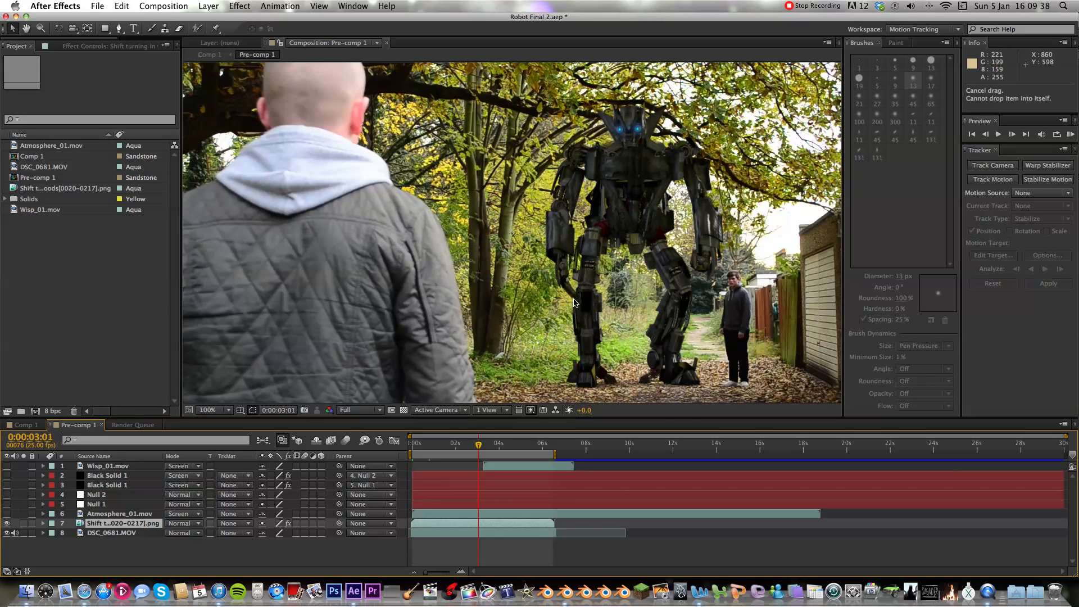
left_click(211, 410)
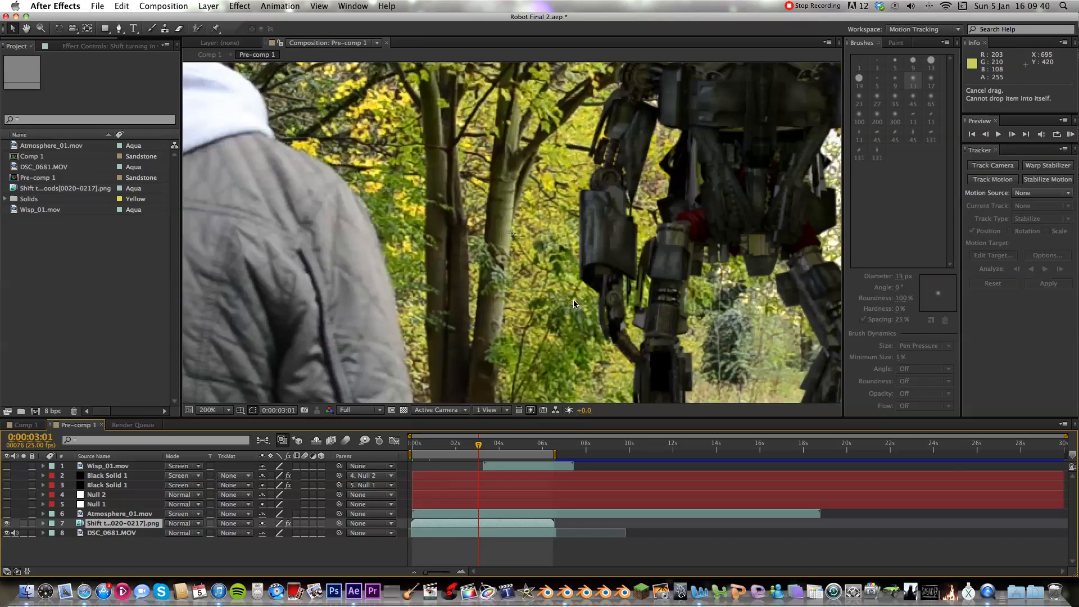
Step: Return the composite viewer to normal magnification
left_click(213, 410)
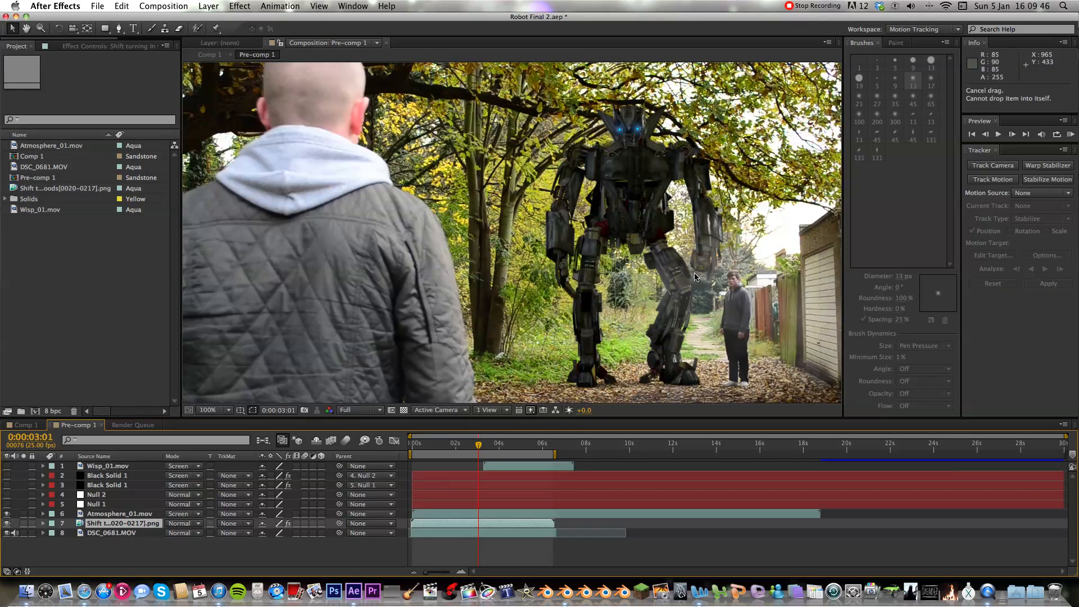
mouse_move(691, 279)
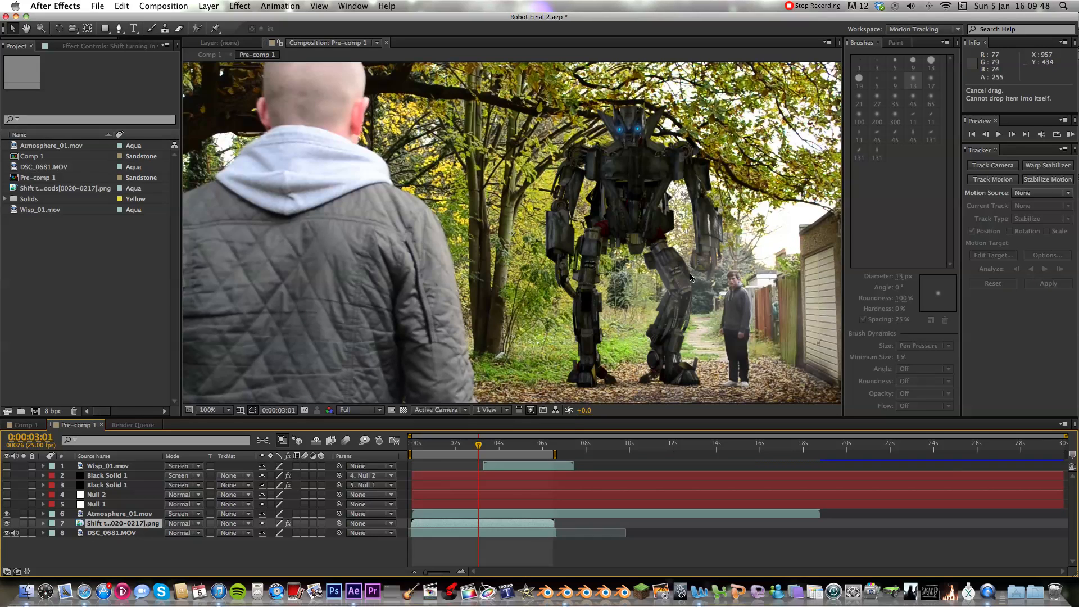
mouse_move(687, 270)
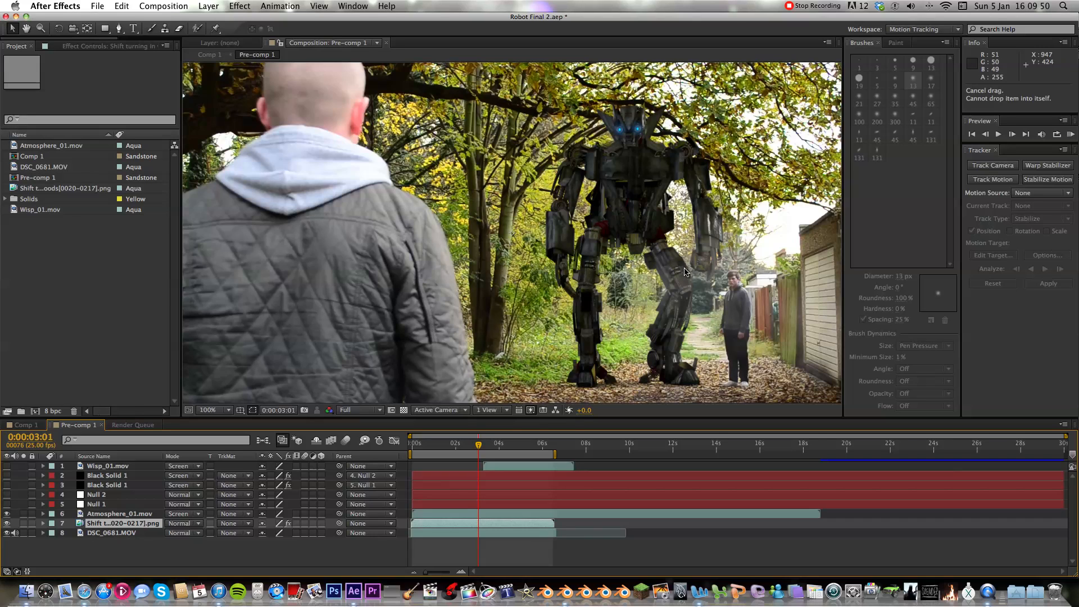
mouse_move(570, 423)
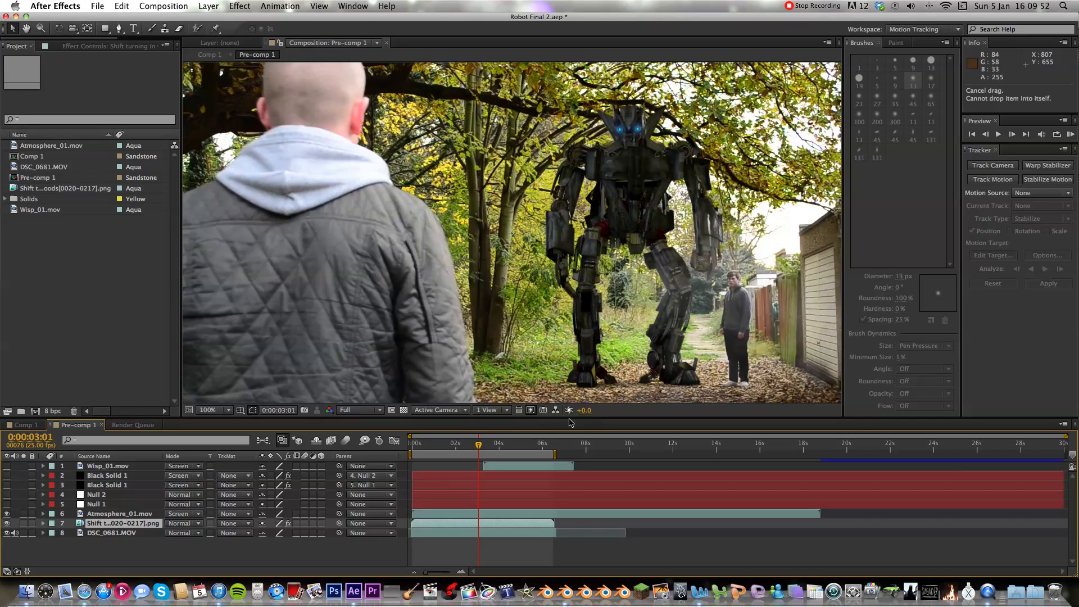
mouse_move(3, 483)
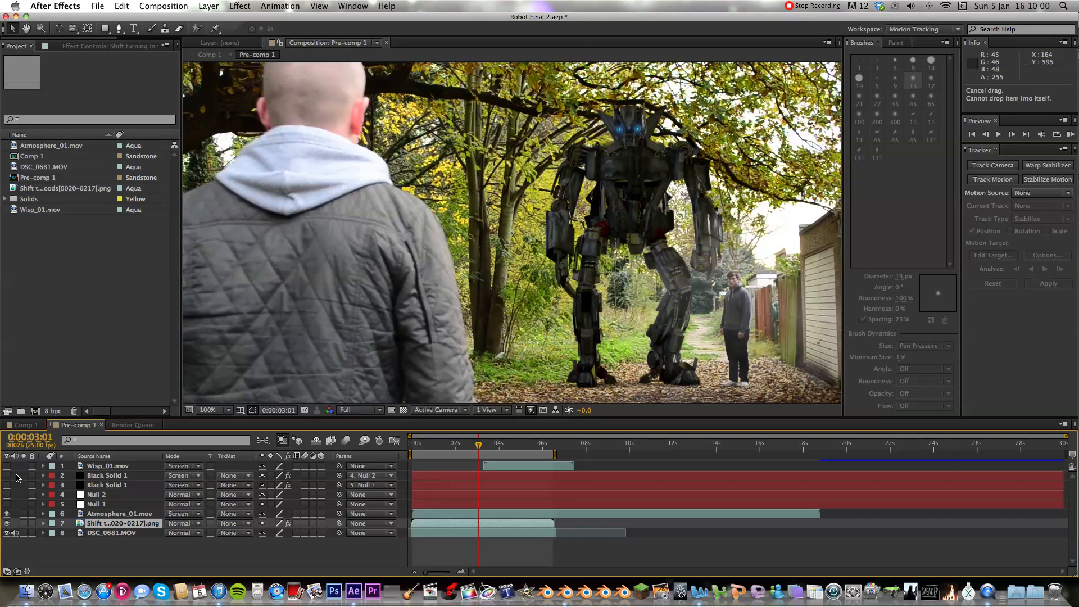
mouse_move(614, 172)
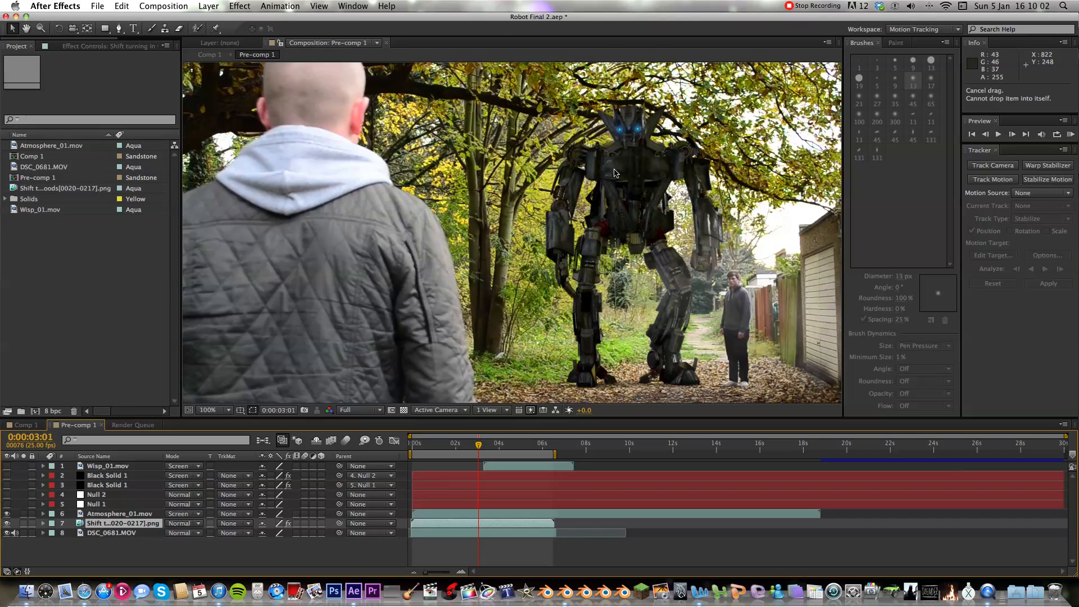
mouse_move(625, 139)
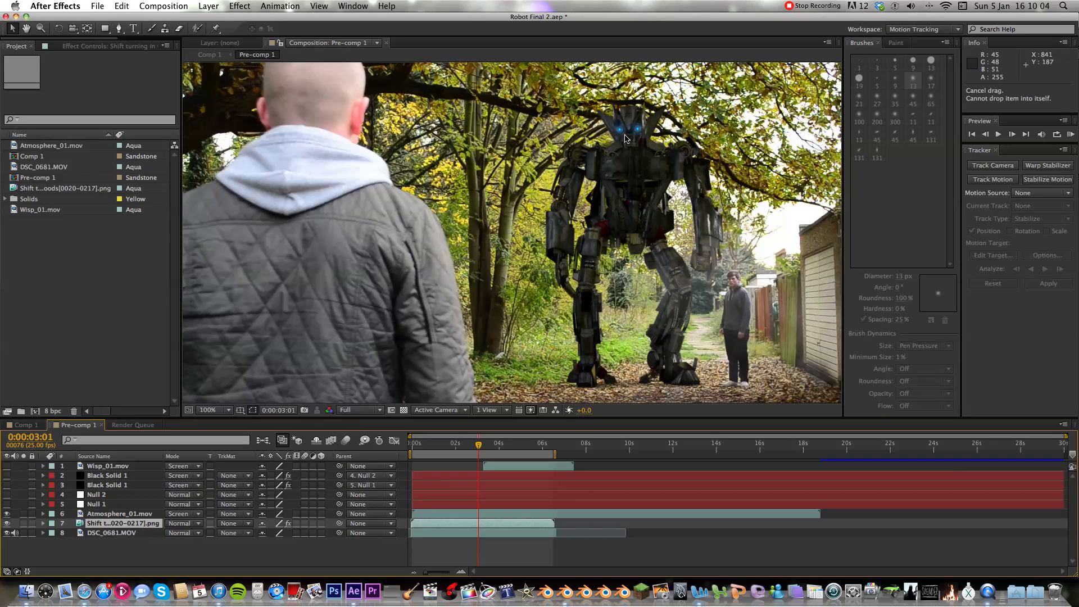
mouse_move(617, 211)
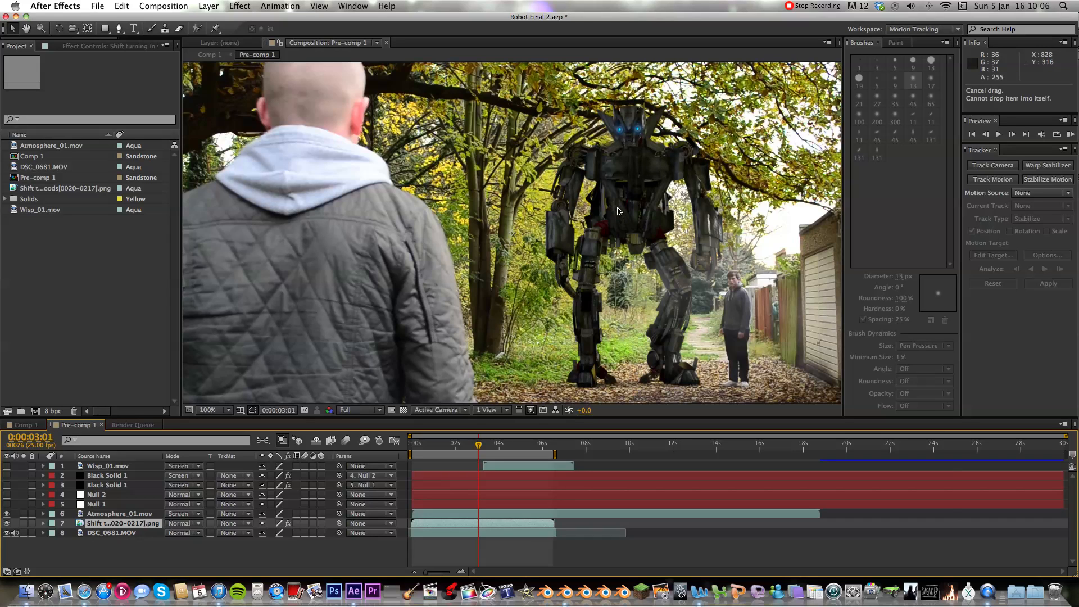
mouse_move(20, 474)
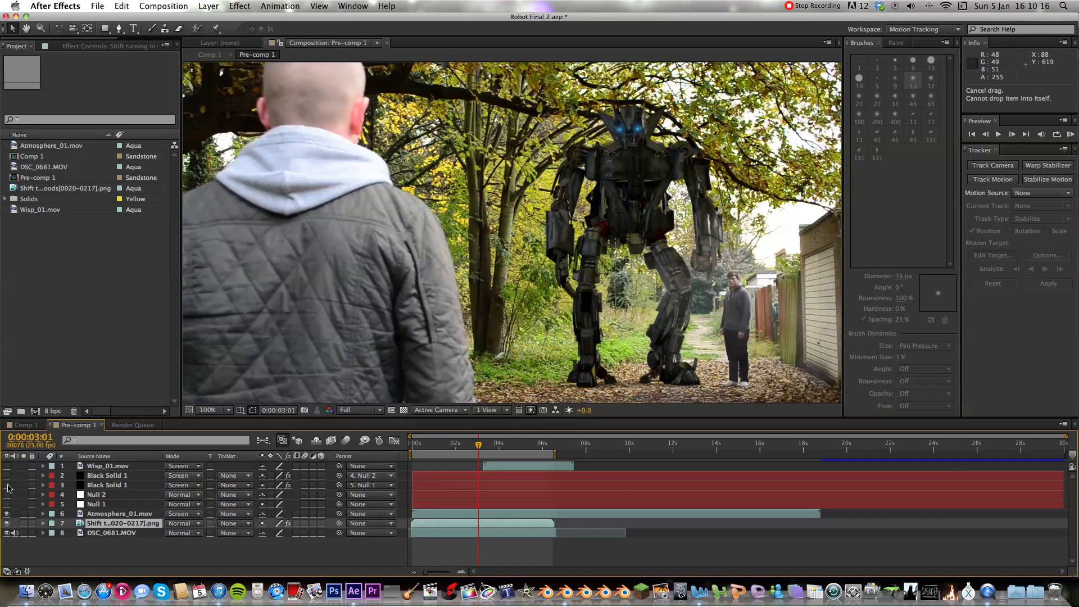
mouse_move(641, 134)
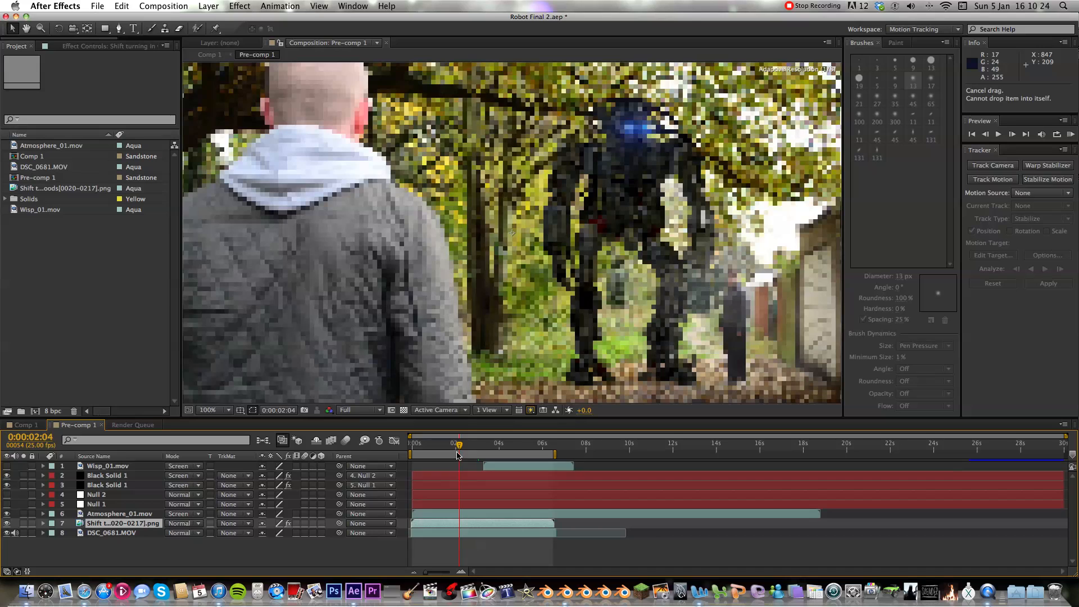
mouse_move(461, 445)
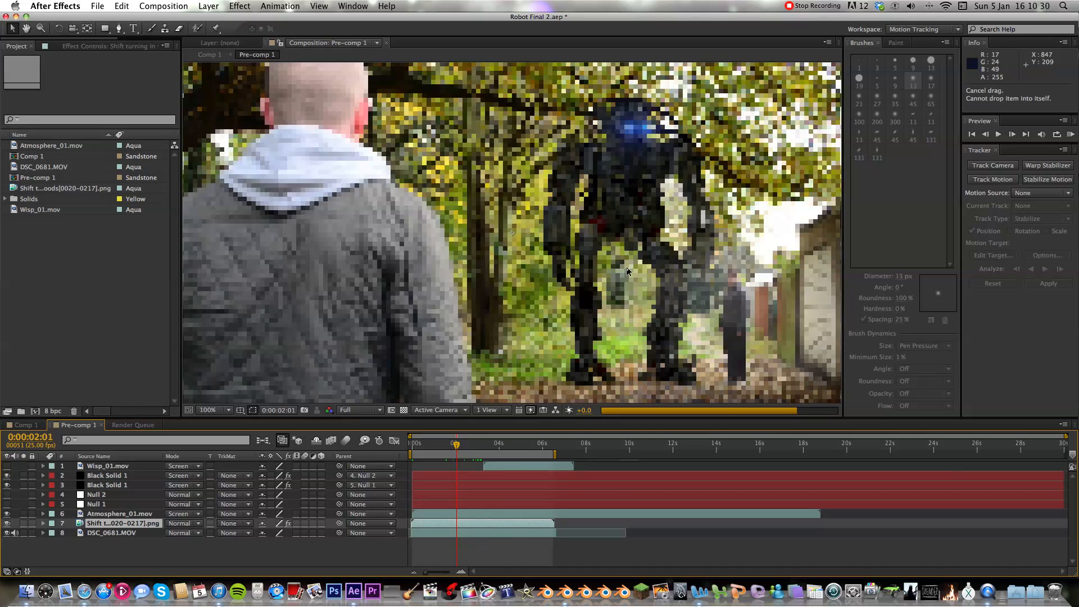
mouse_move(549, 293)
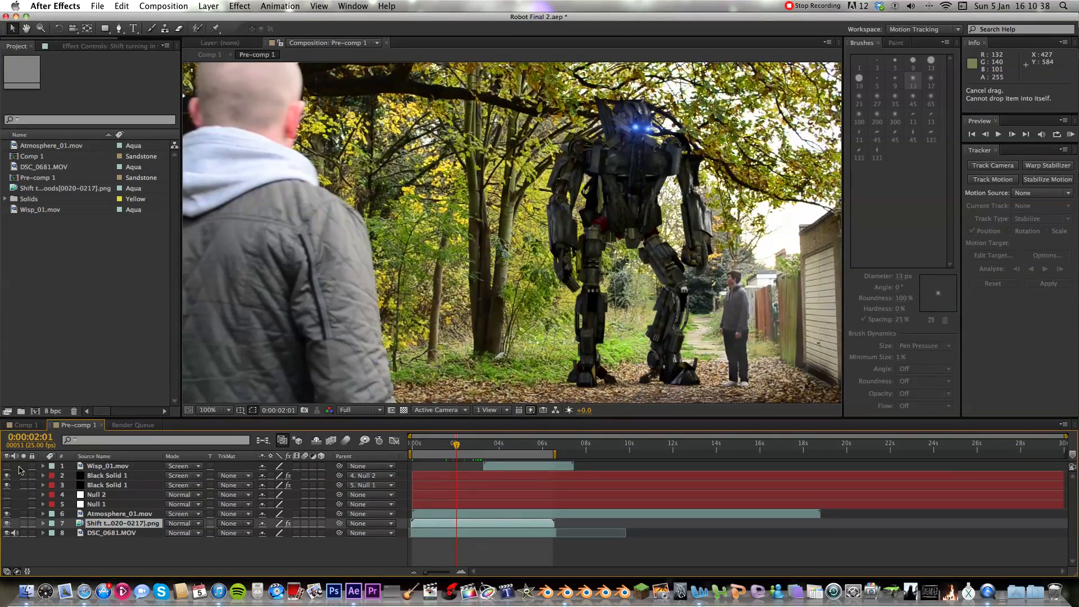
mouse_move(635, 233)
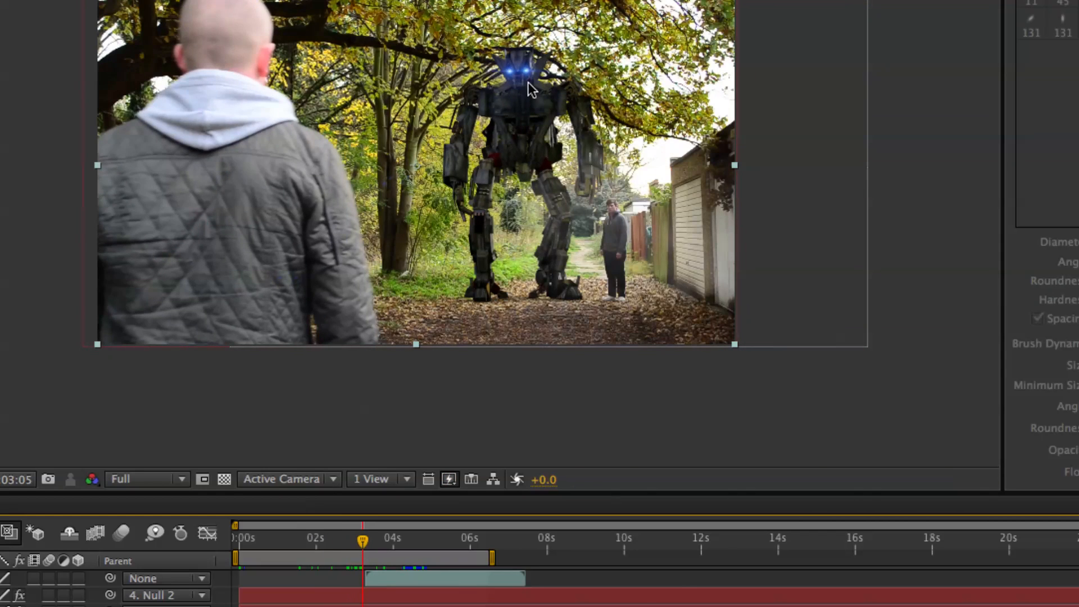
mouse_move(368, 544)
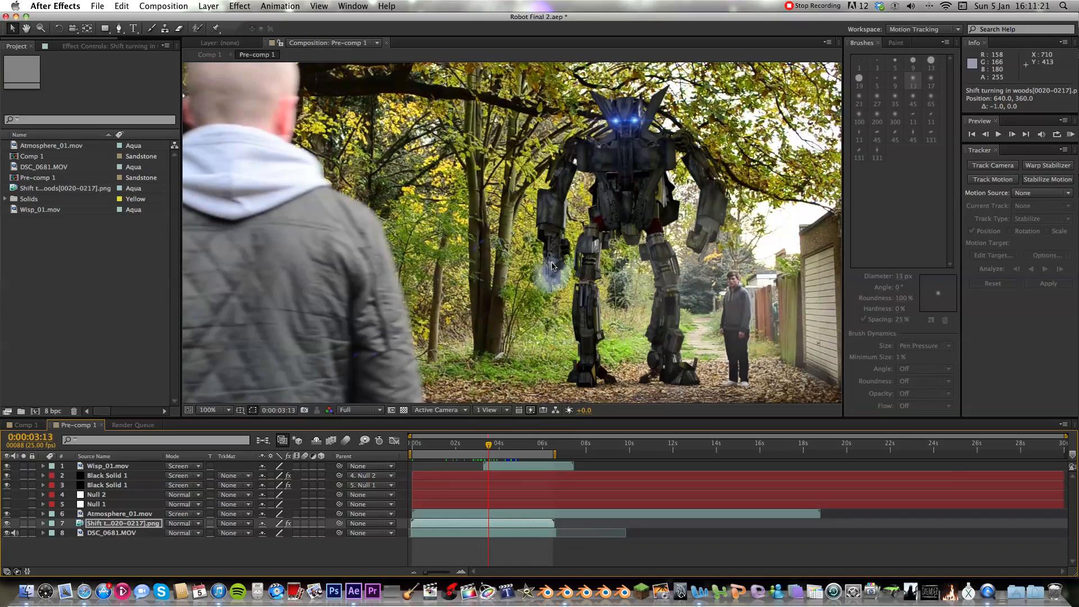
left_click(496, 447)
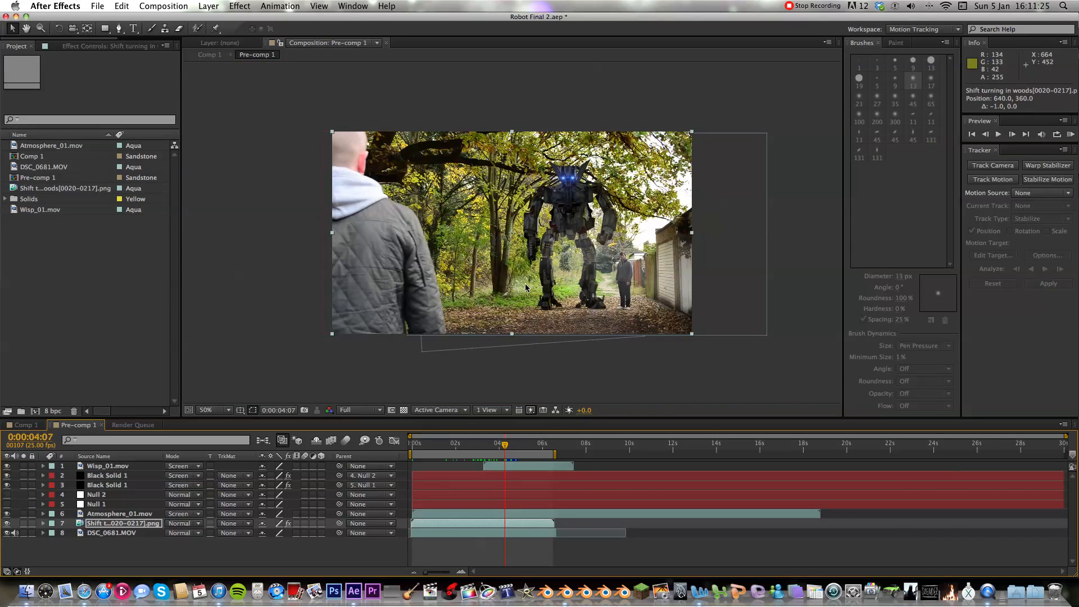
left_click(215, 410)
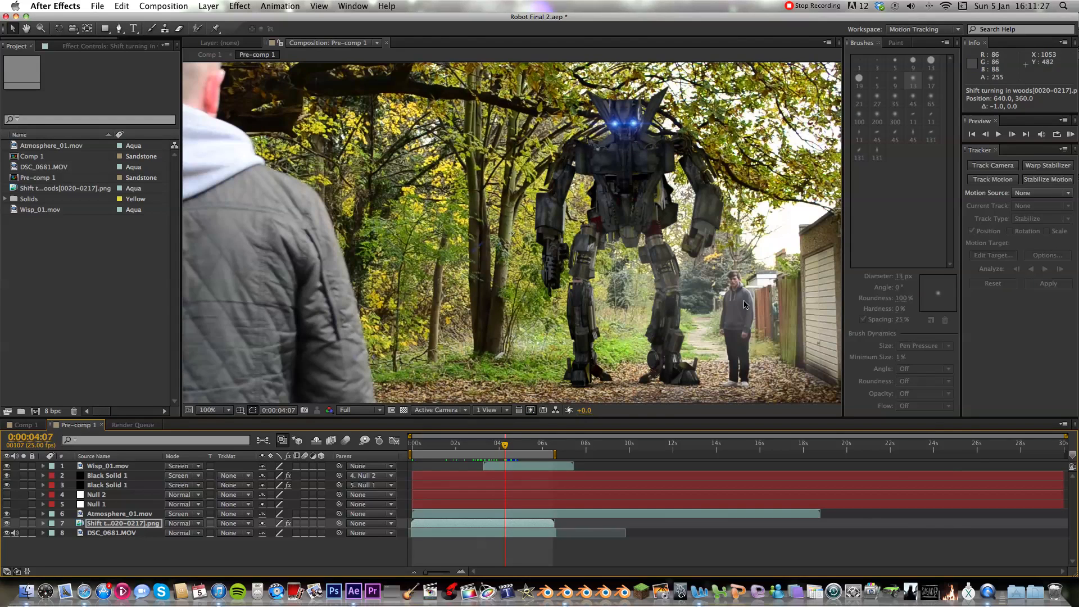
mouse_move(666, 315)
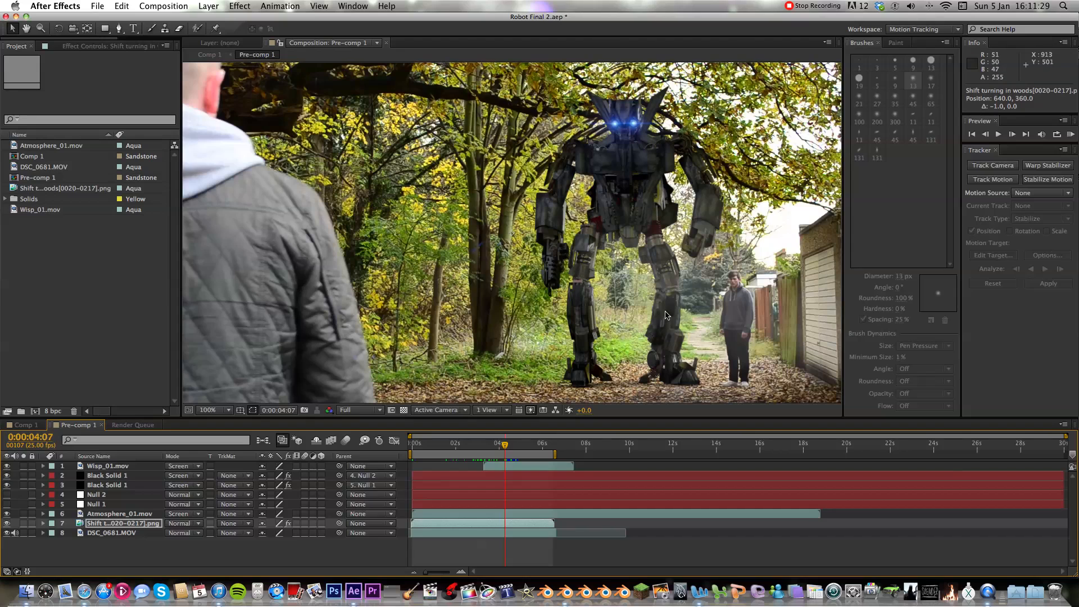
mouse_move(604, 229)
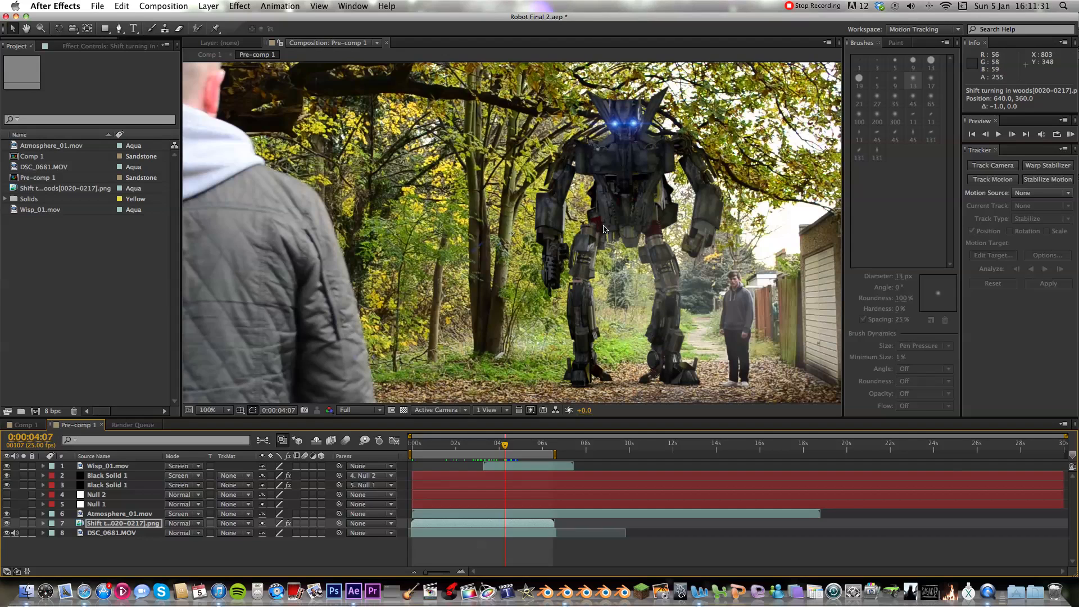
left_click(215, 410)
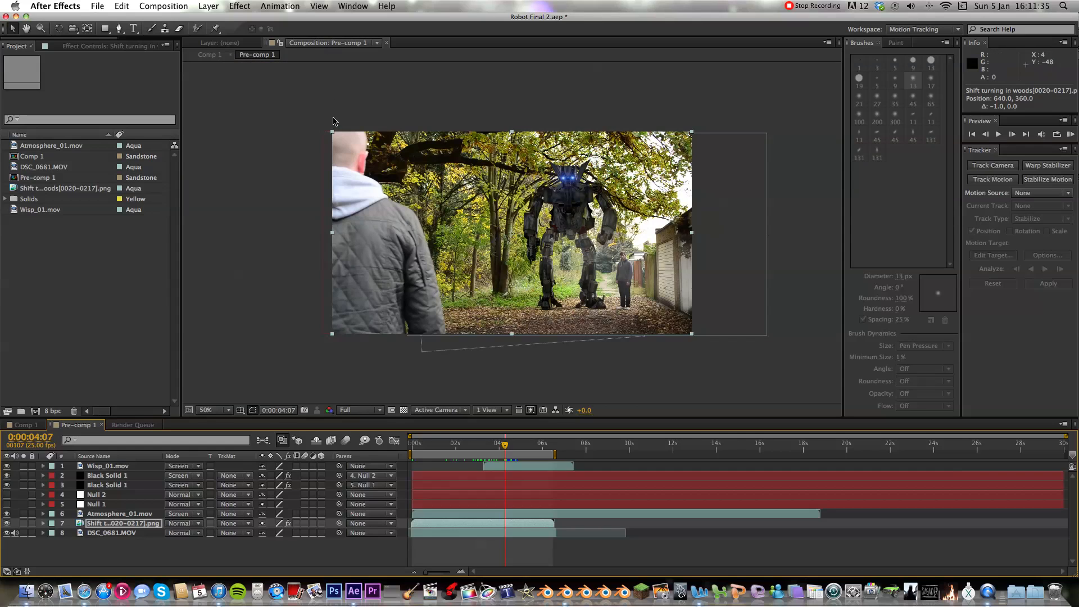
mouse_move(81, 412)
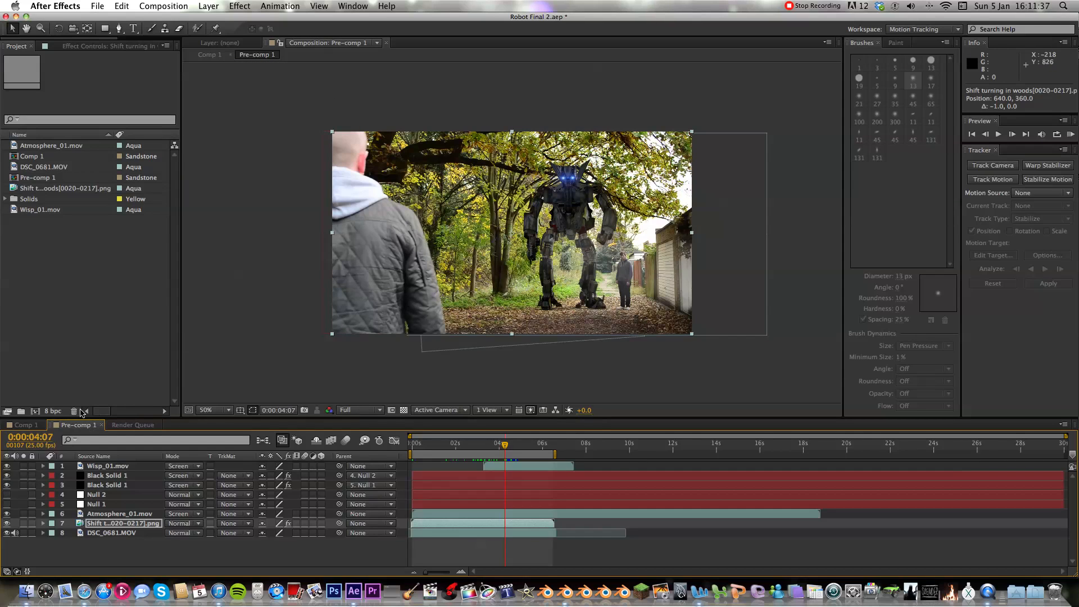
left_click(163, 6)
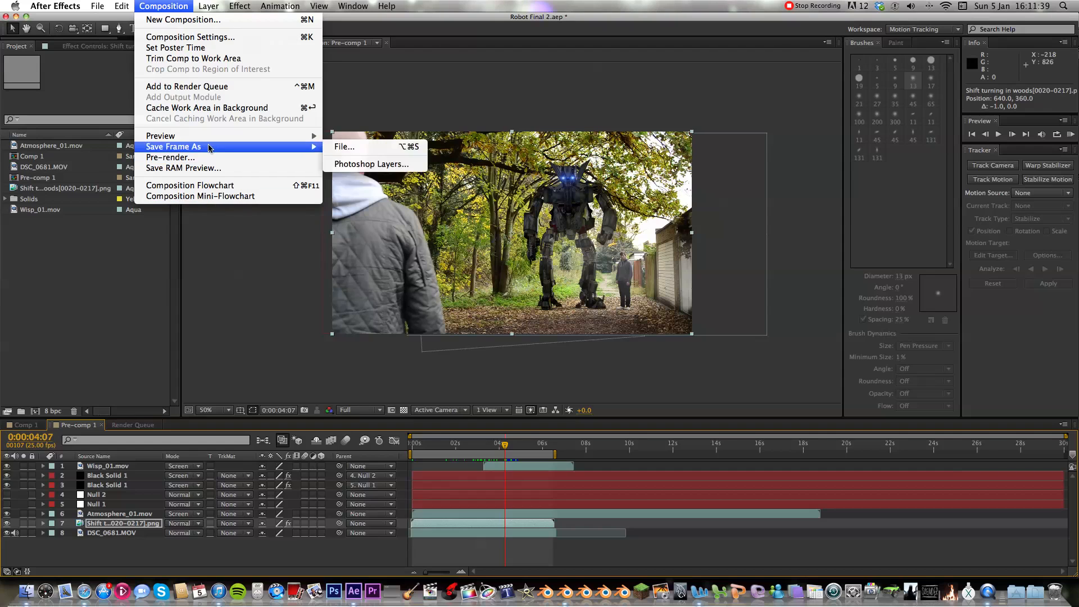
left_click(97, 6)
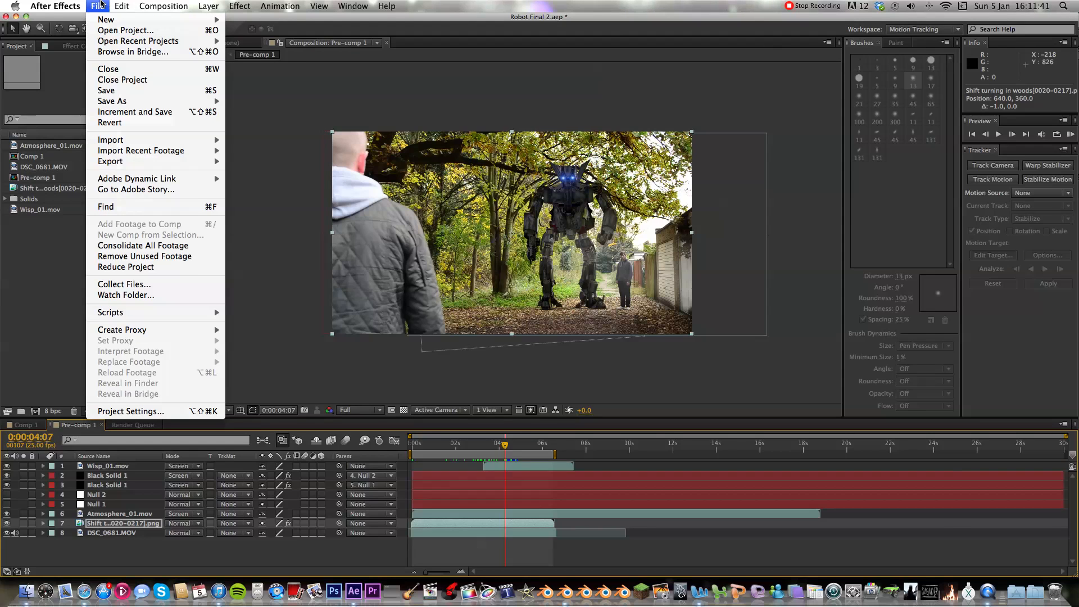
left_click(209, 6)
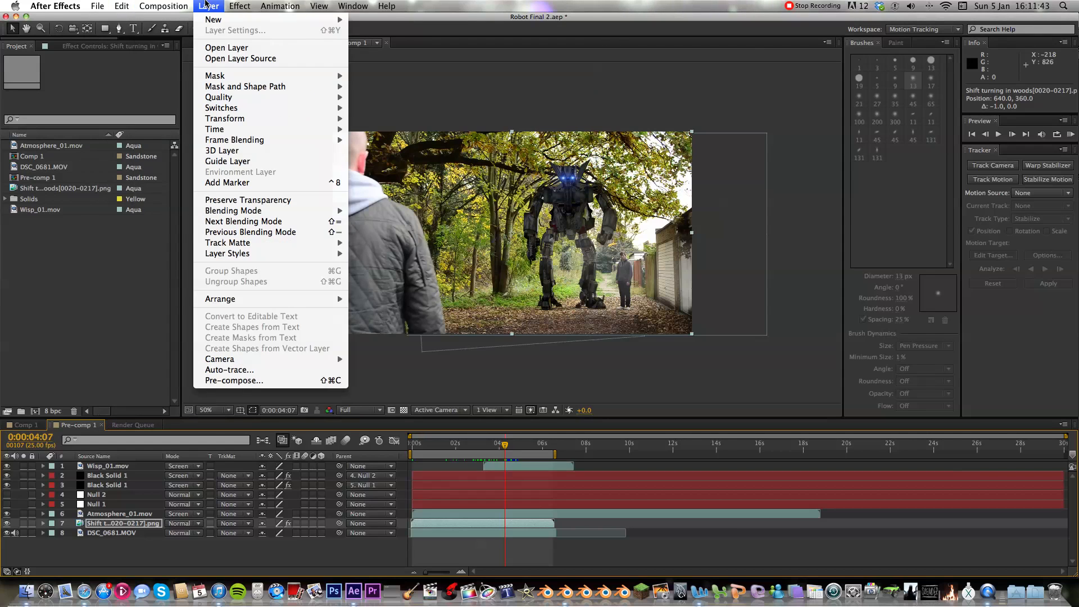
mouse_move(157, 275)
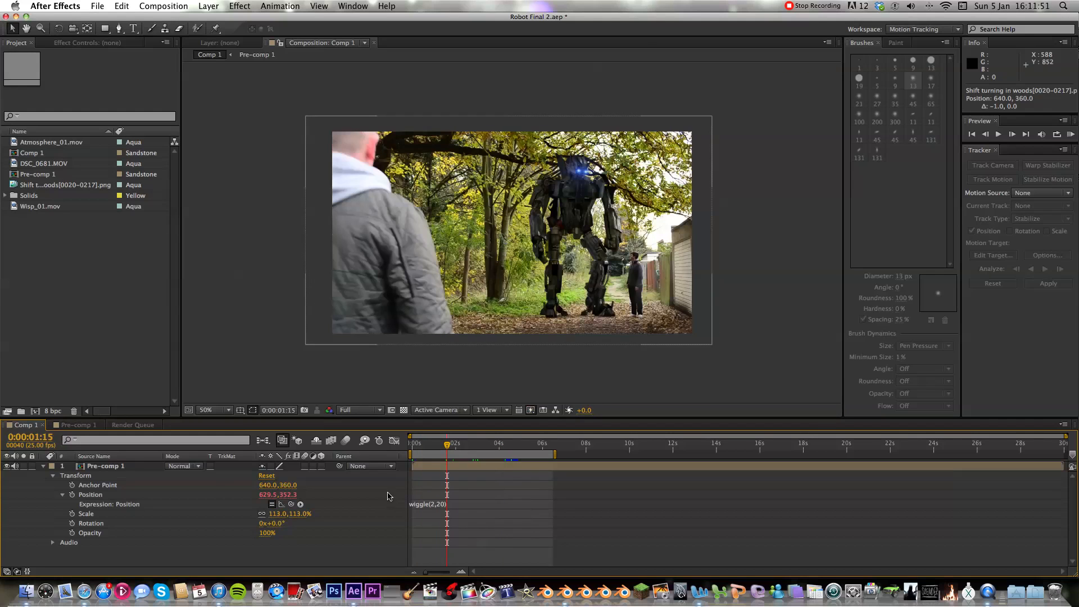
mouse_move(166, 509)
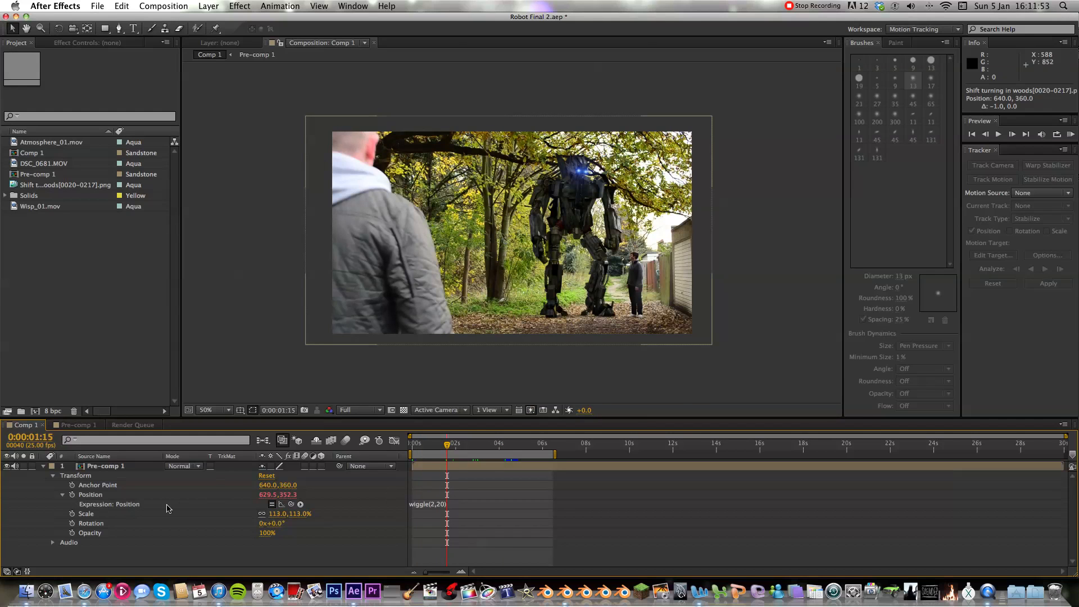
mouse_move(384, 160)
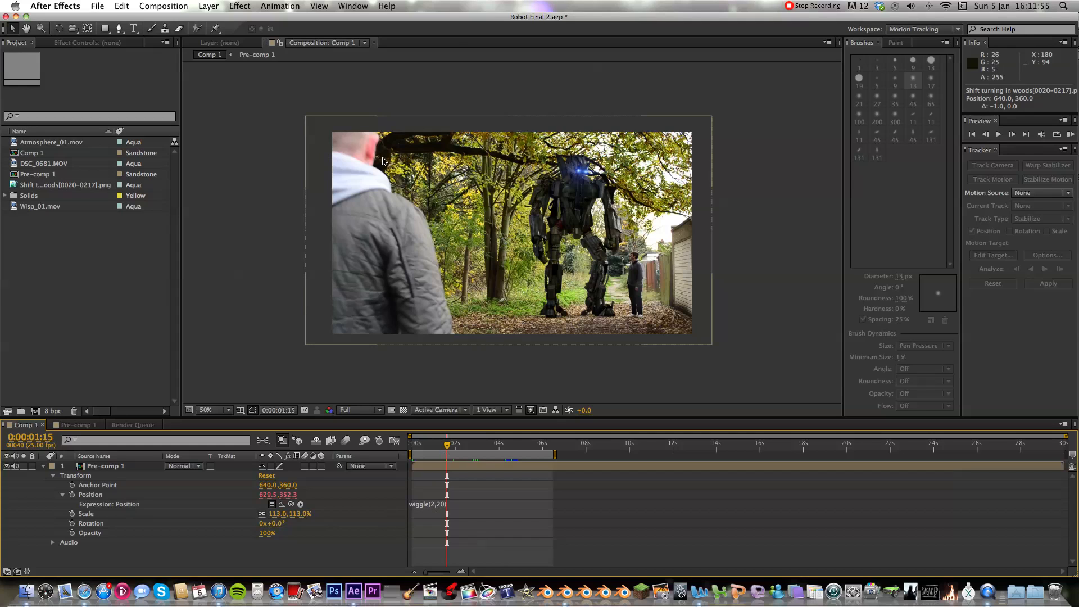
mouse_move(473, 212)
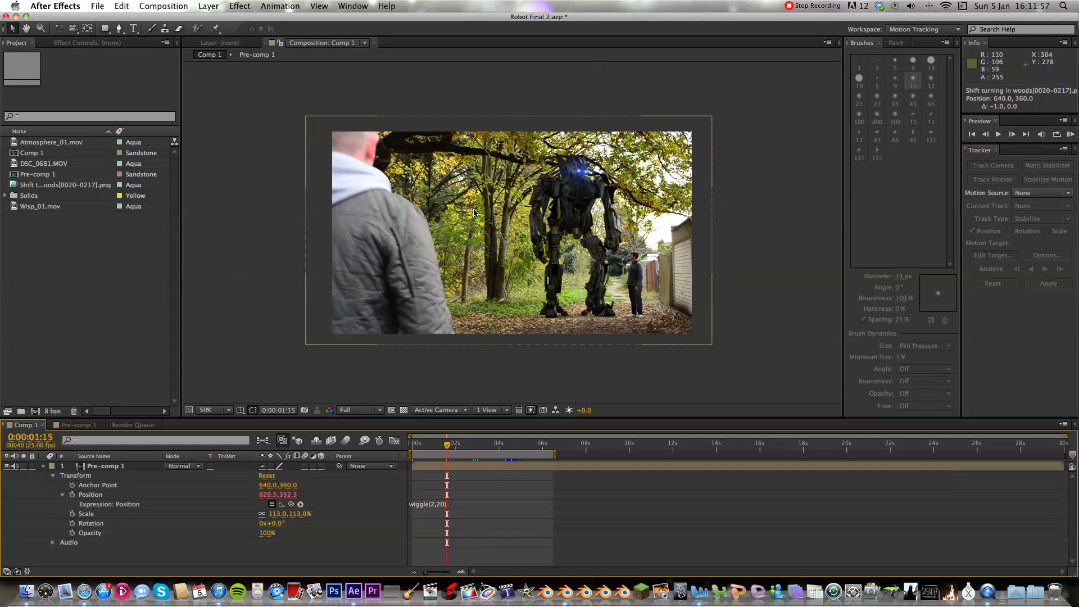
mouse_move(465, 293)
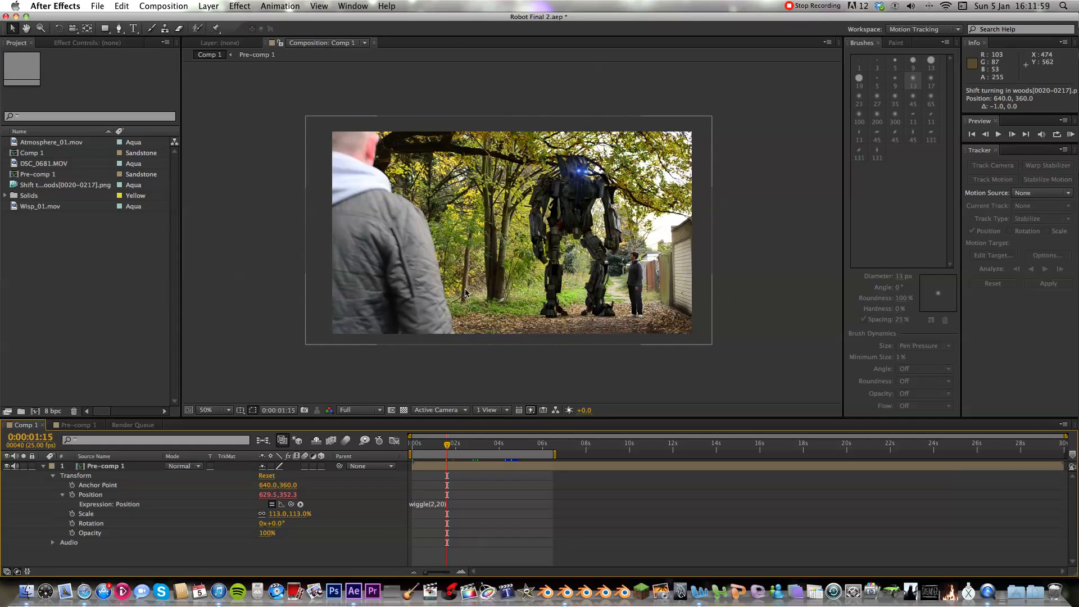
mouse_move(503, 336)
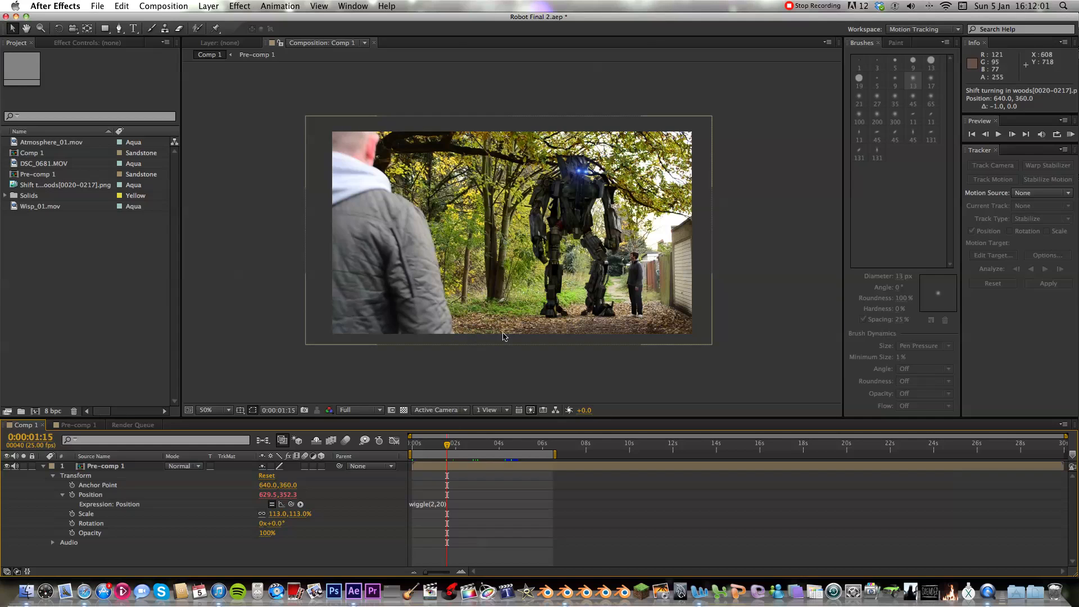
Step: Move Comp 1's time indicator to about 3:07 to view the wiggle(2,20) shake
left_click(459, 444)
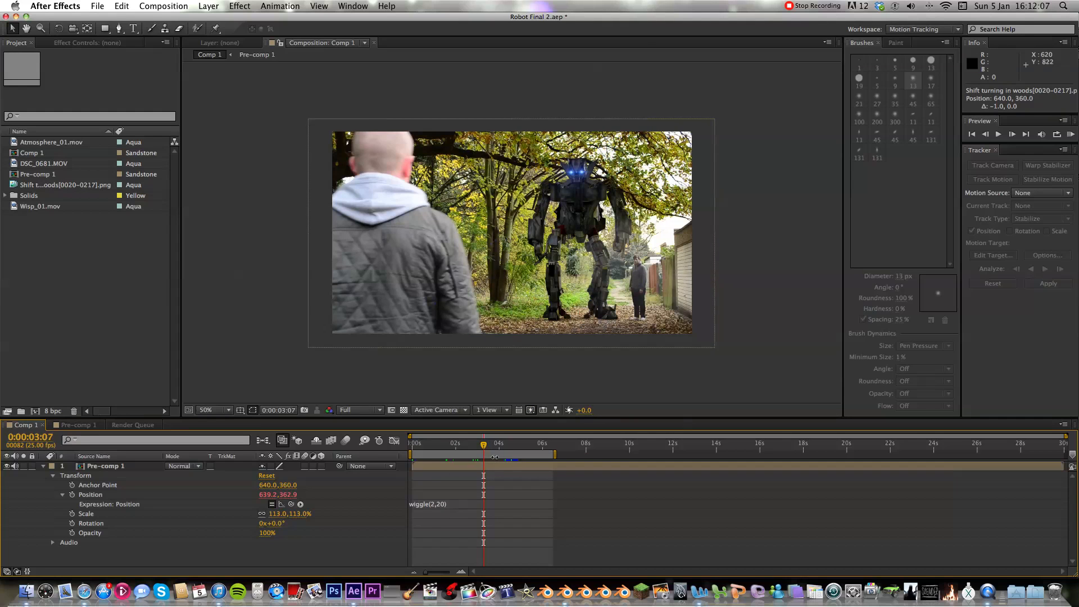
mouse_move(580, 212)
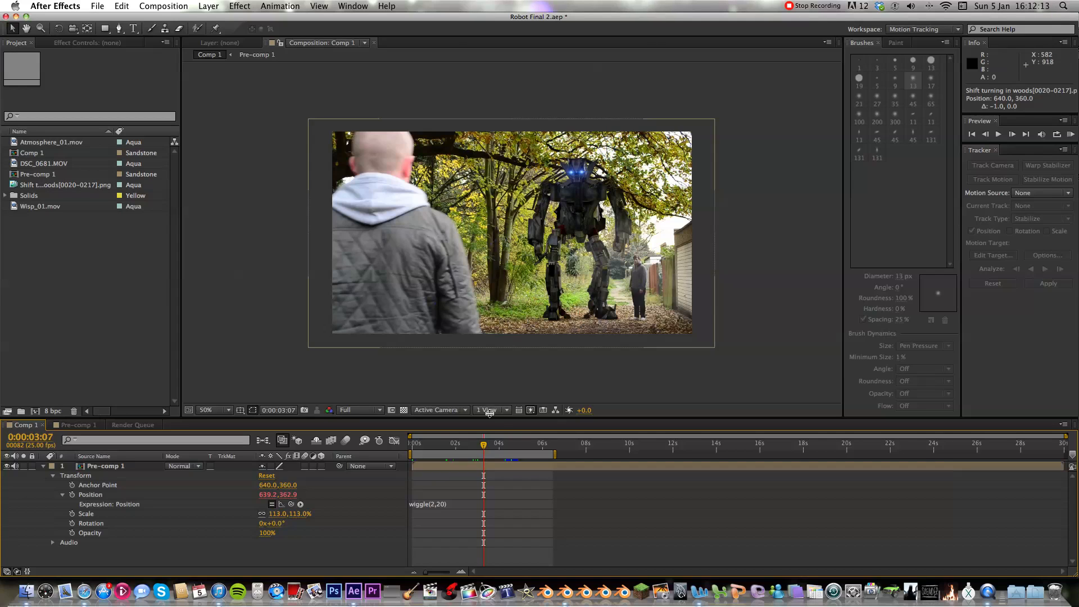
Step: Set the playhead earlier, RAM-preview the wiggle shake, then advance a little further
left_click(470, 444)
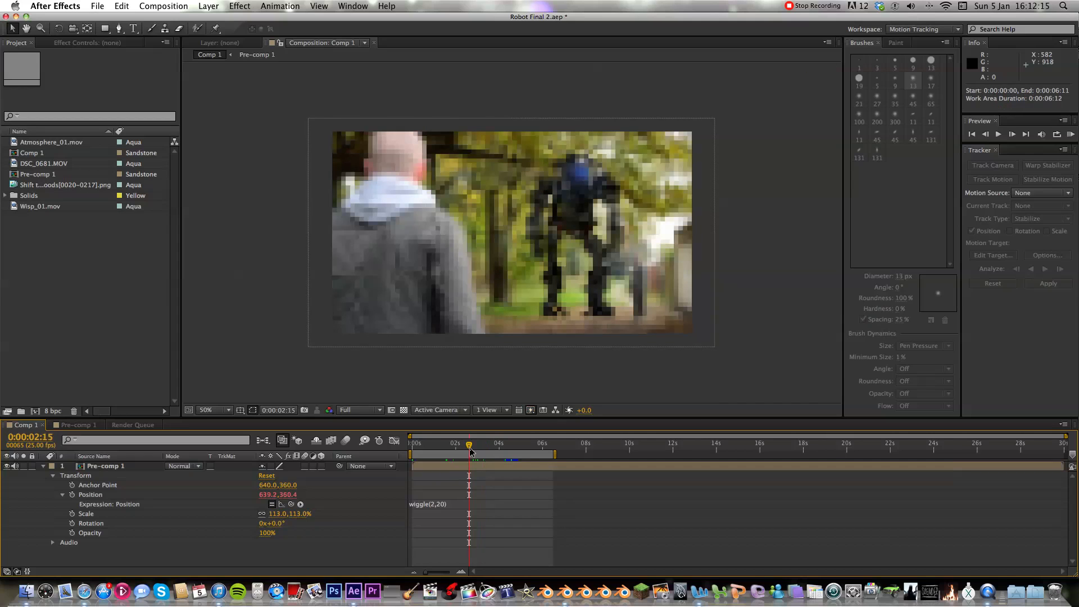
left_click(97, 5)
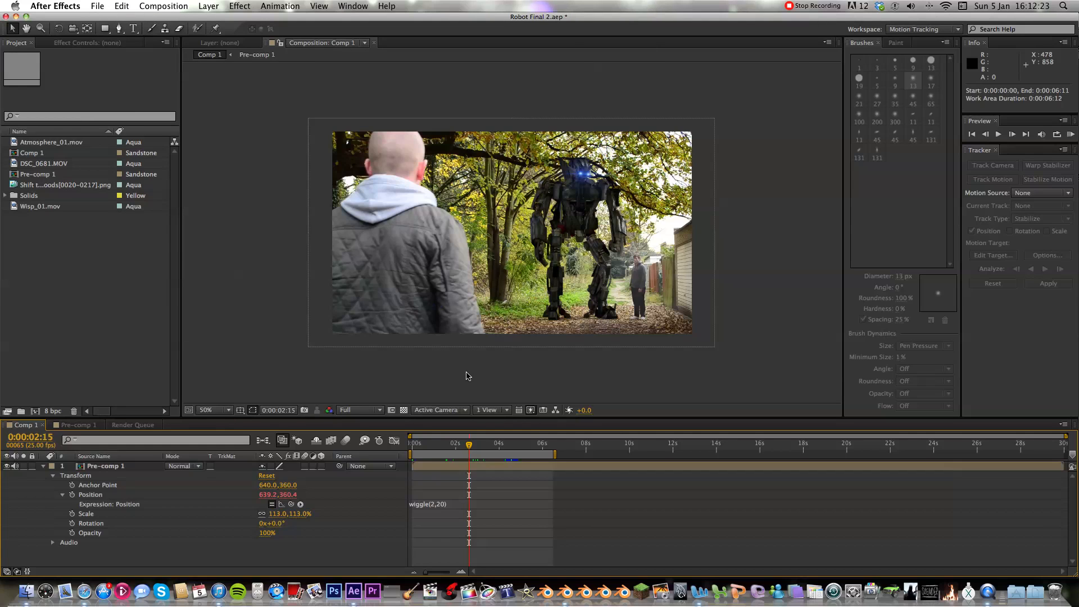
left_click(475, 442)
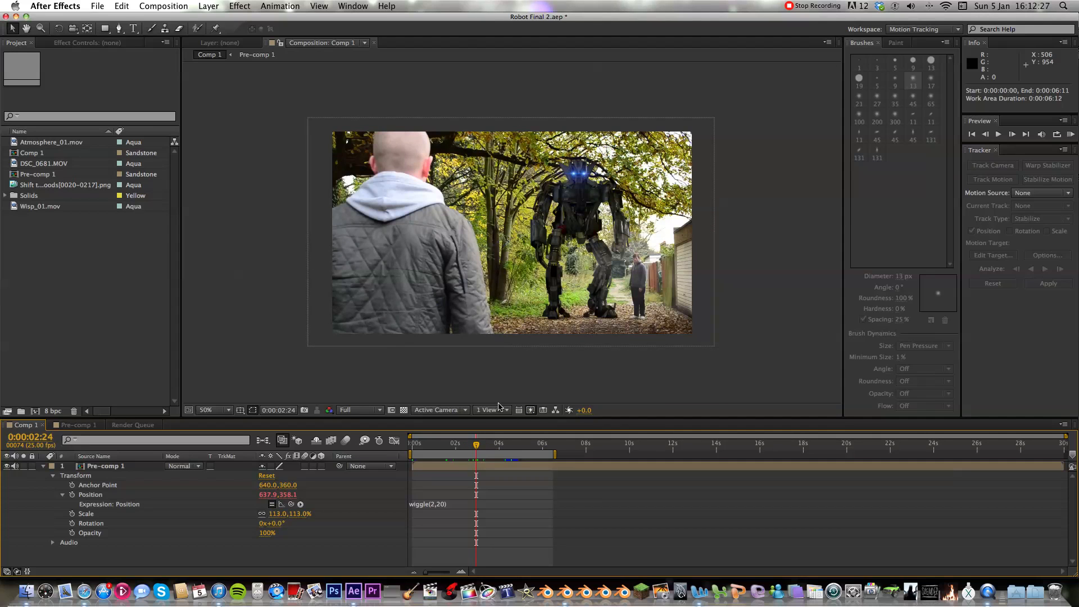
mouse_move(486, 377)
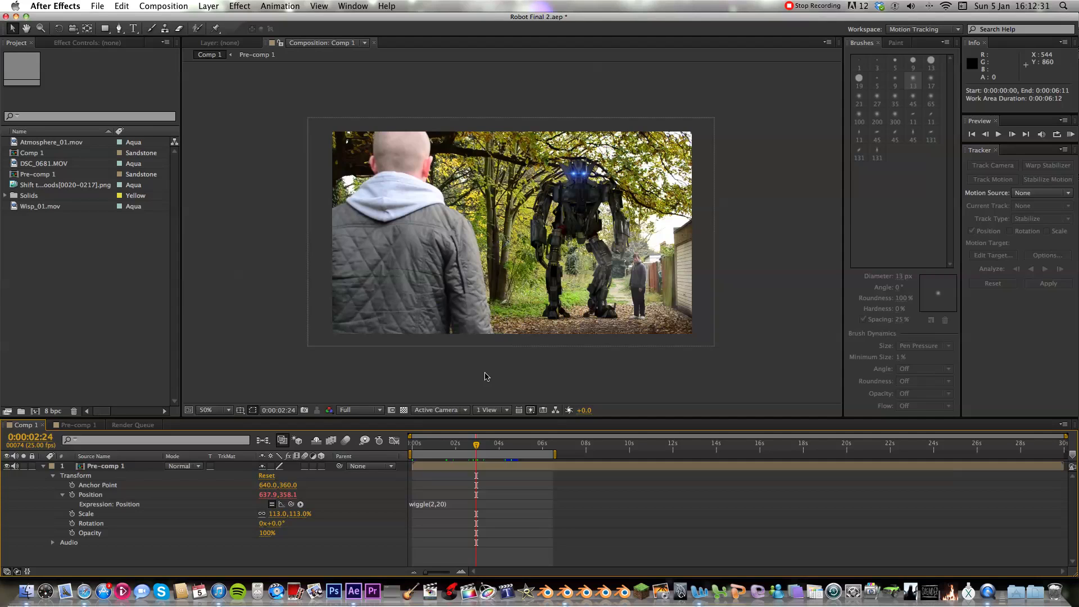
mouse_move(481, 444)
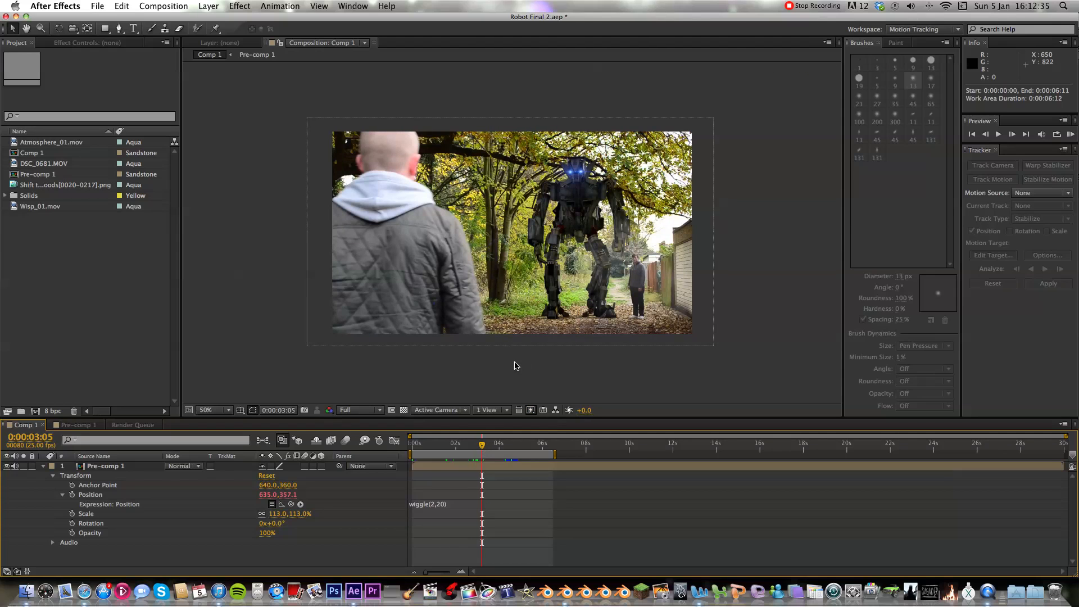
mouse_move(535, 354)
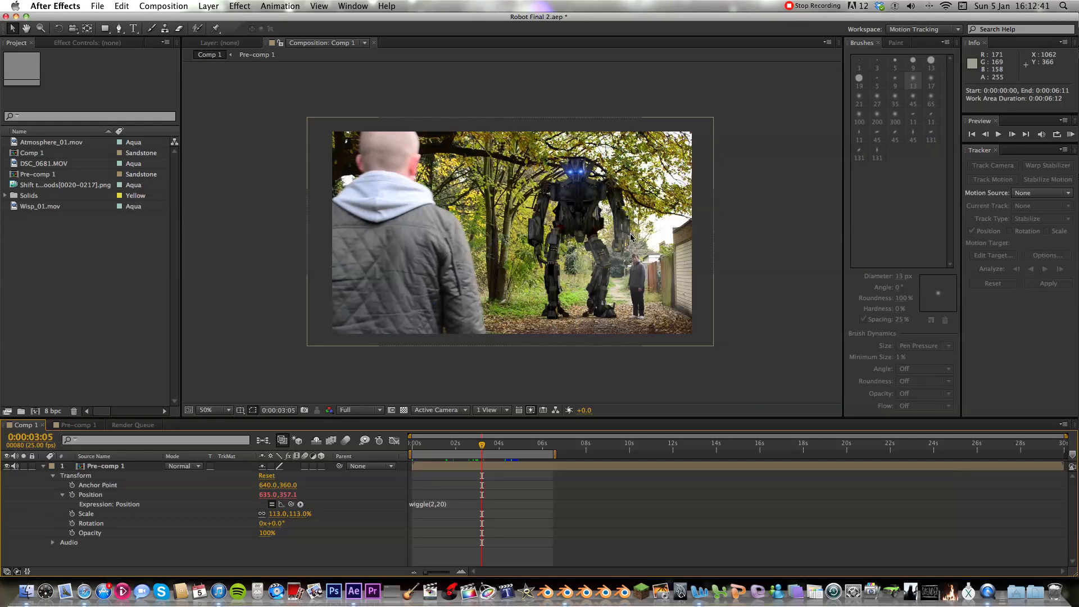
mouse_move(565, 582)
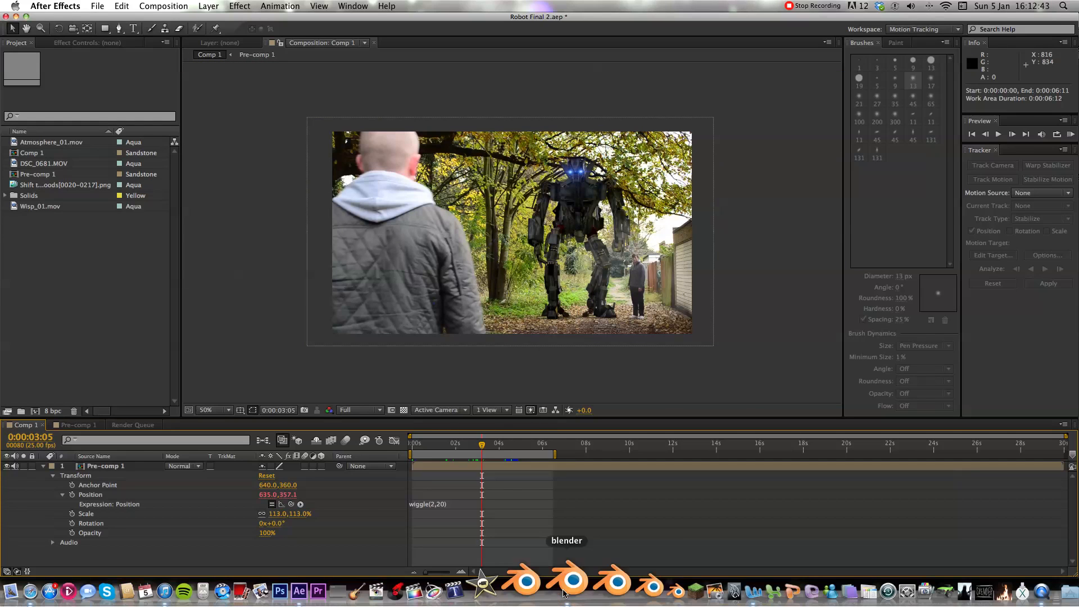
left_click(568, 582)
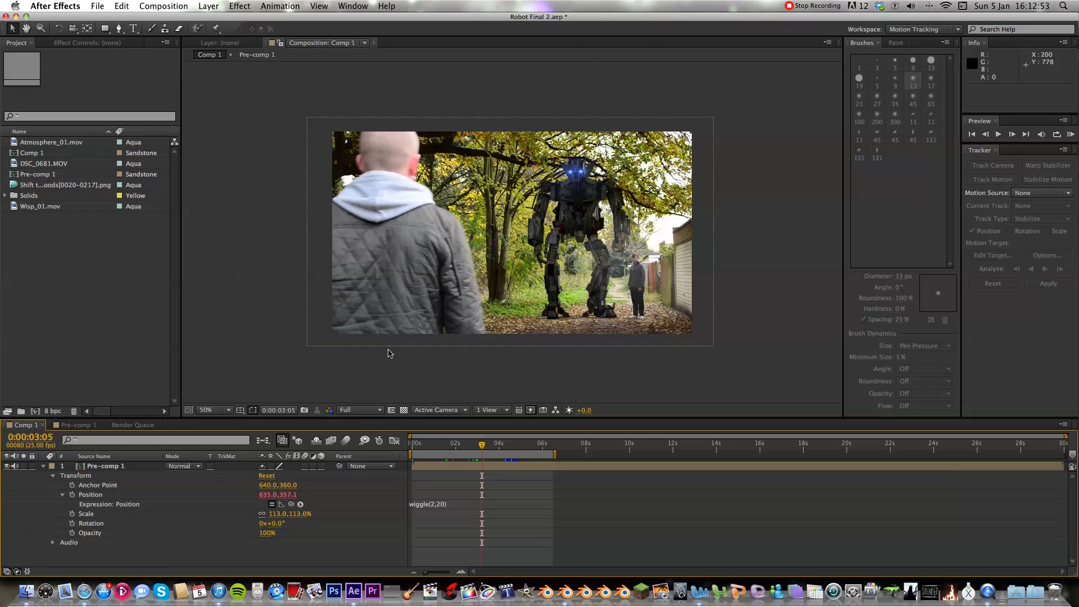
mouse_move(389, 372)
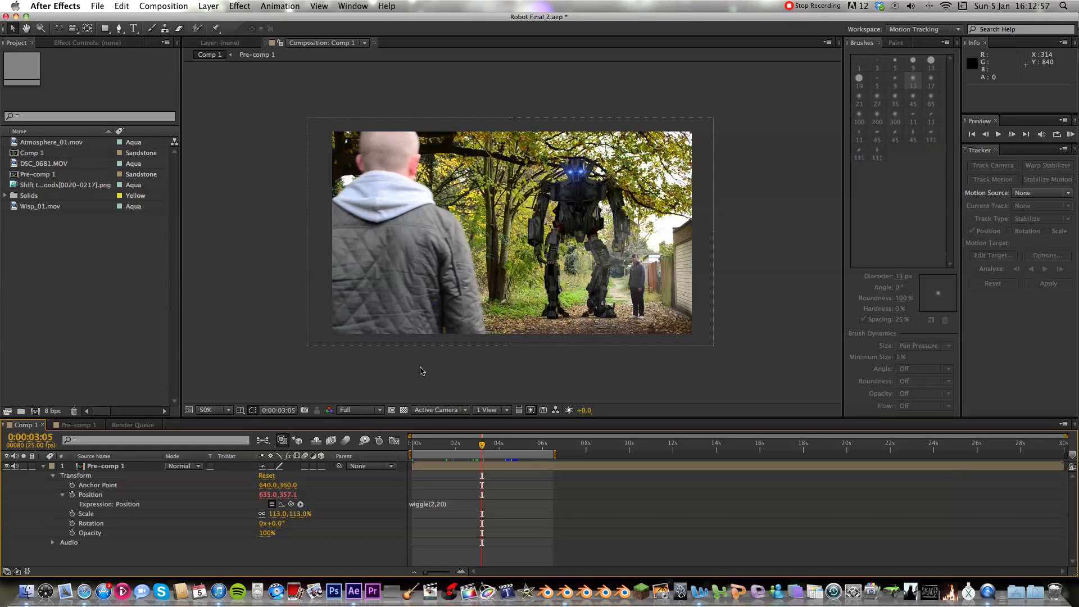
mouse_move(427, 371)
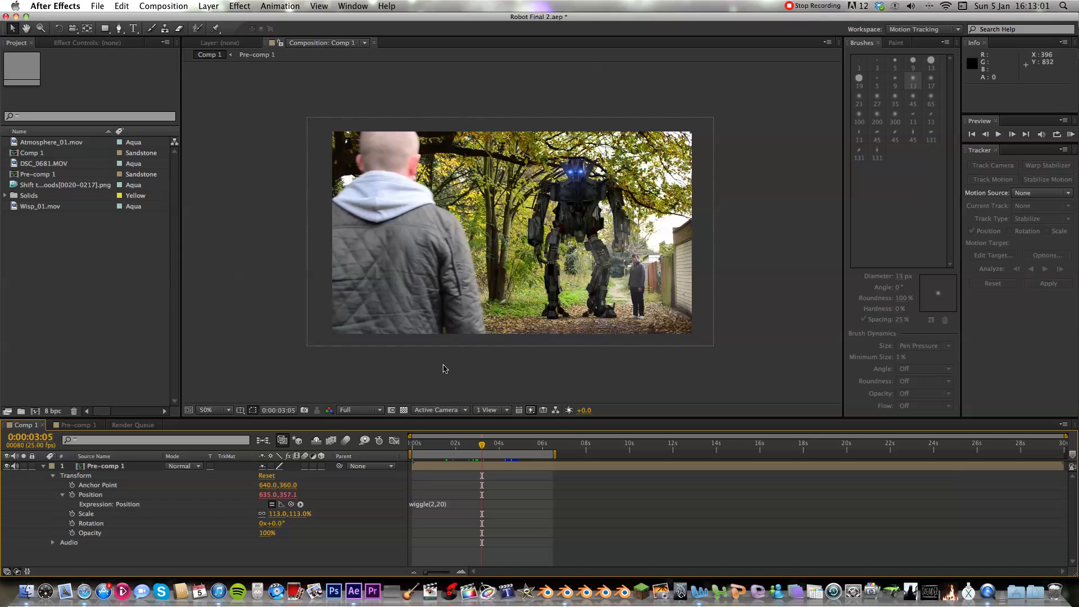
mouse_move(634, 277)
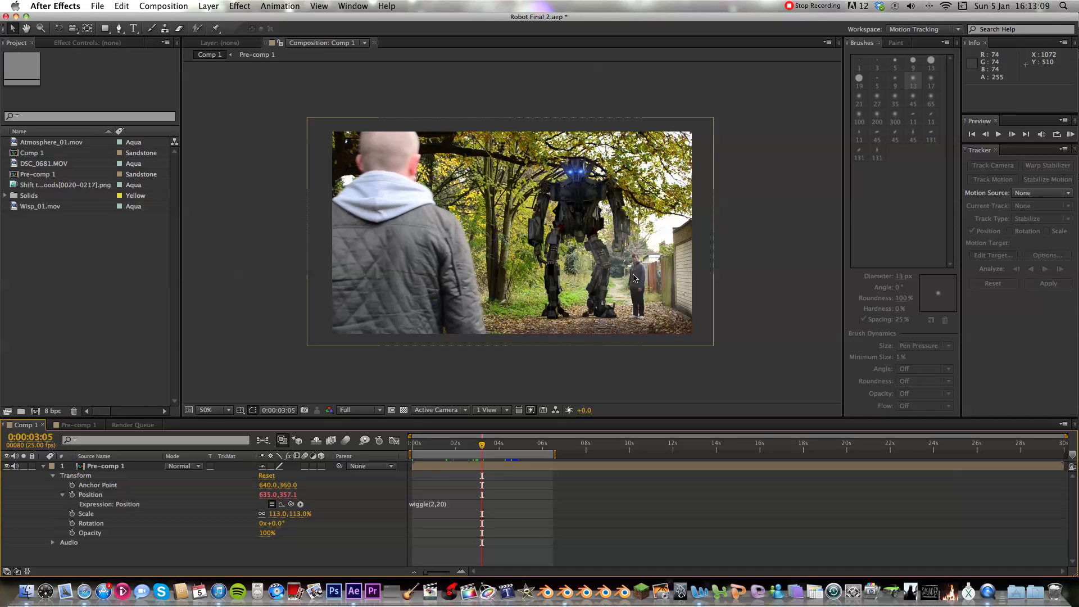
mouse_move(644, 307)
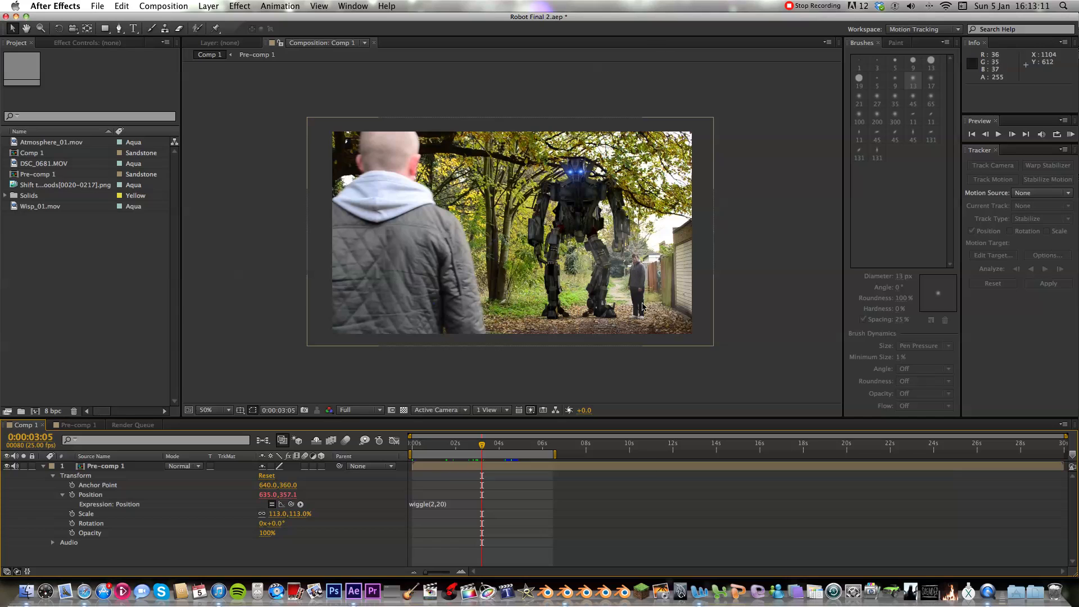
mouse_move(549, 274)
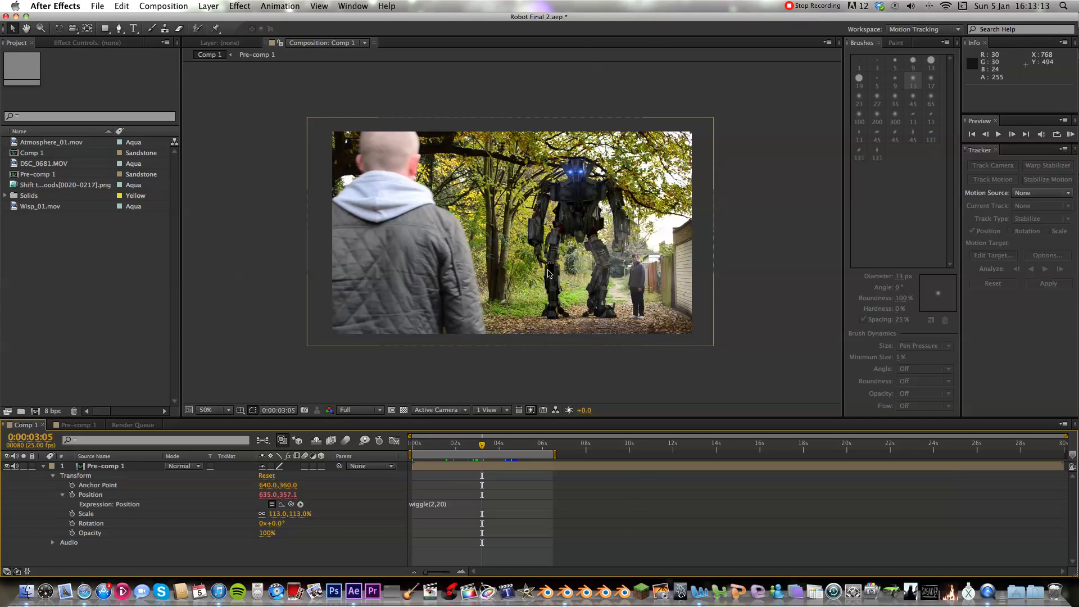
mouse_move(534, 269)
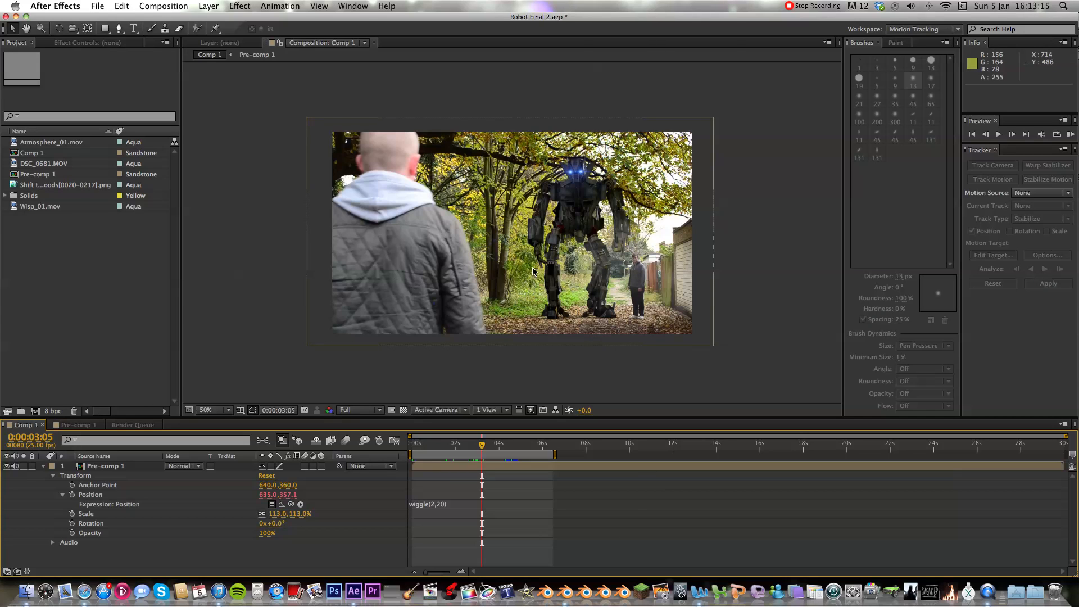
mouse_move(532, 271)
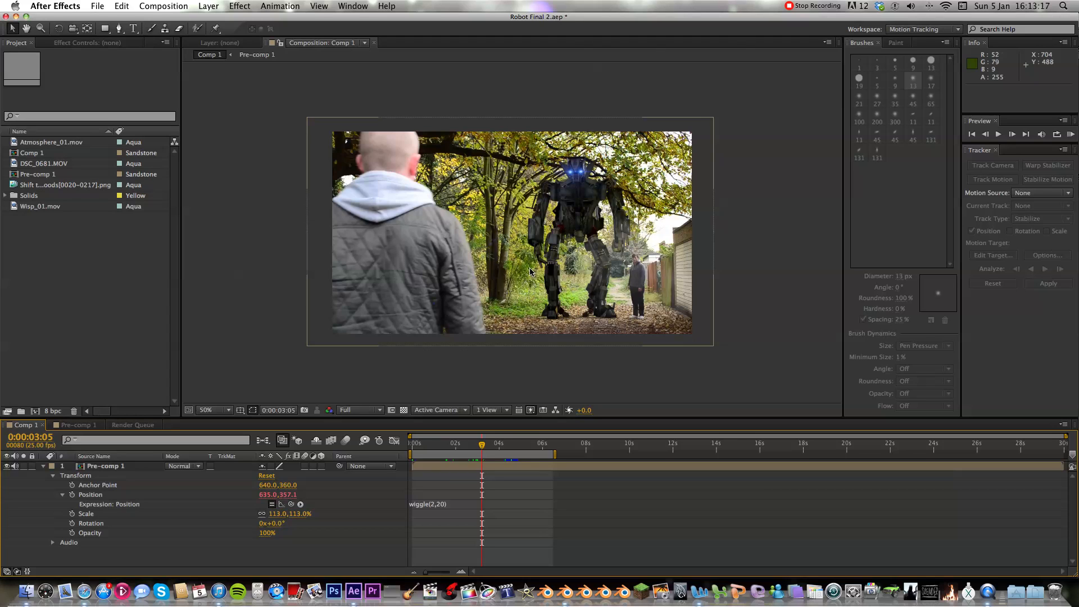
mouse_move(530, 272)
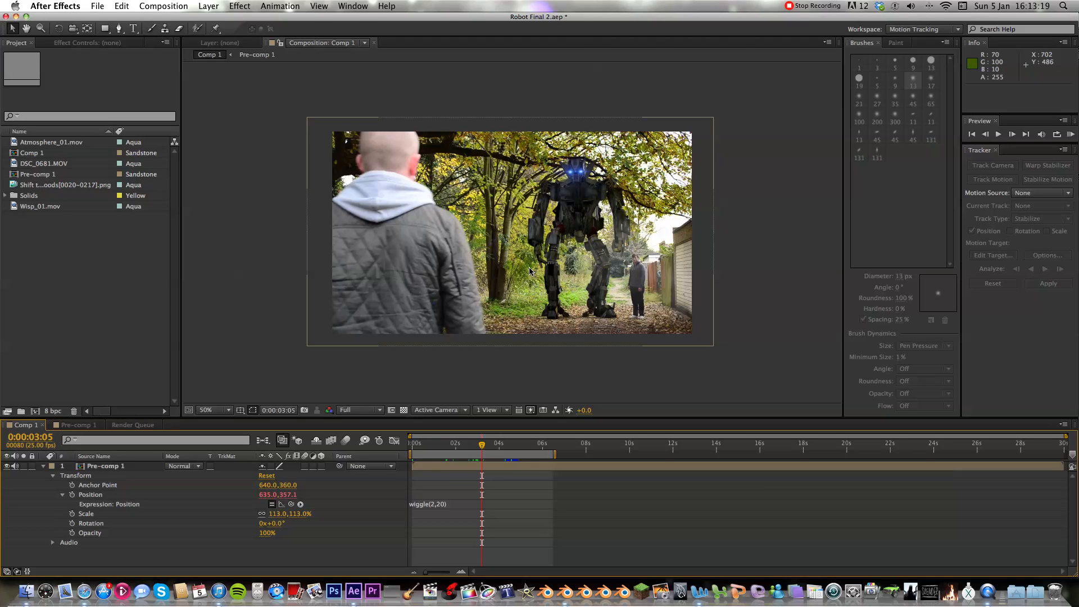